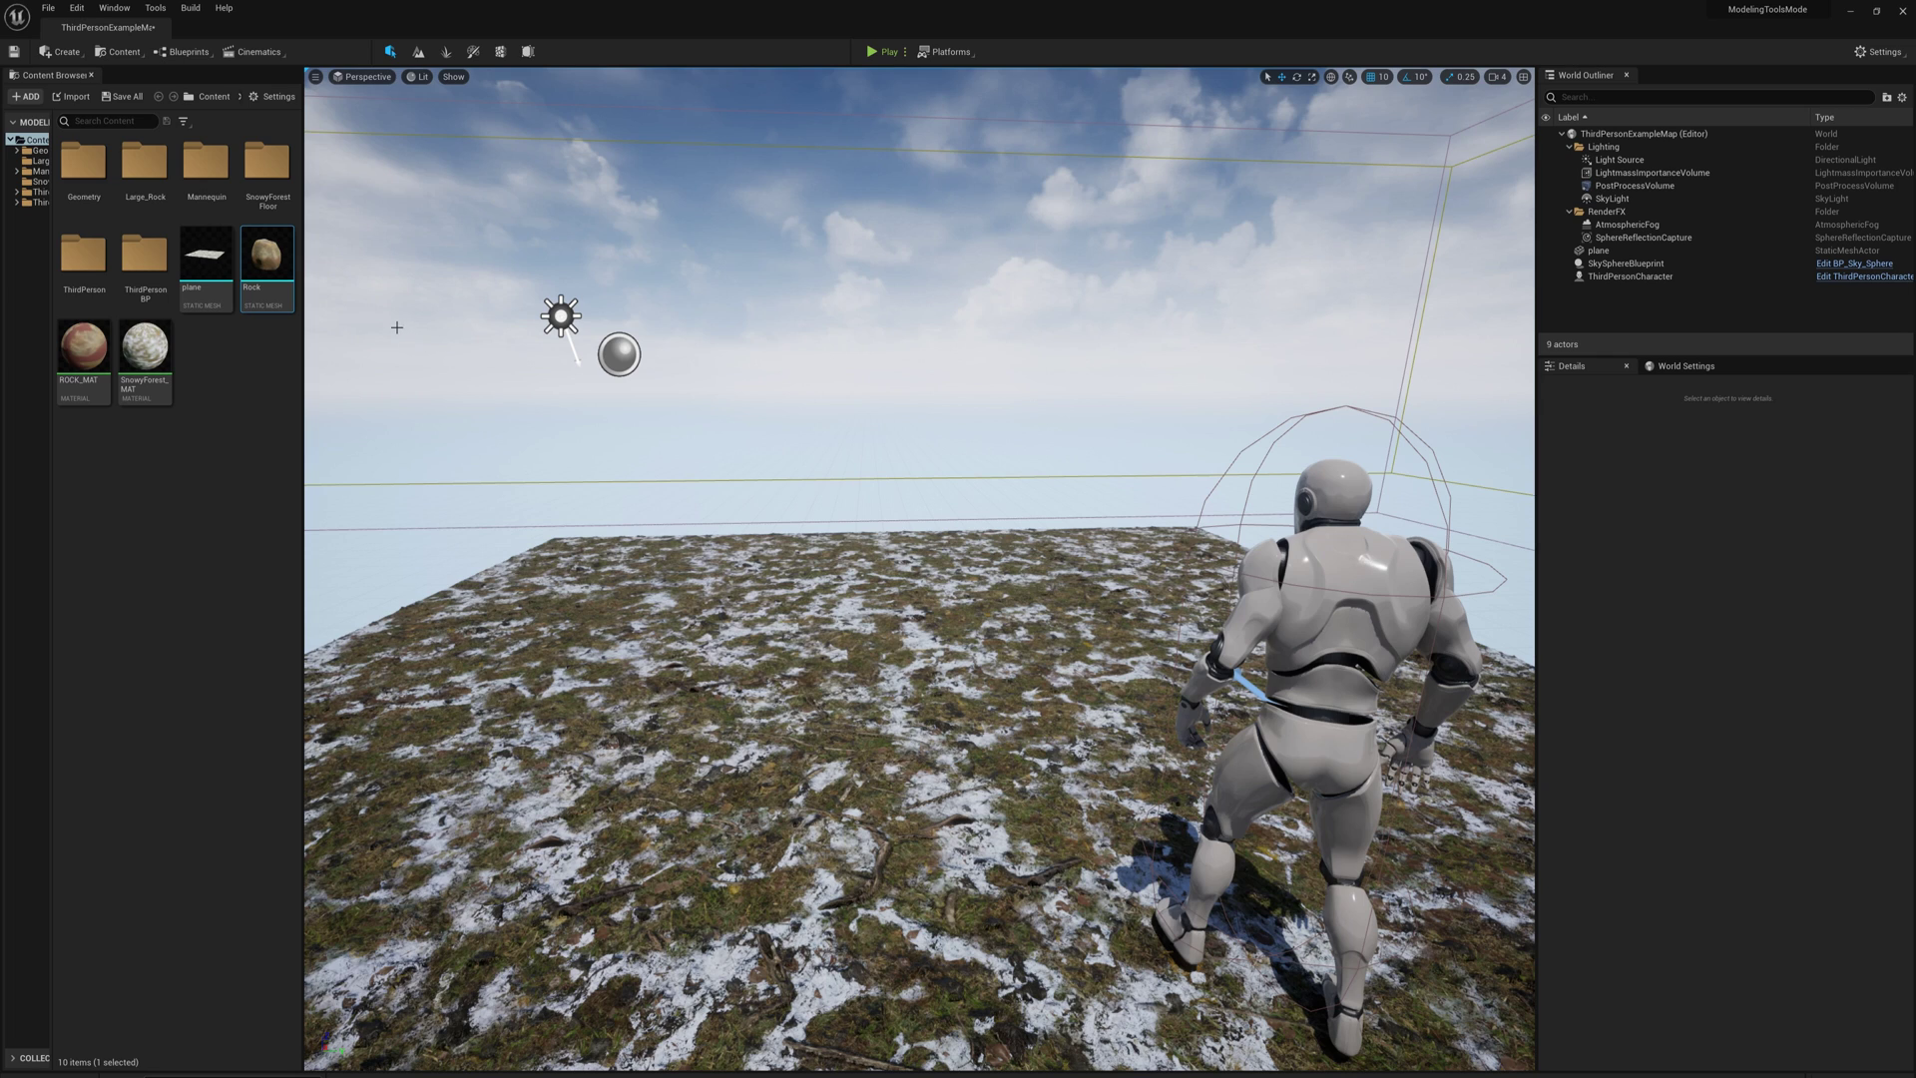
{"action": "mouse_move", "coordinate": [265, 255]}
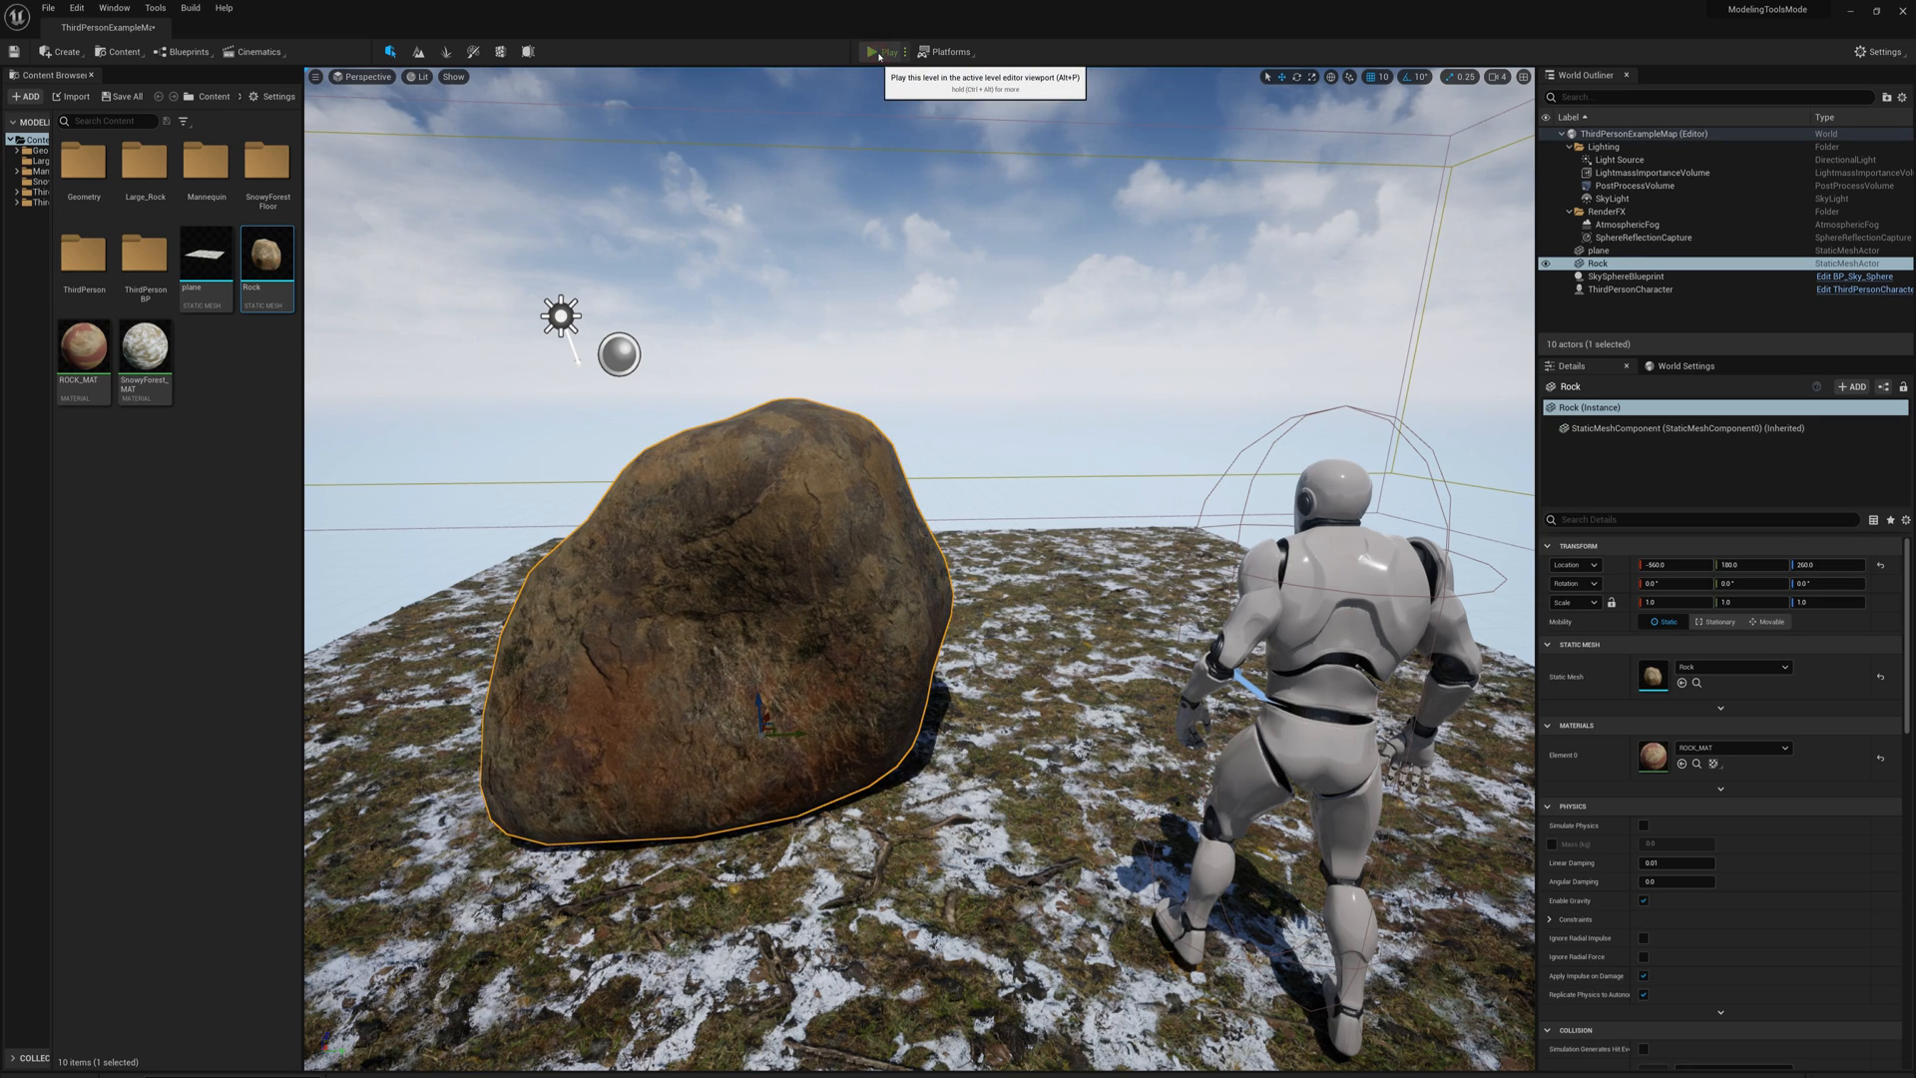
Place the Rock static mesh onto the snowy ground plane beside the character
{"action": "left_click", "coordinate": [873, 52]}
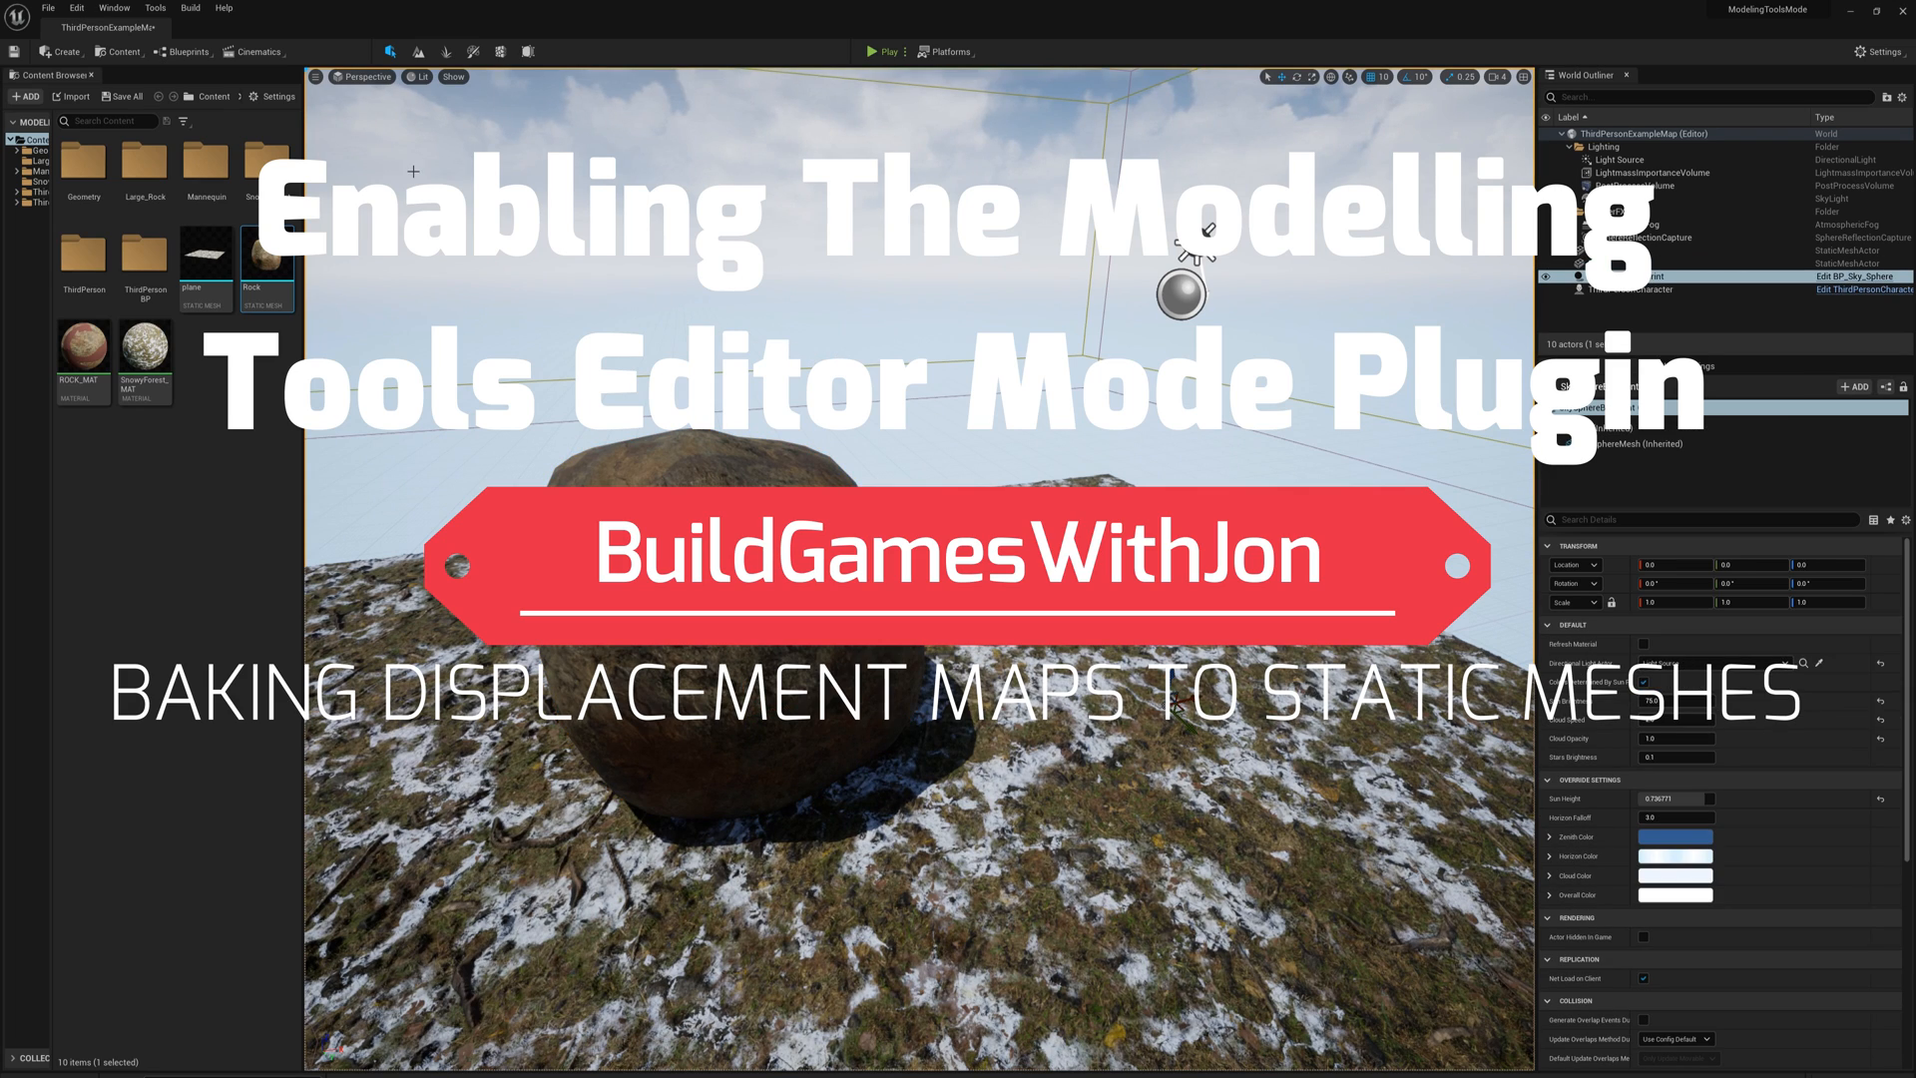
Enable the Modeling Tools Editor Mode plugin via Edit > Plugins, searching 'modelin'
{"action": "left_click", "coordinate": [60, 6]}
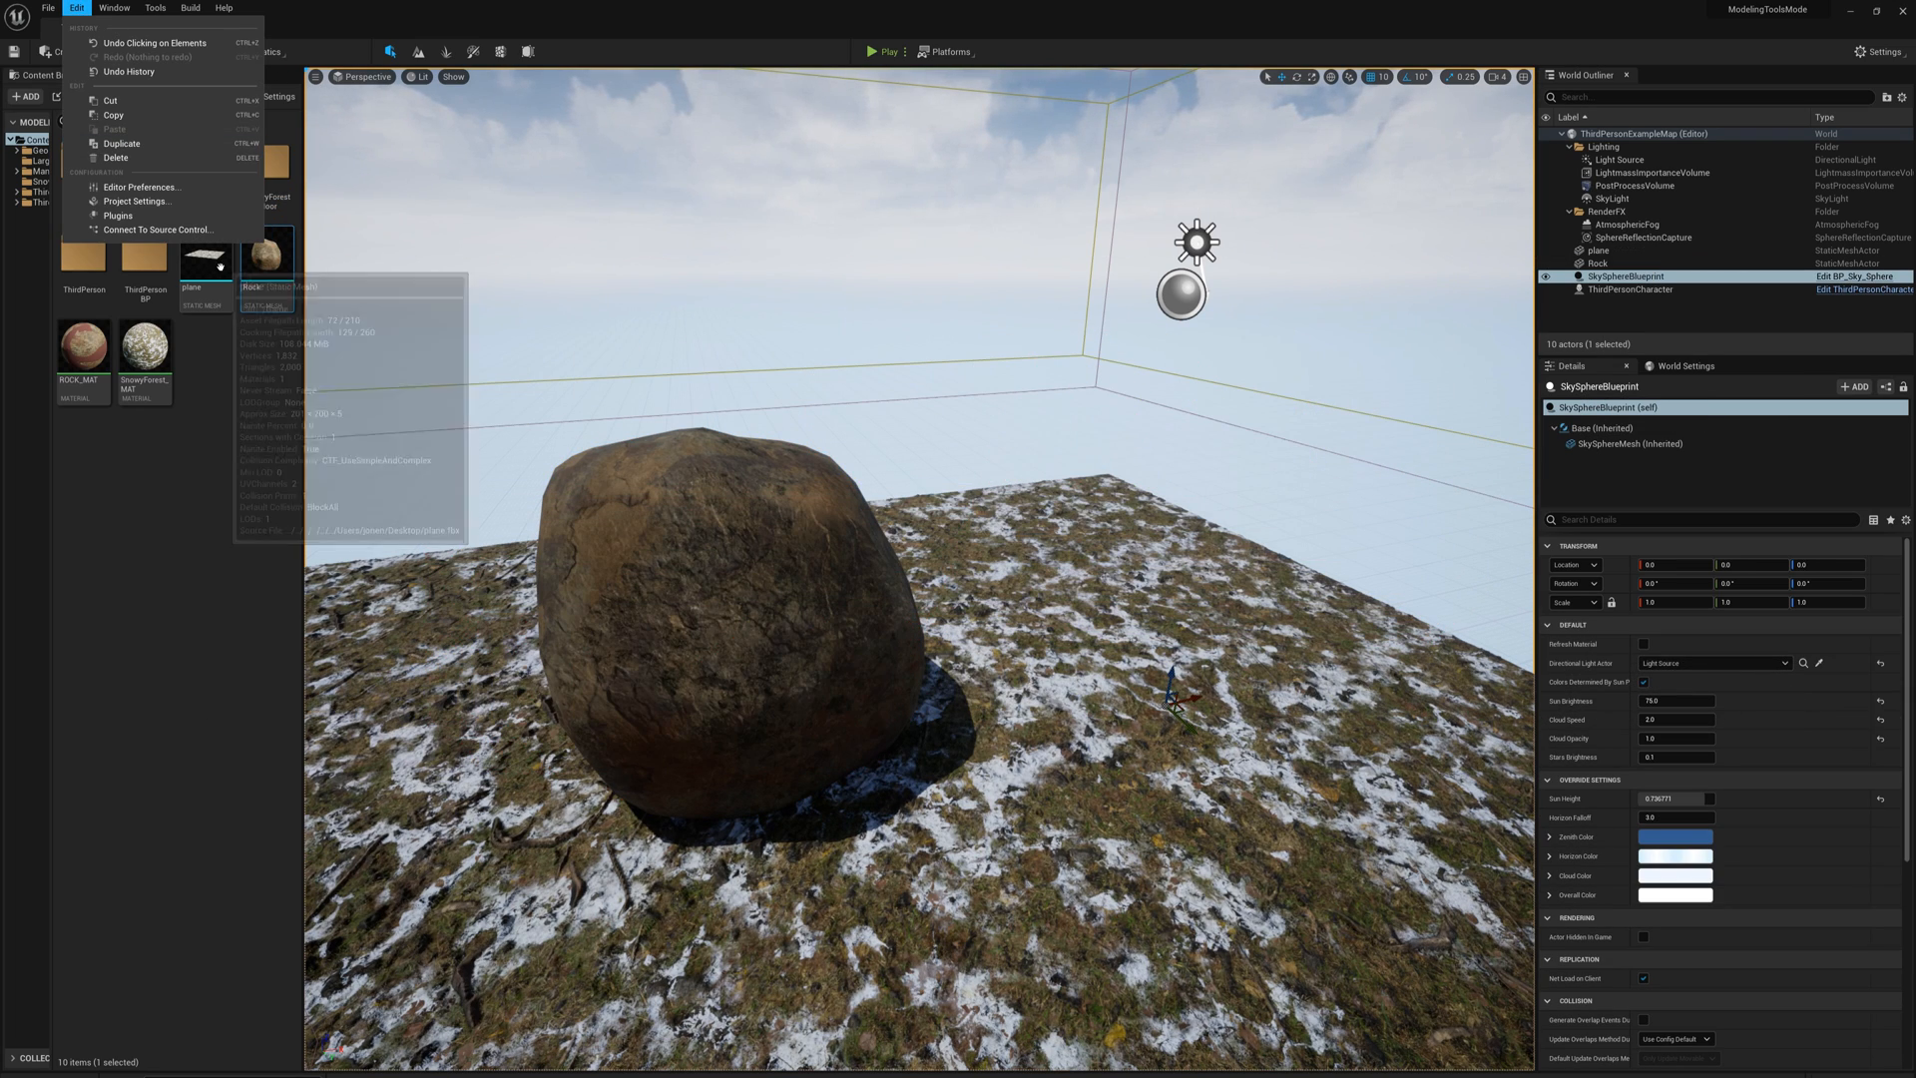
{"action": "mouse_move", "coordinate": [119, 215]}
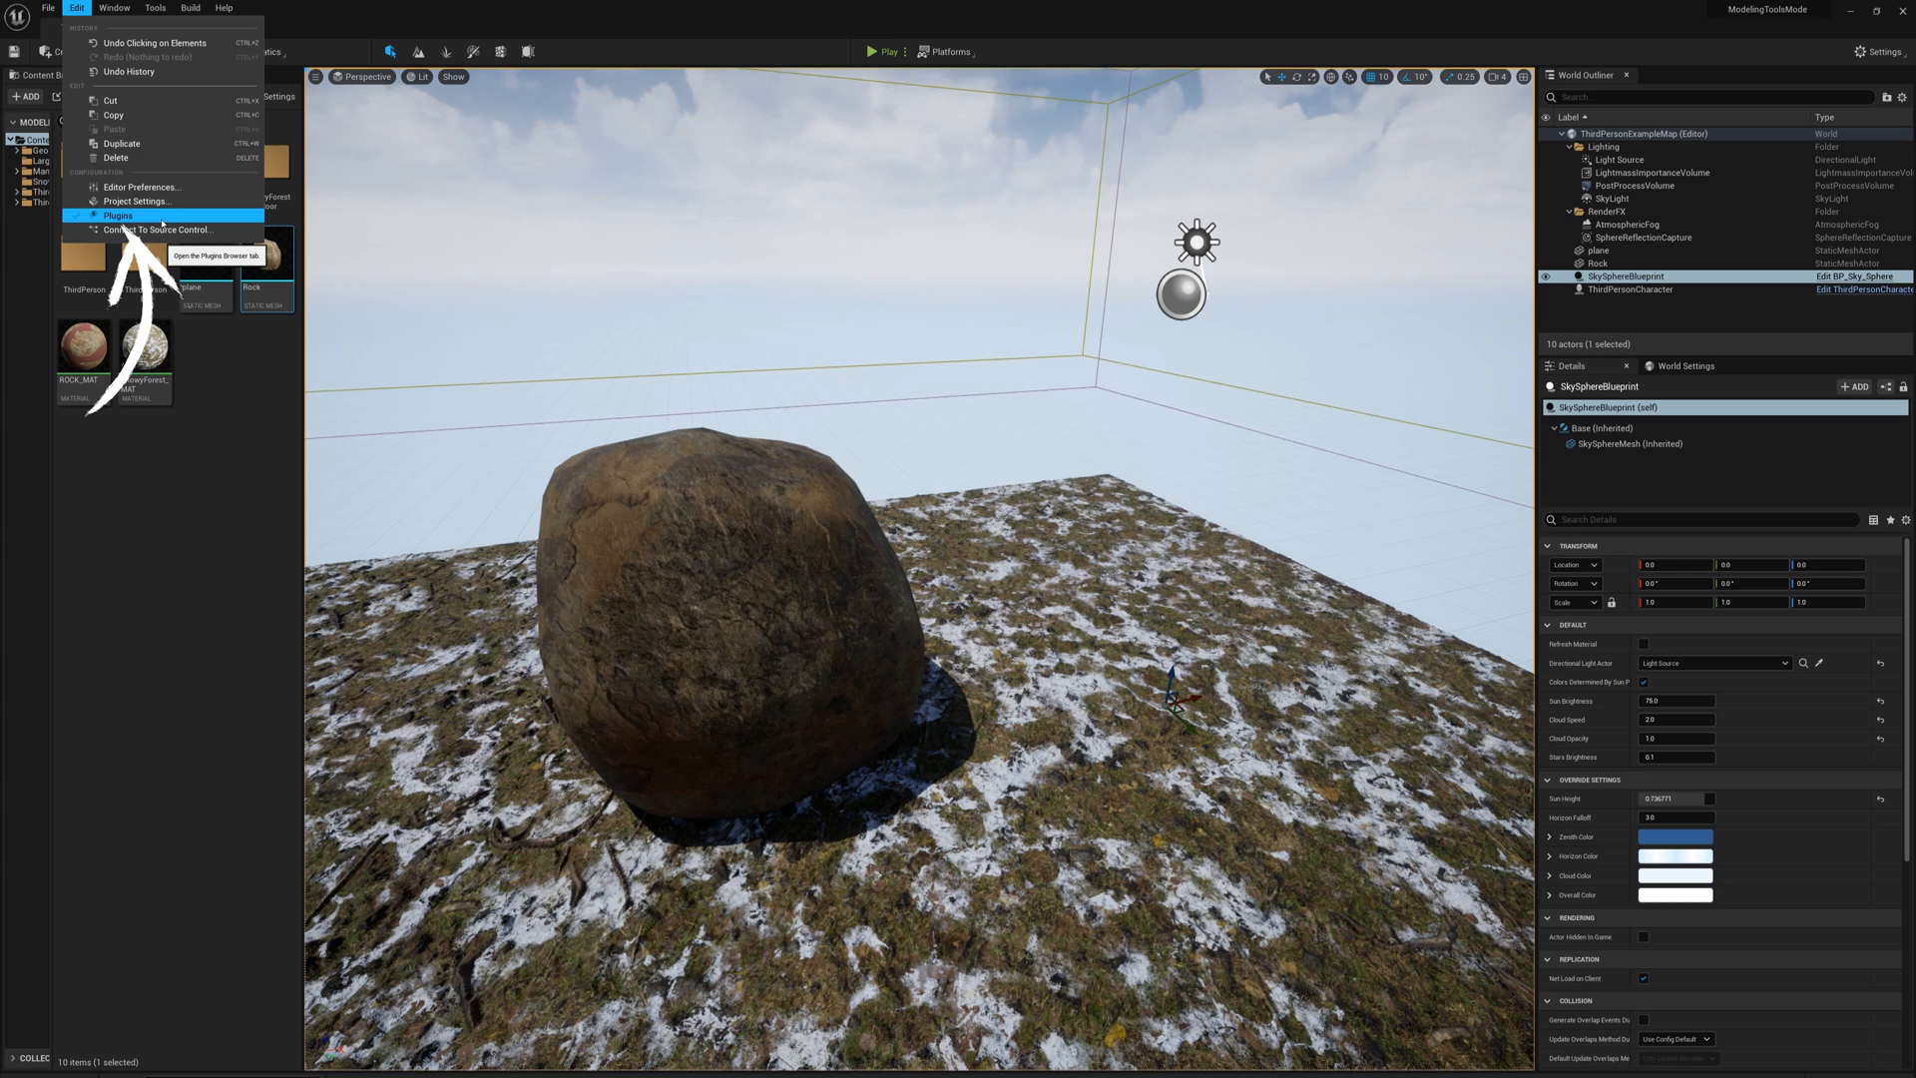
{"action": "left_click", "coordinate": [118, 215]}
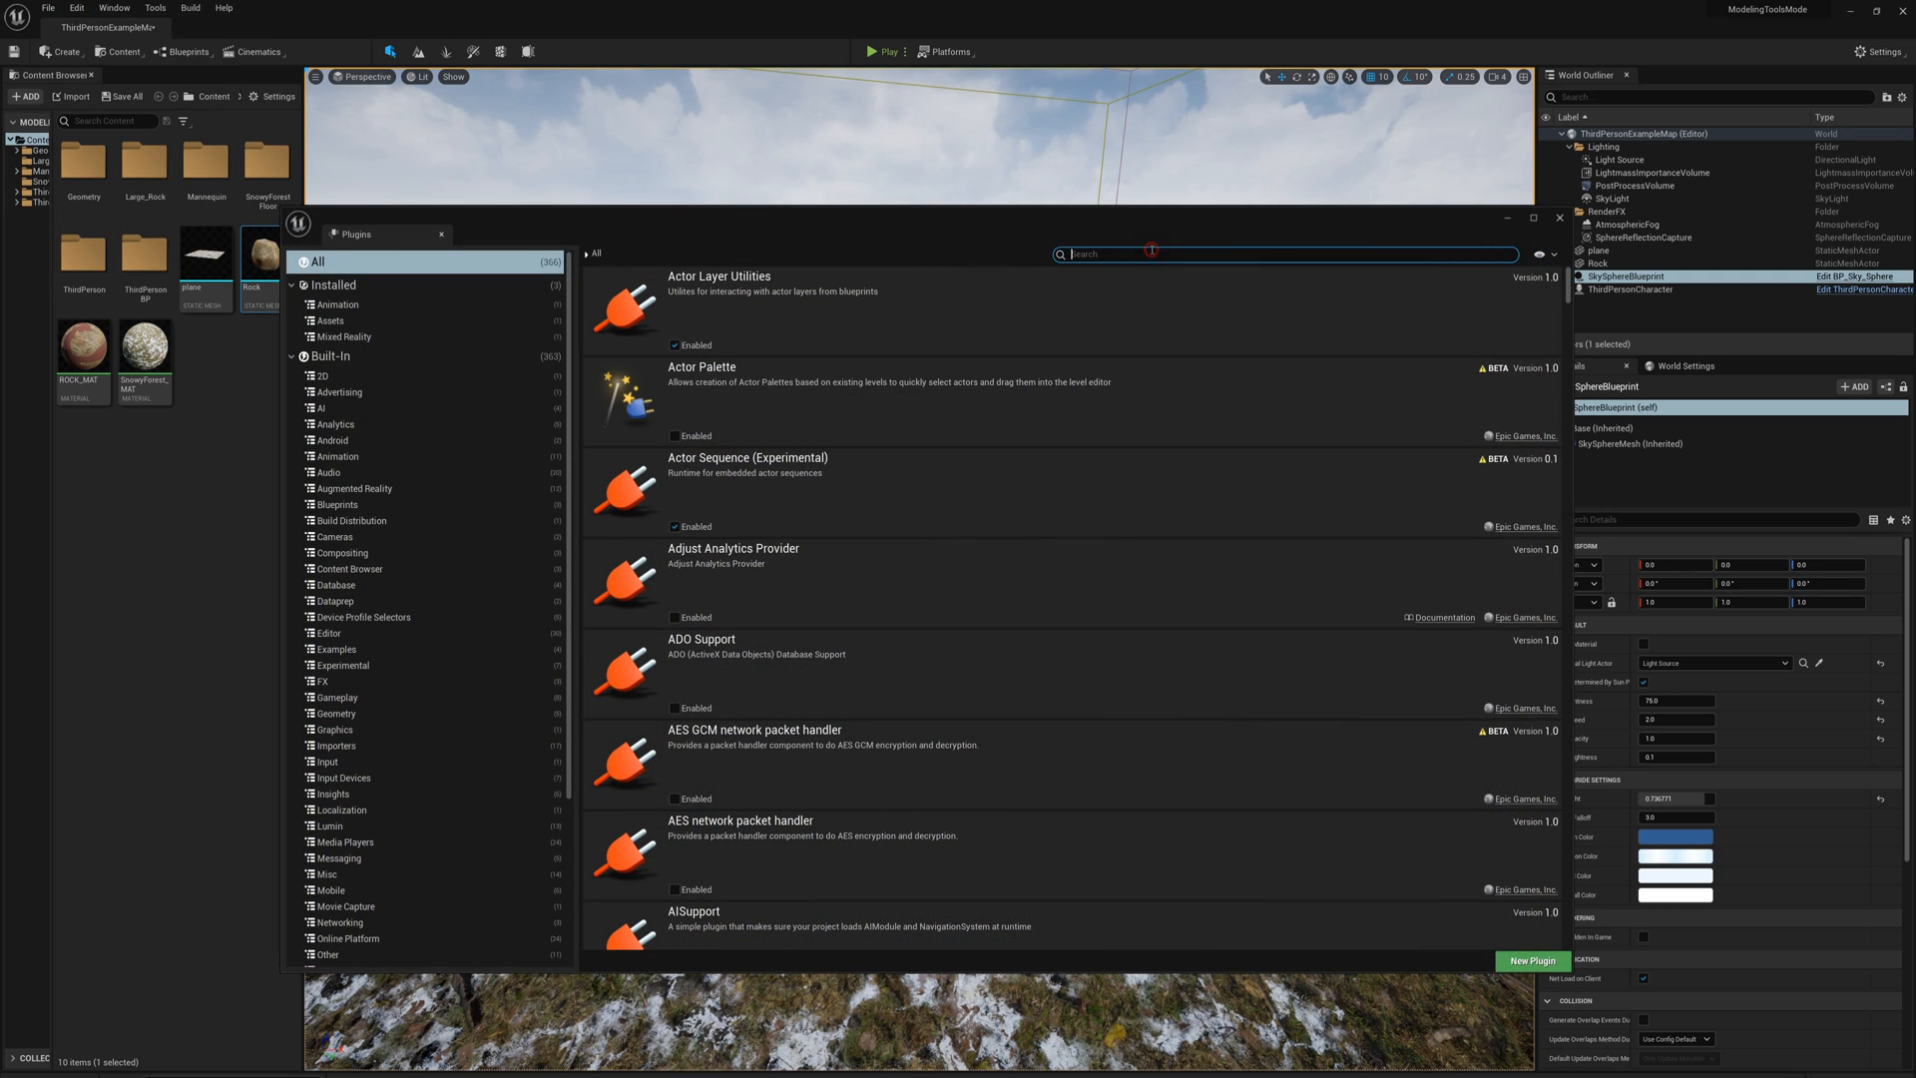
{"action": "type", "text": "modelin"}
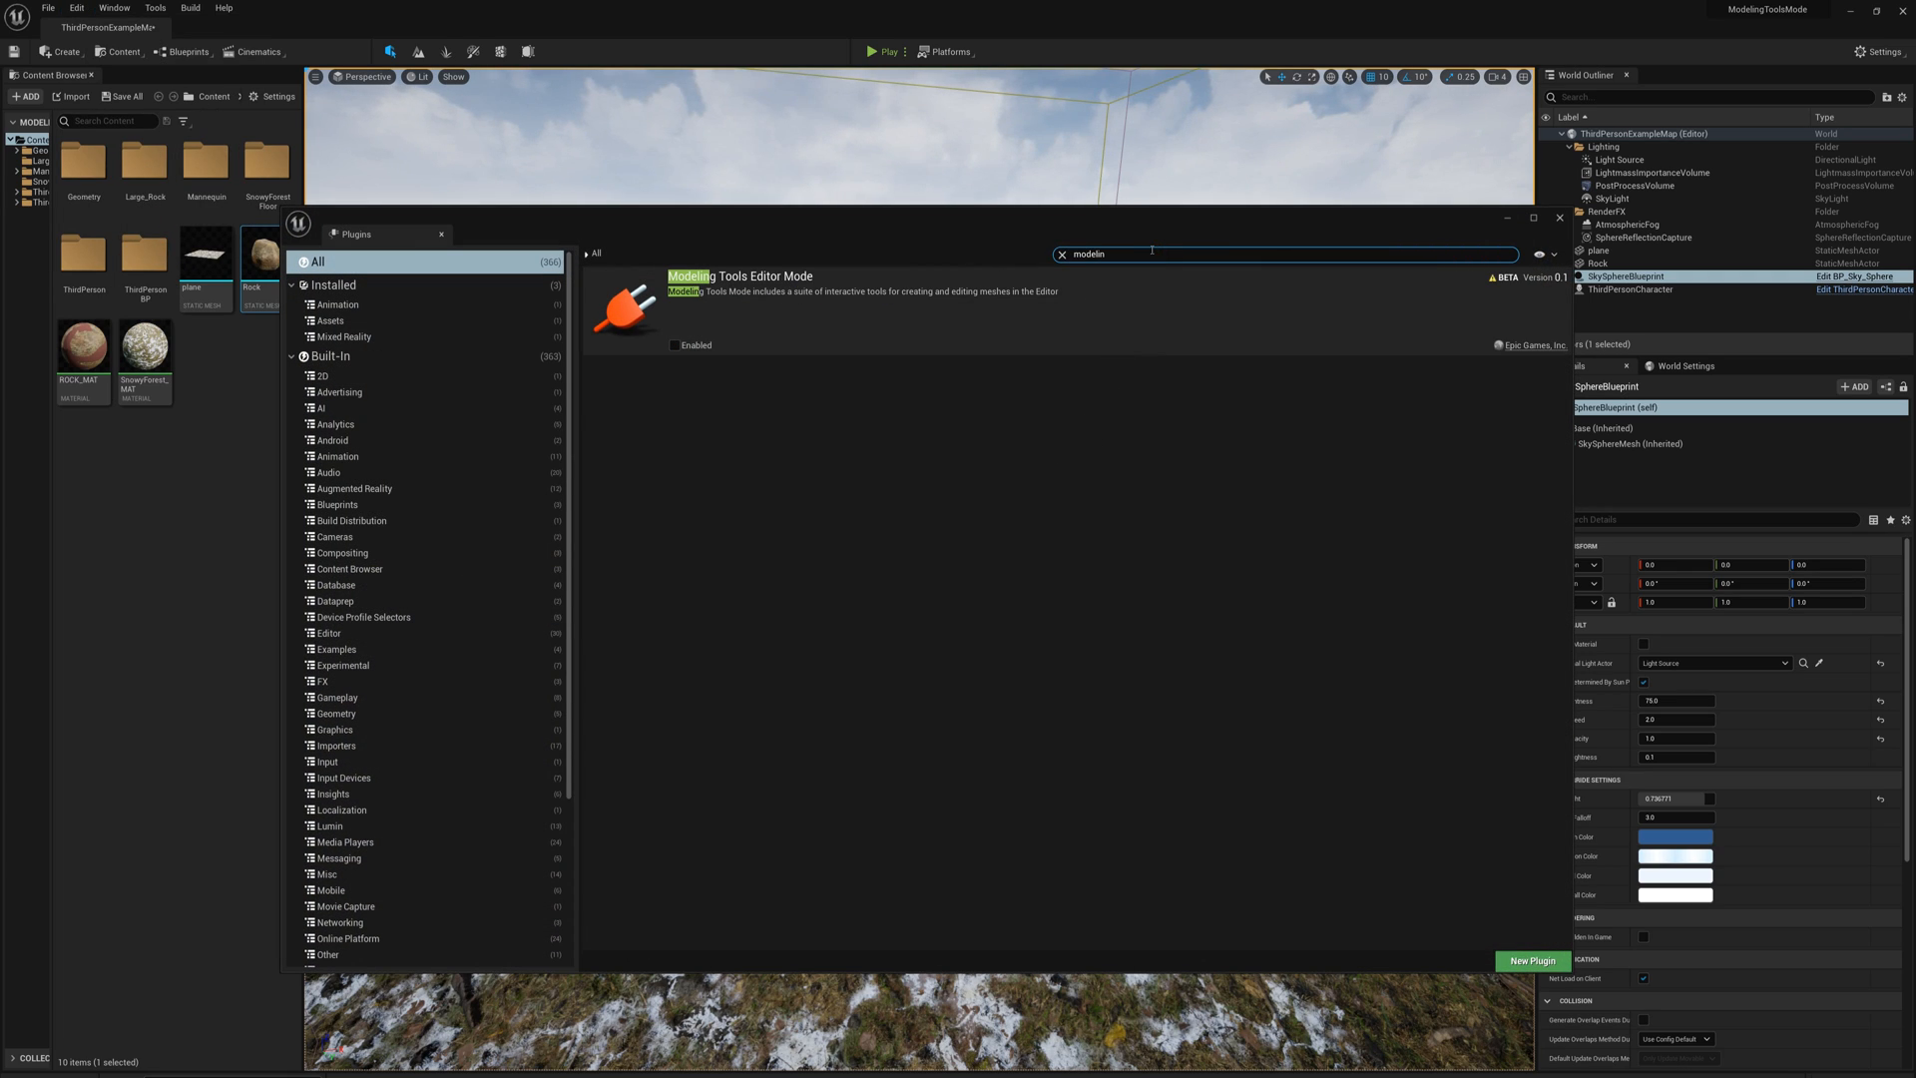
{"action": "mouse_move", "coordinate": [675, 345]}
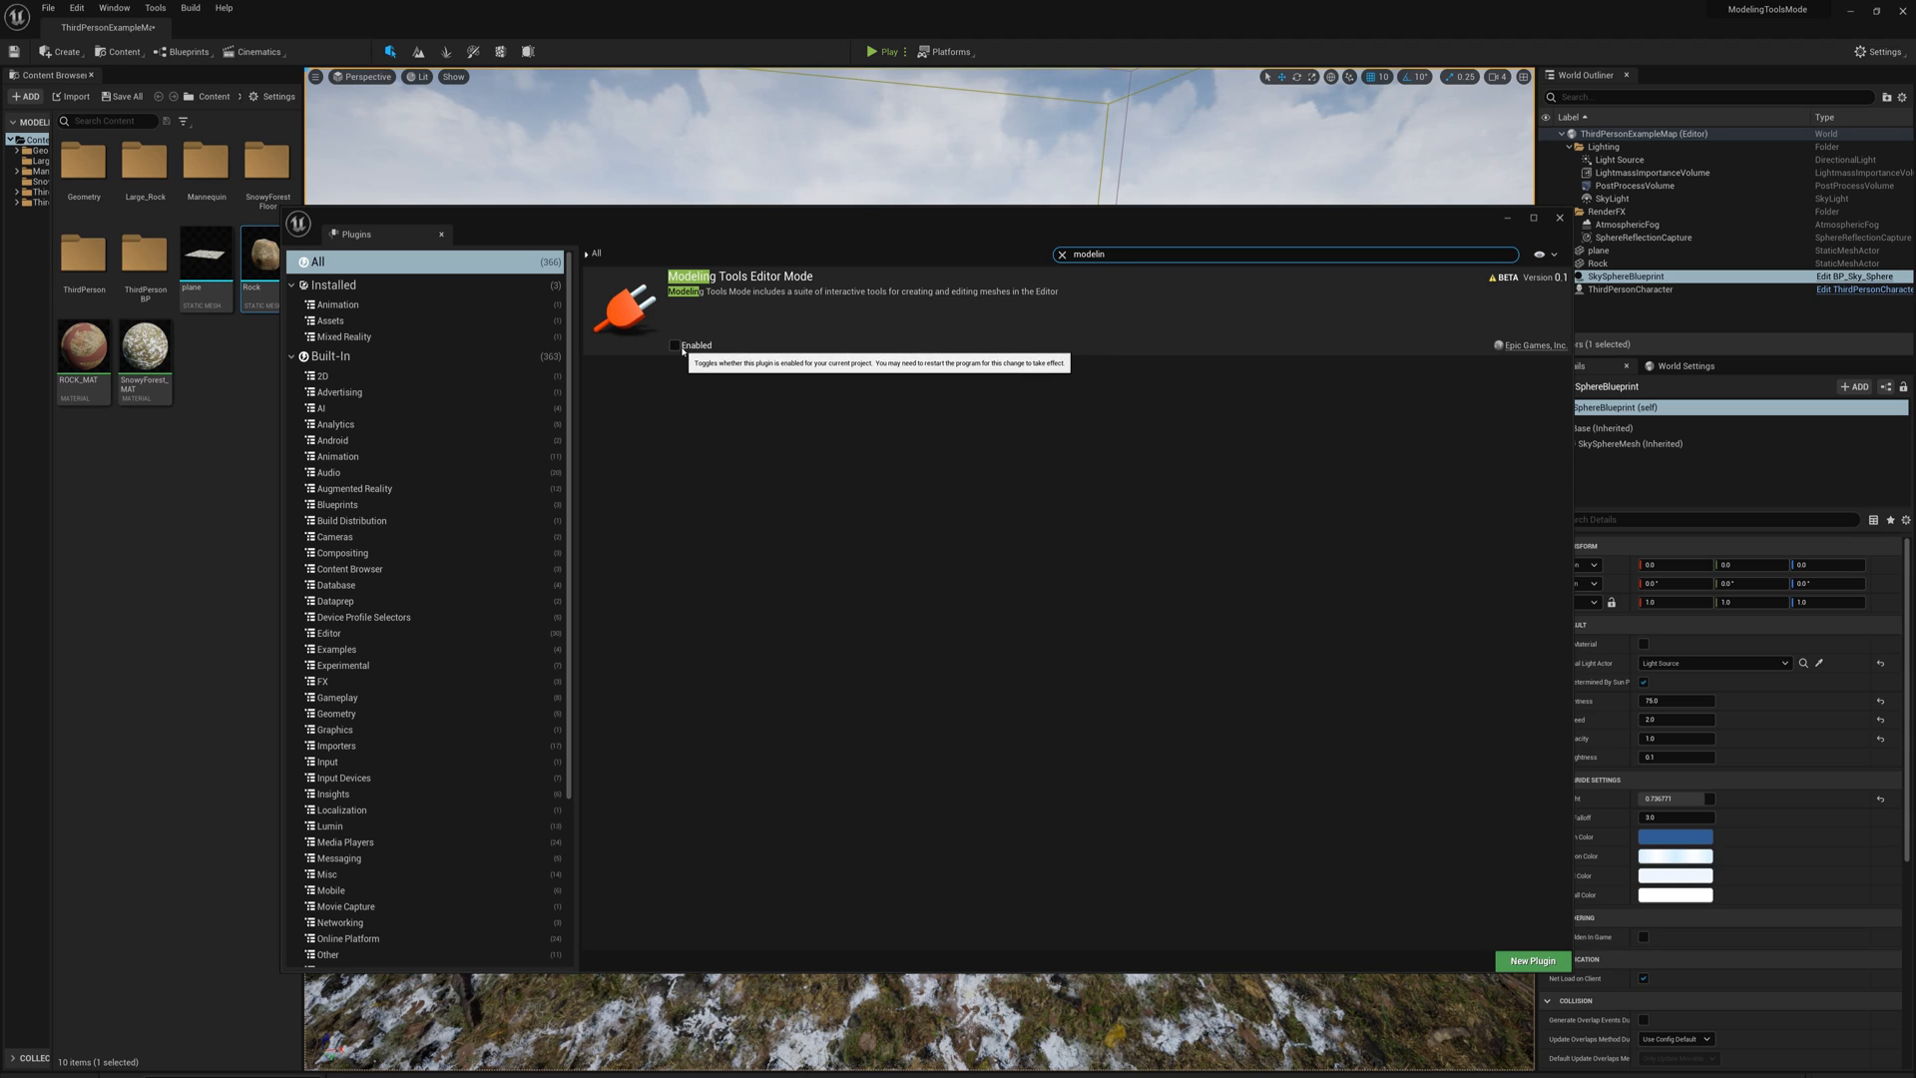
{"action": "left_click", "coordinate": [675, 345]}
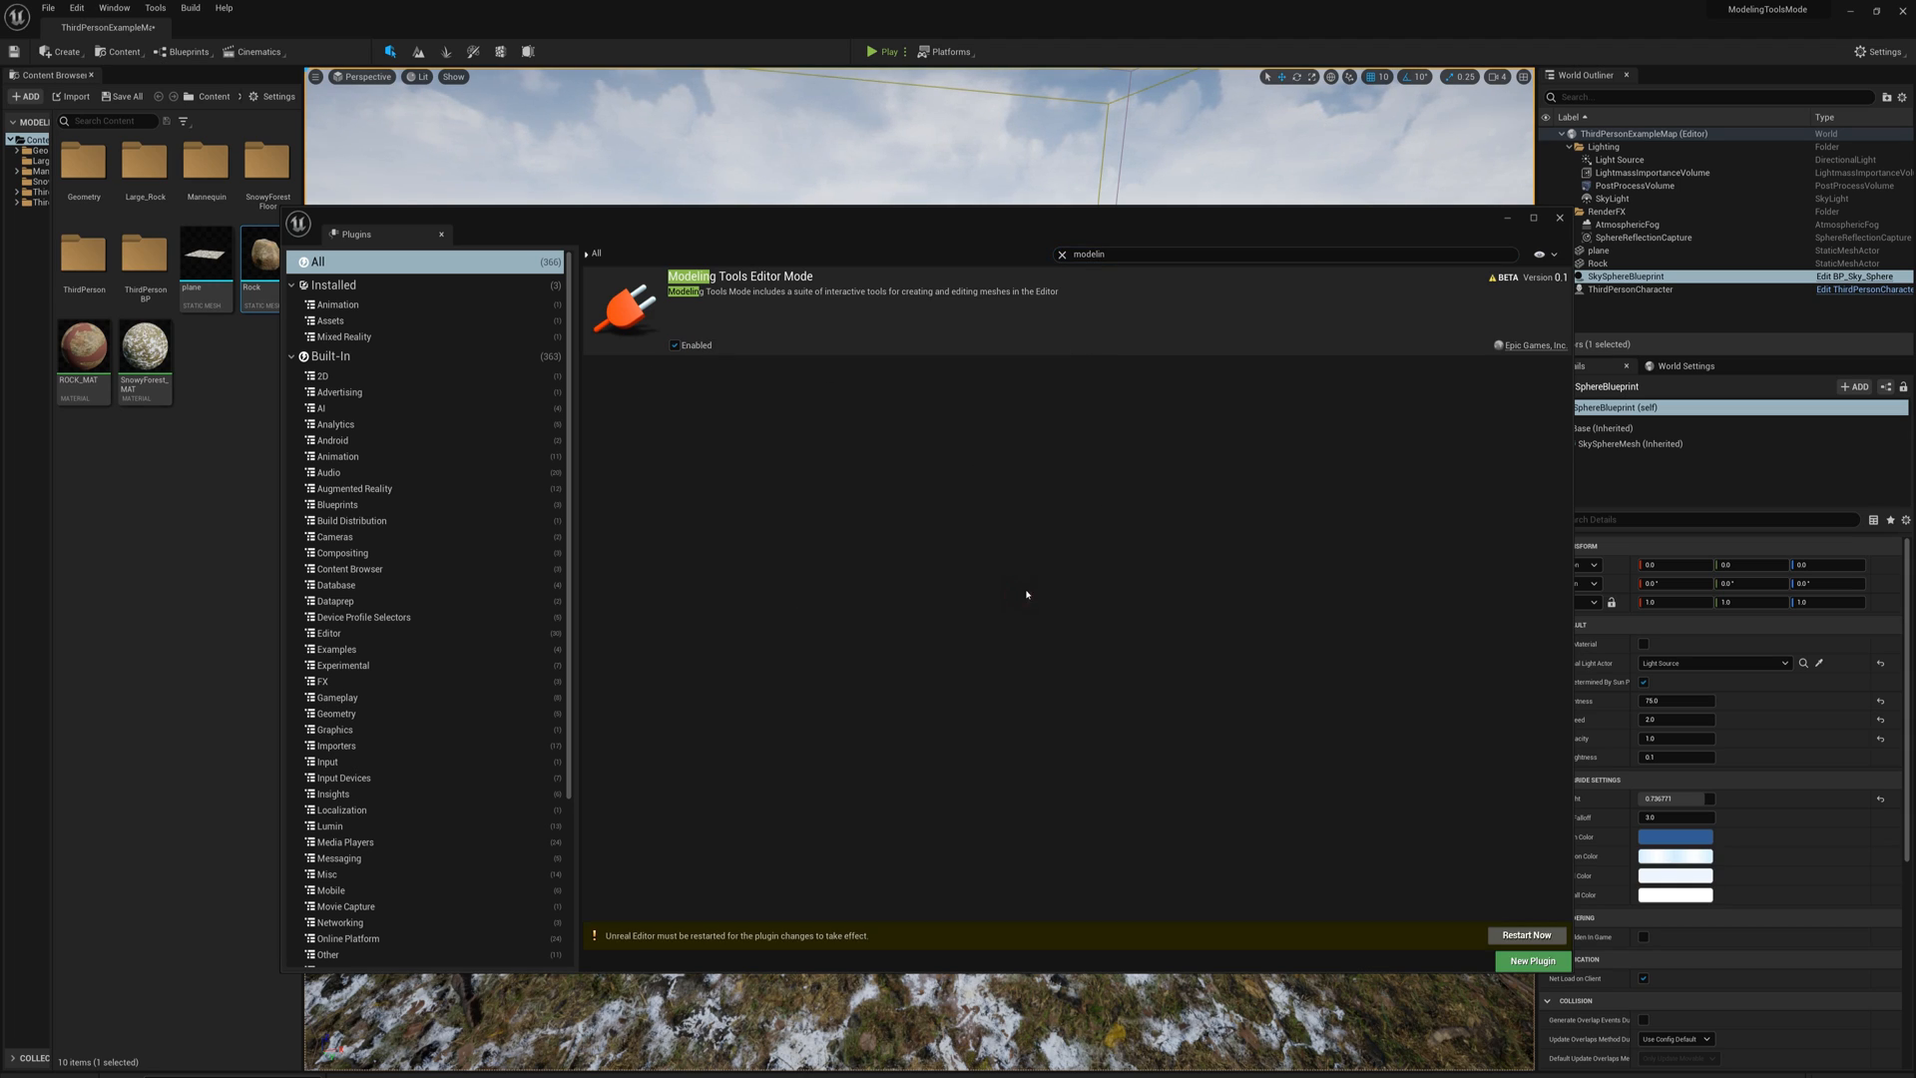
{"action": "mouse_move", "coordinate": [1527, 934]}
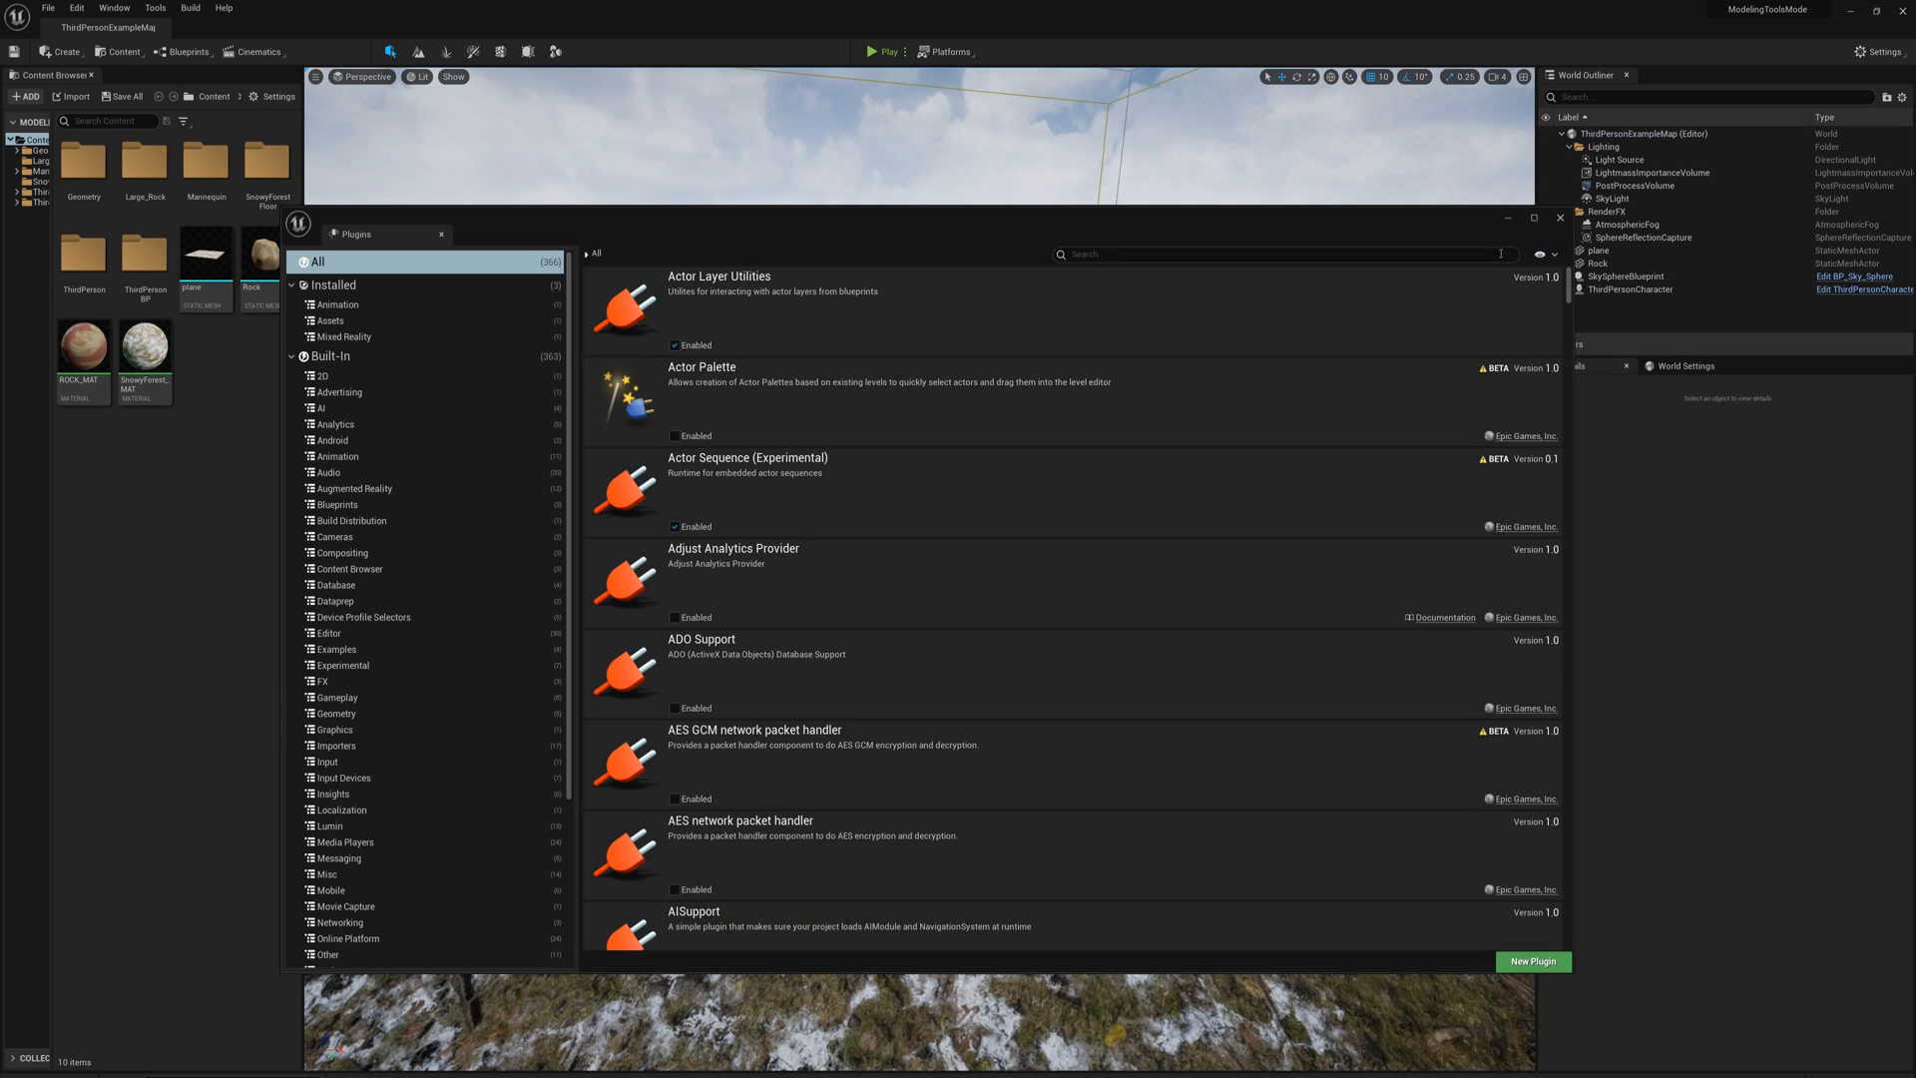
Close the Plugins window and return to the level with the rock selected
{"action": "left_click", "coordinate": [1561, 218]}
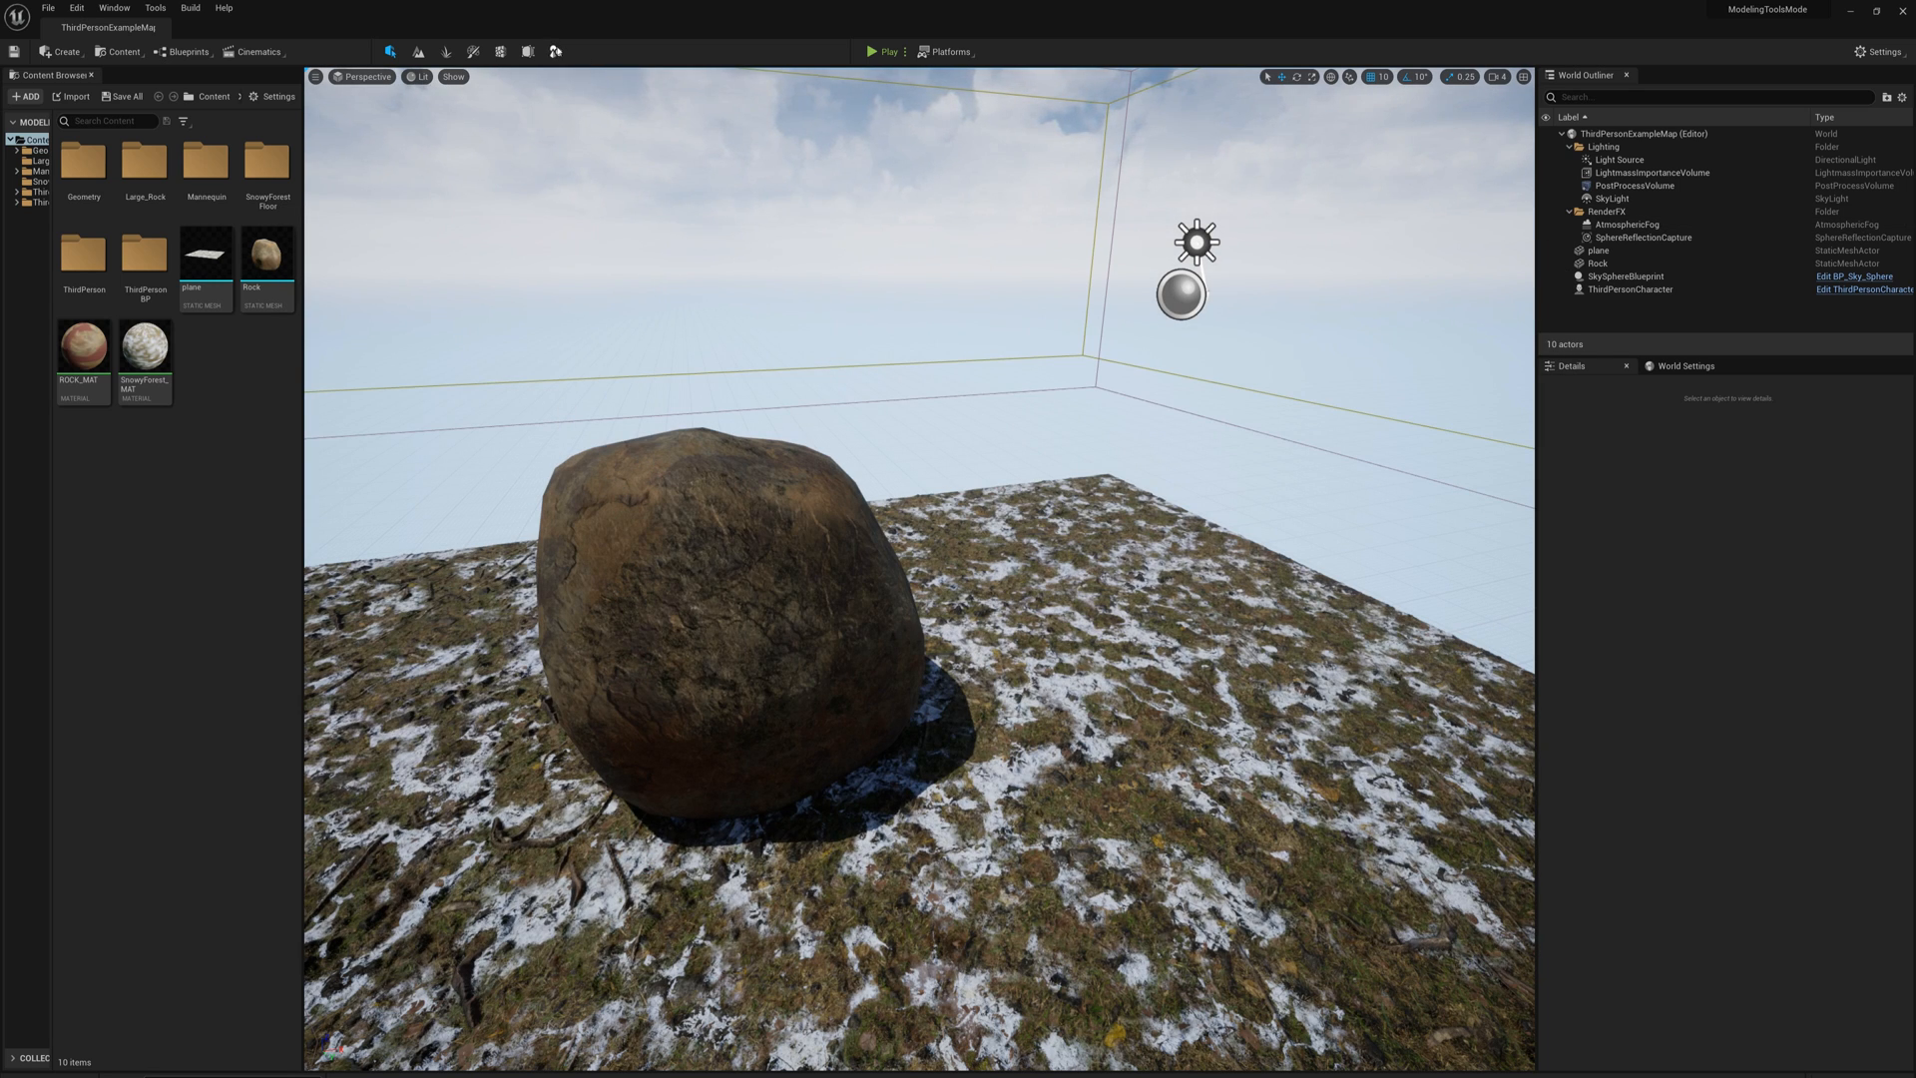
{"action": "mouse_move", "coordinate": [565, 52]}
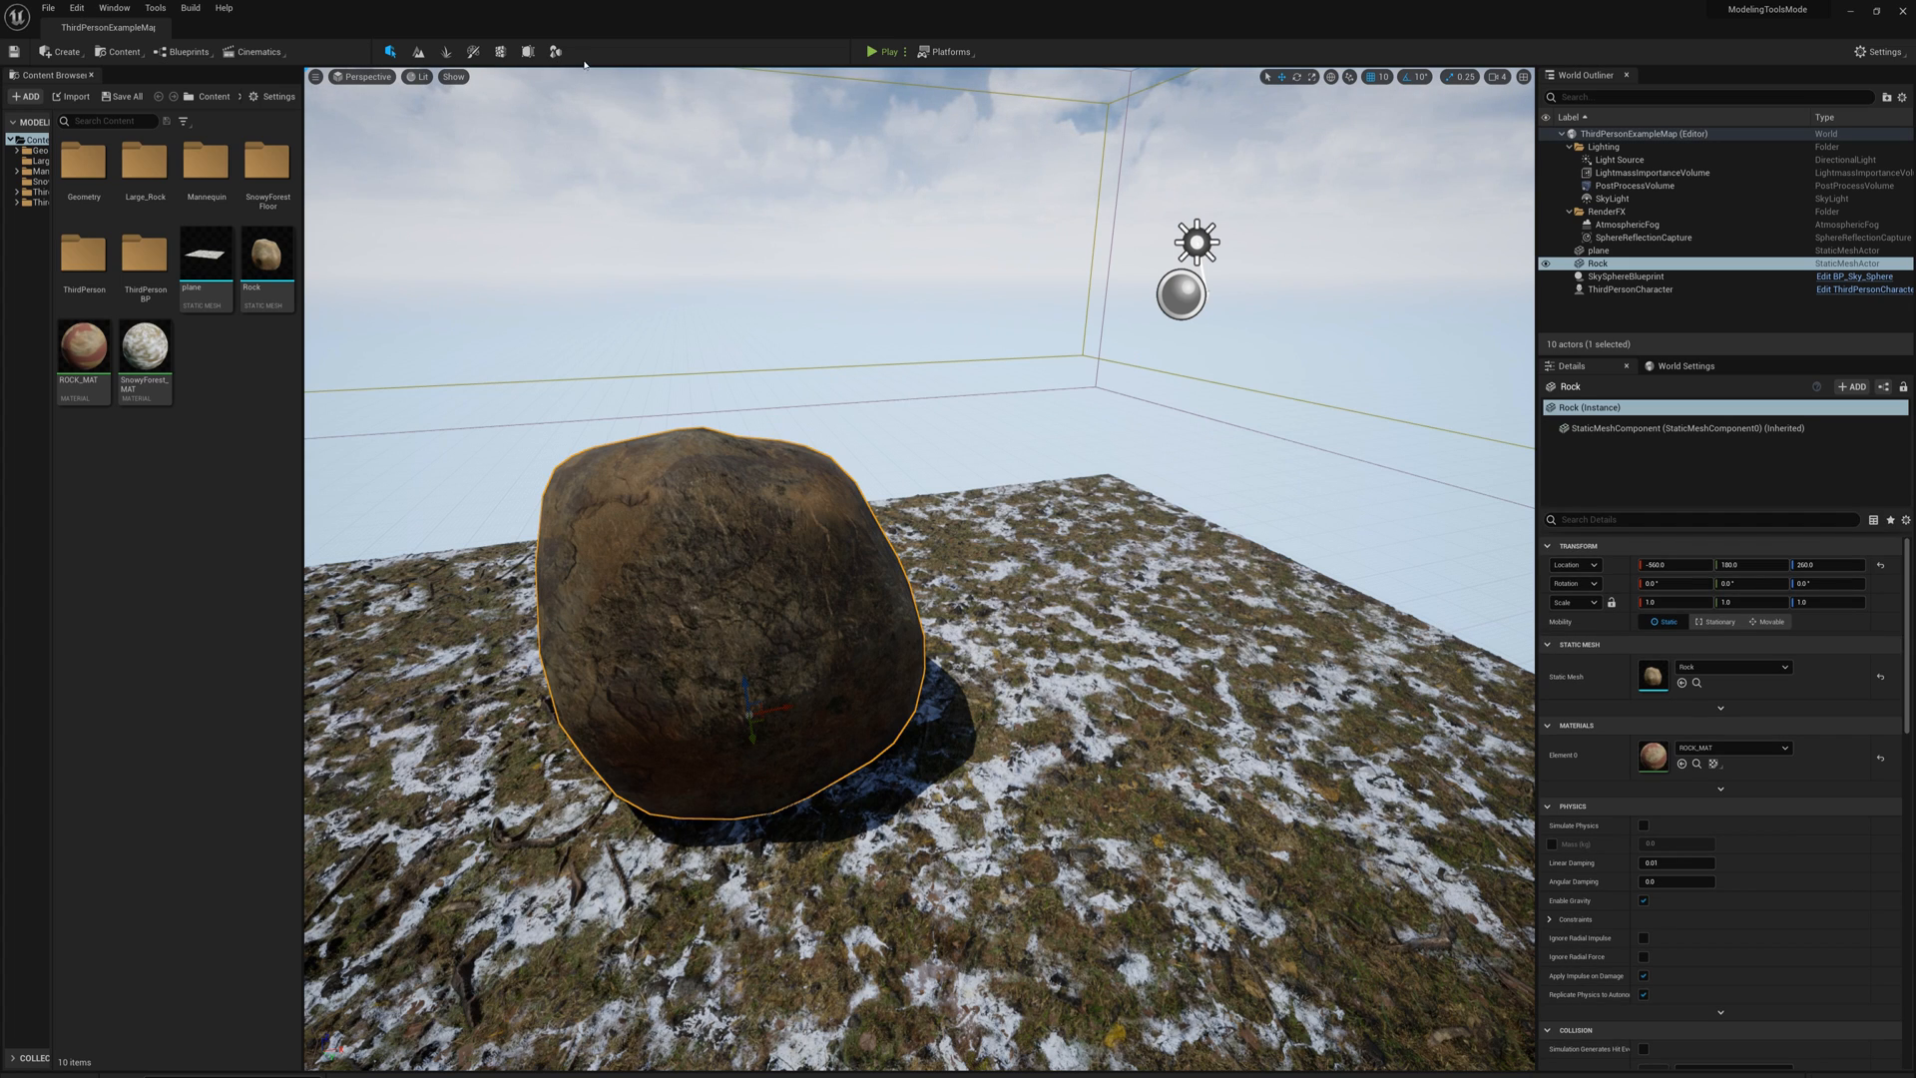
Switch the editor into Modeling Mode to expose the mesh editing tools
{"action": "left_click", "coordinate": [553, 50]}
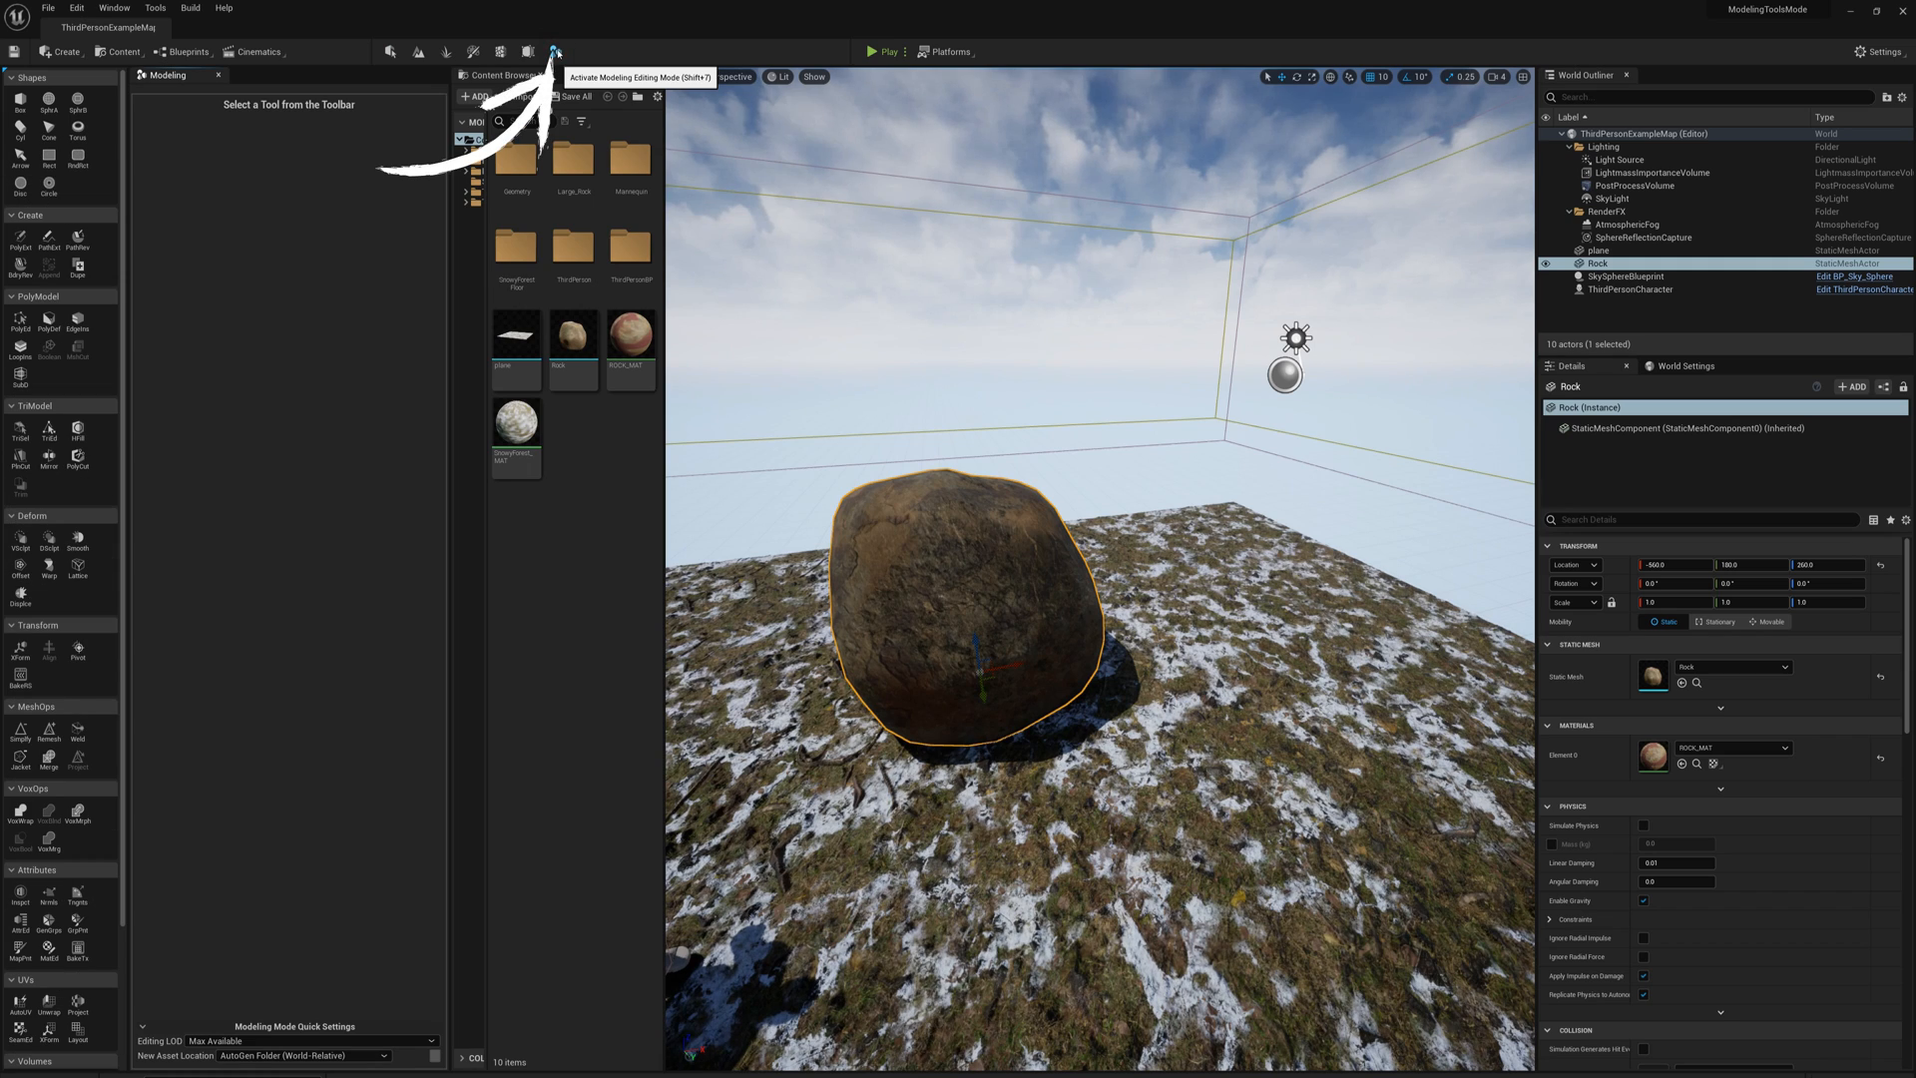
{"action": "mouse_move", "coordinate": [132, 299]}
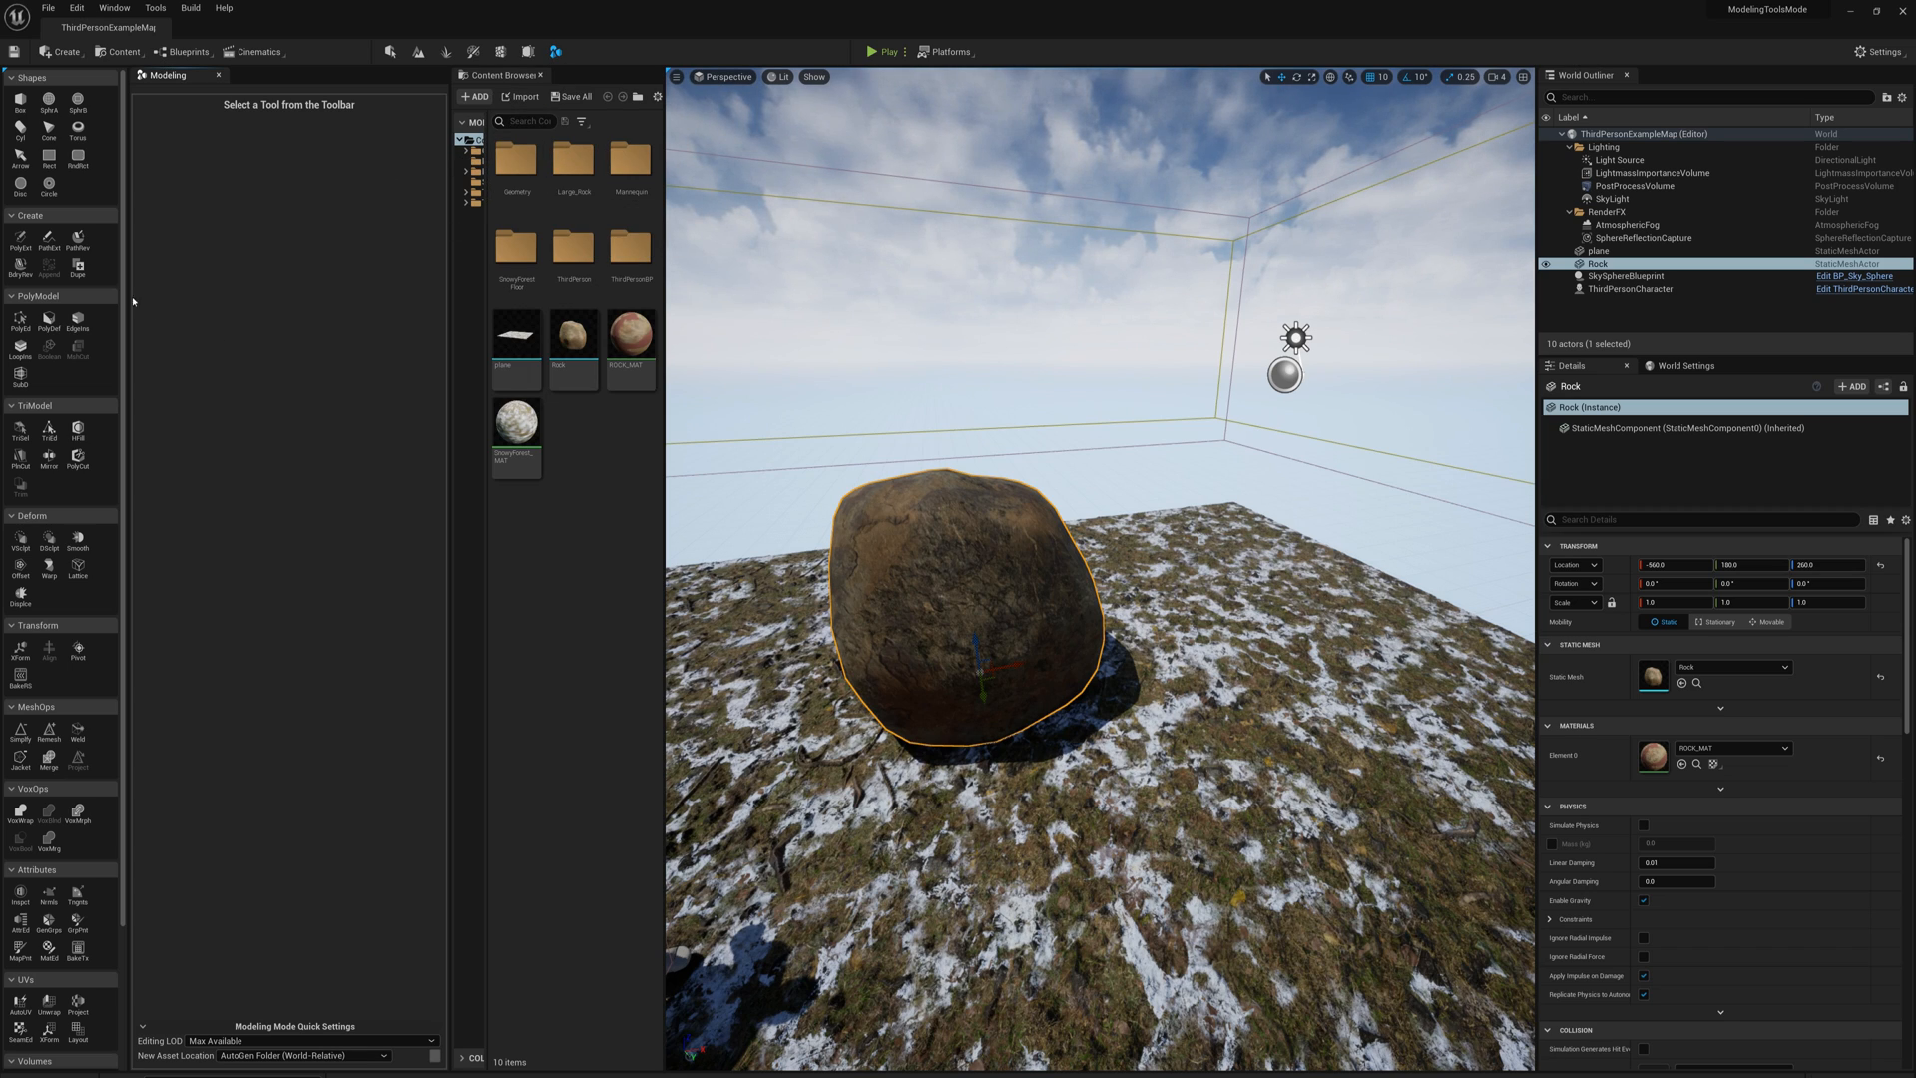
{"action": "mouse_move", "coordinate": [48, 543]}
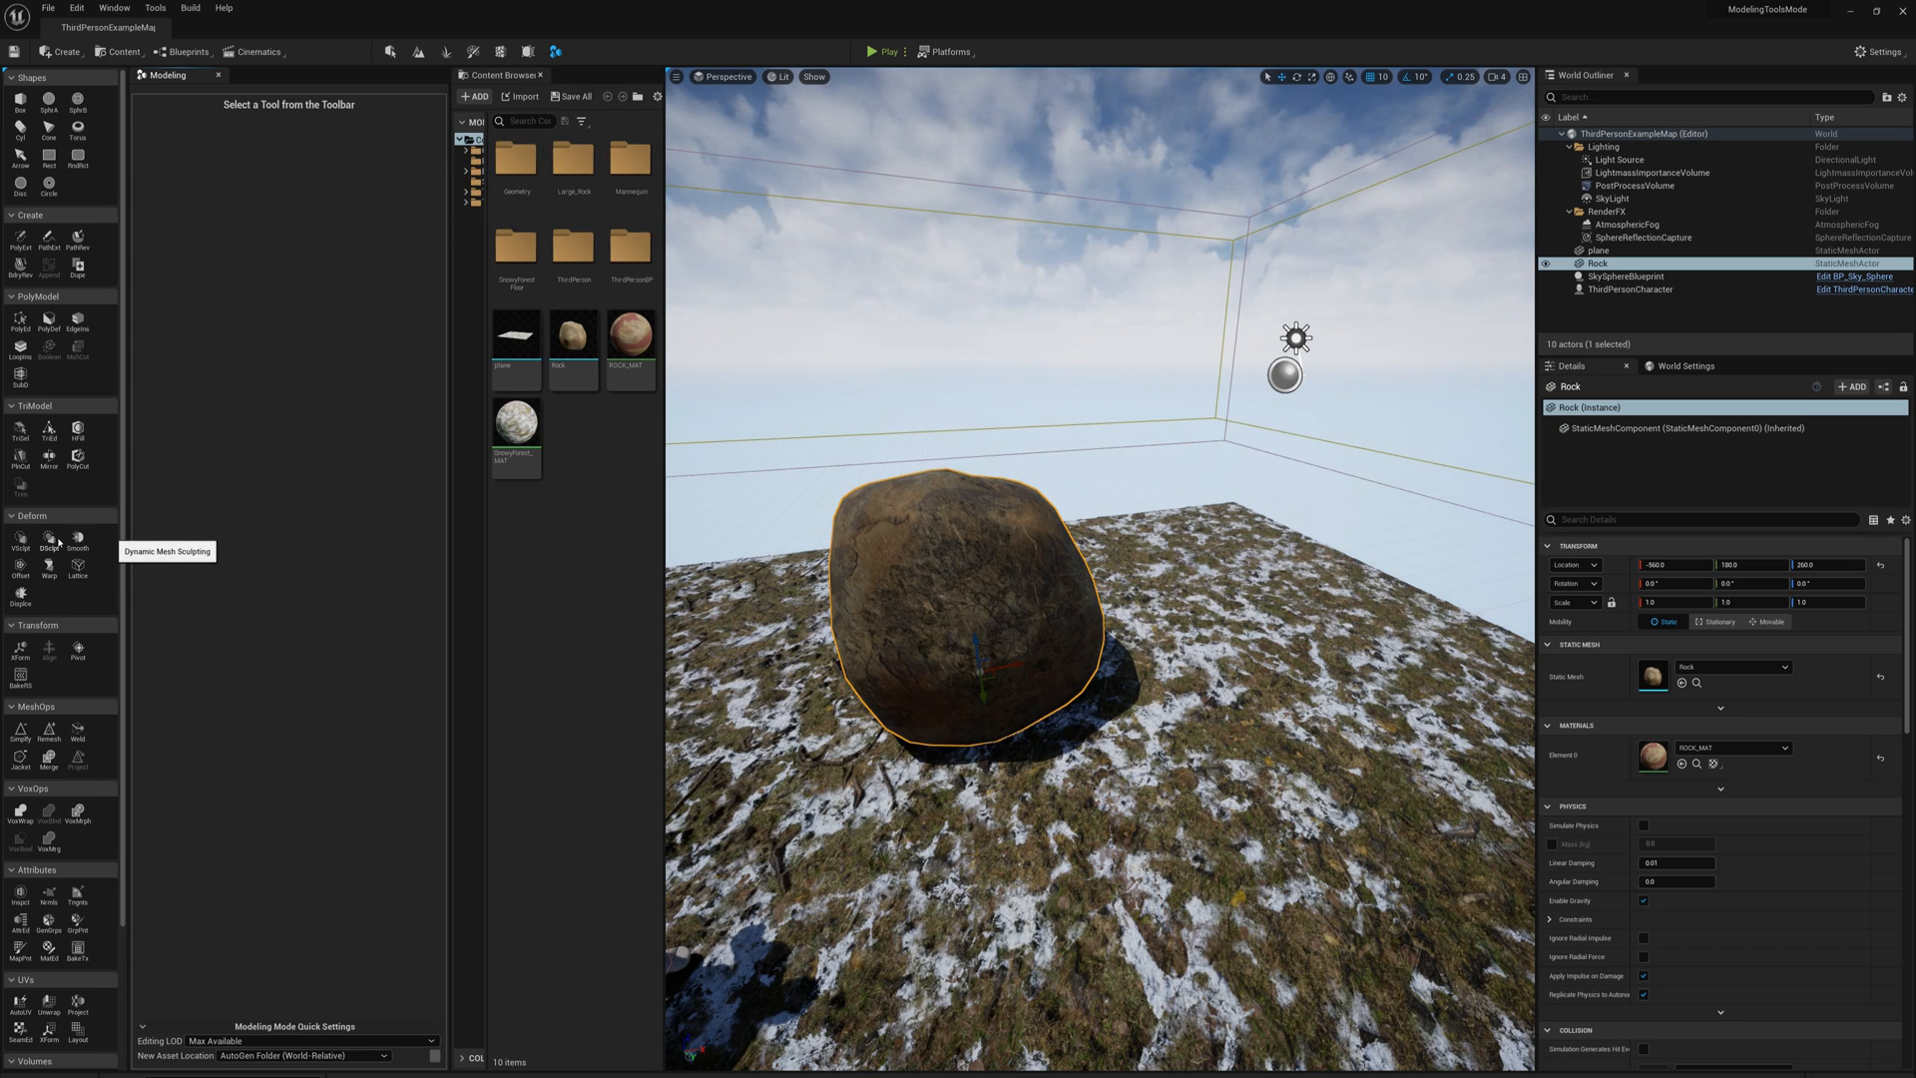
{"action": "mouse_move", "coordinate": [62, 527]}
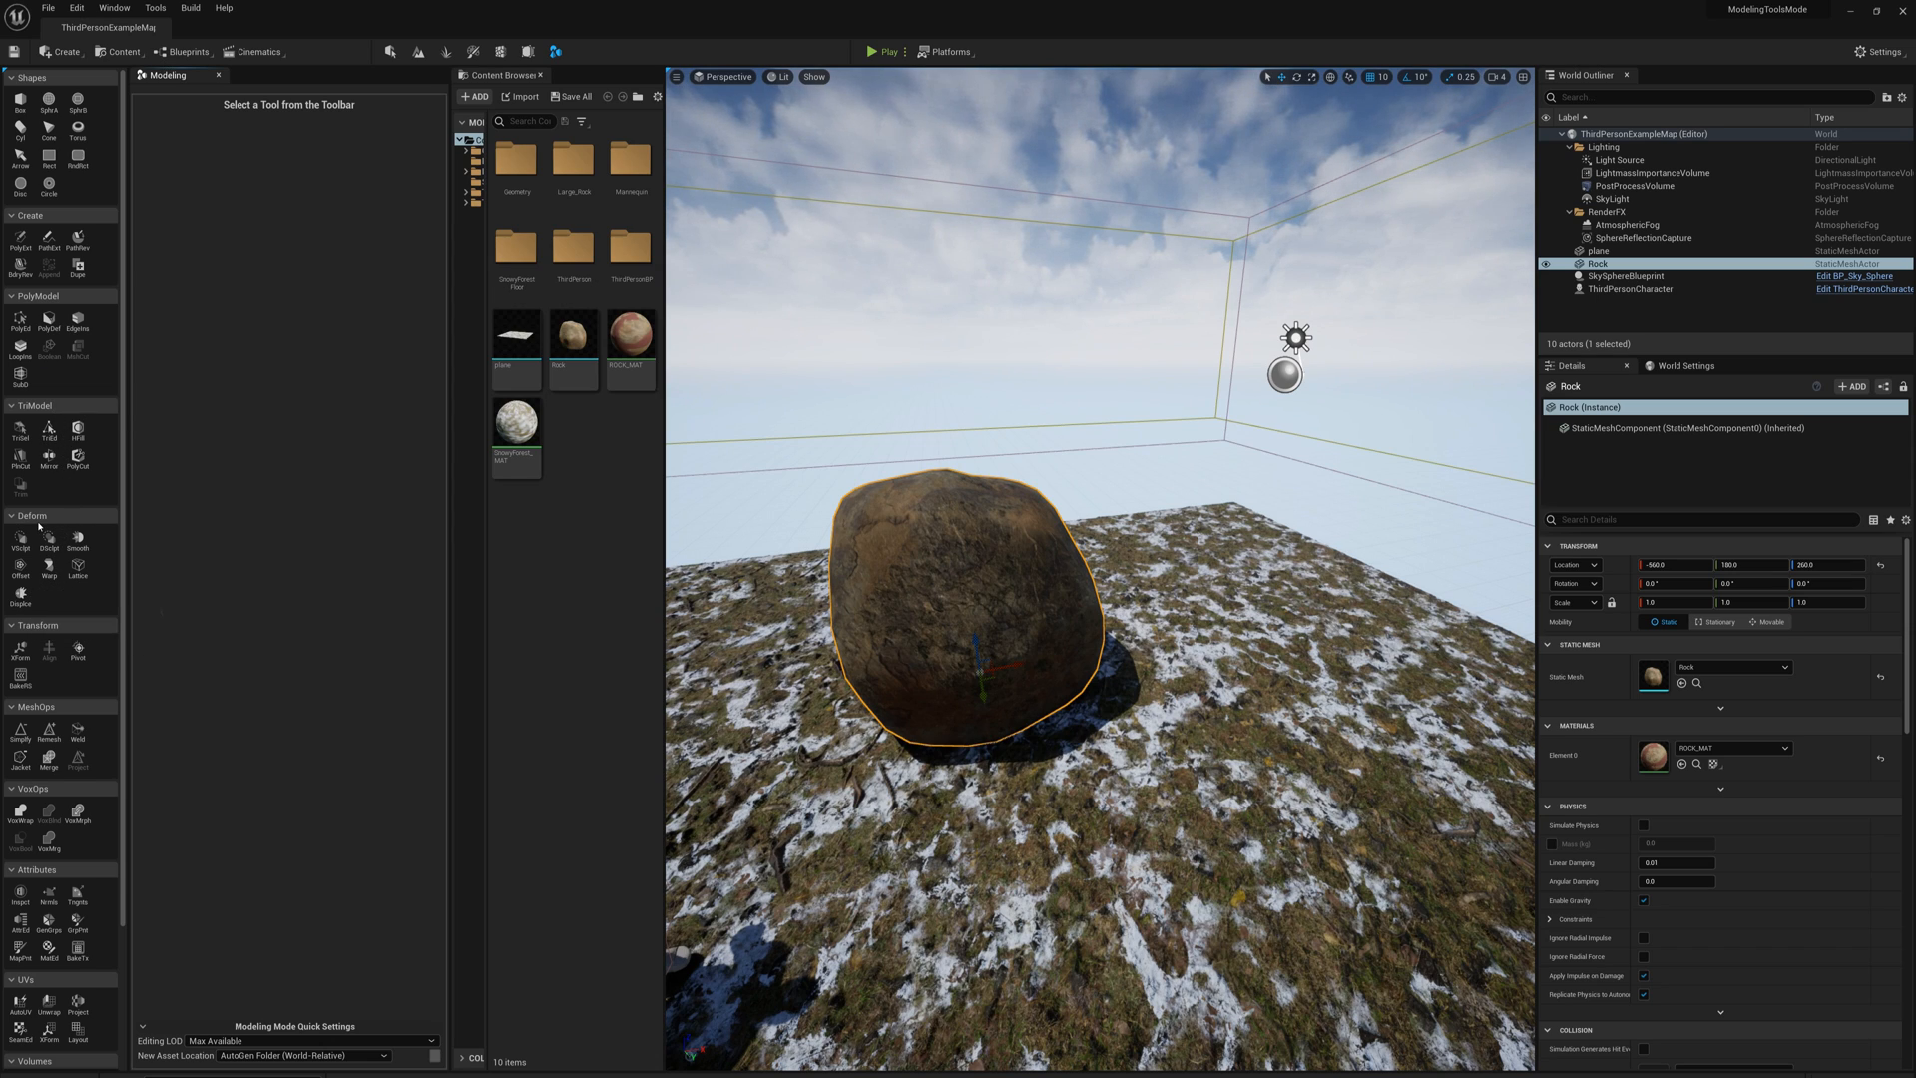
{"action": "mouse_move", "coordinate": [18, 591]}
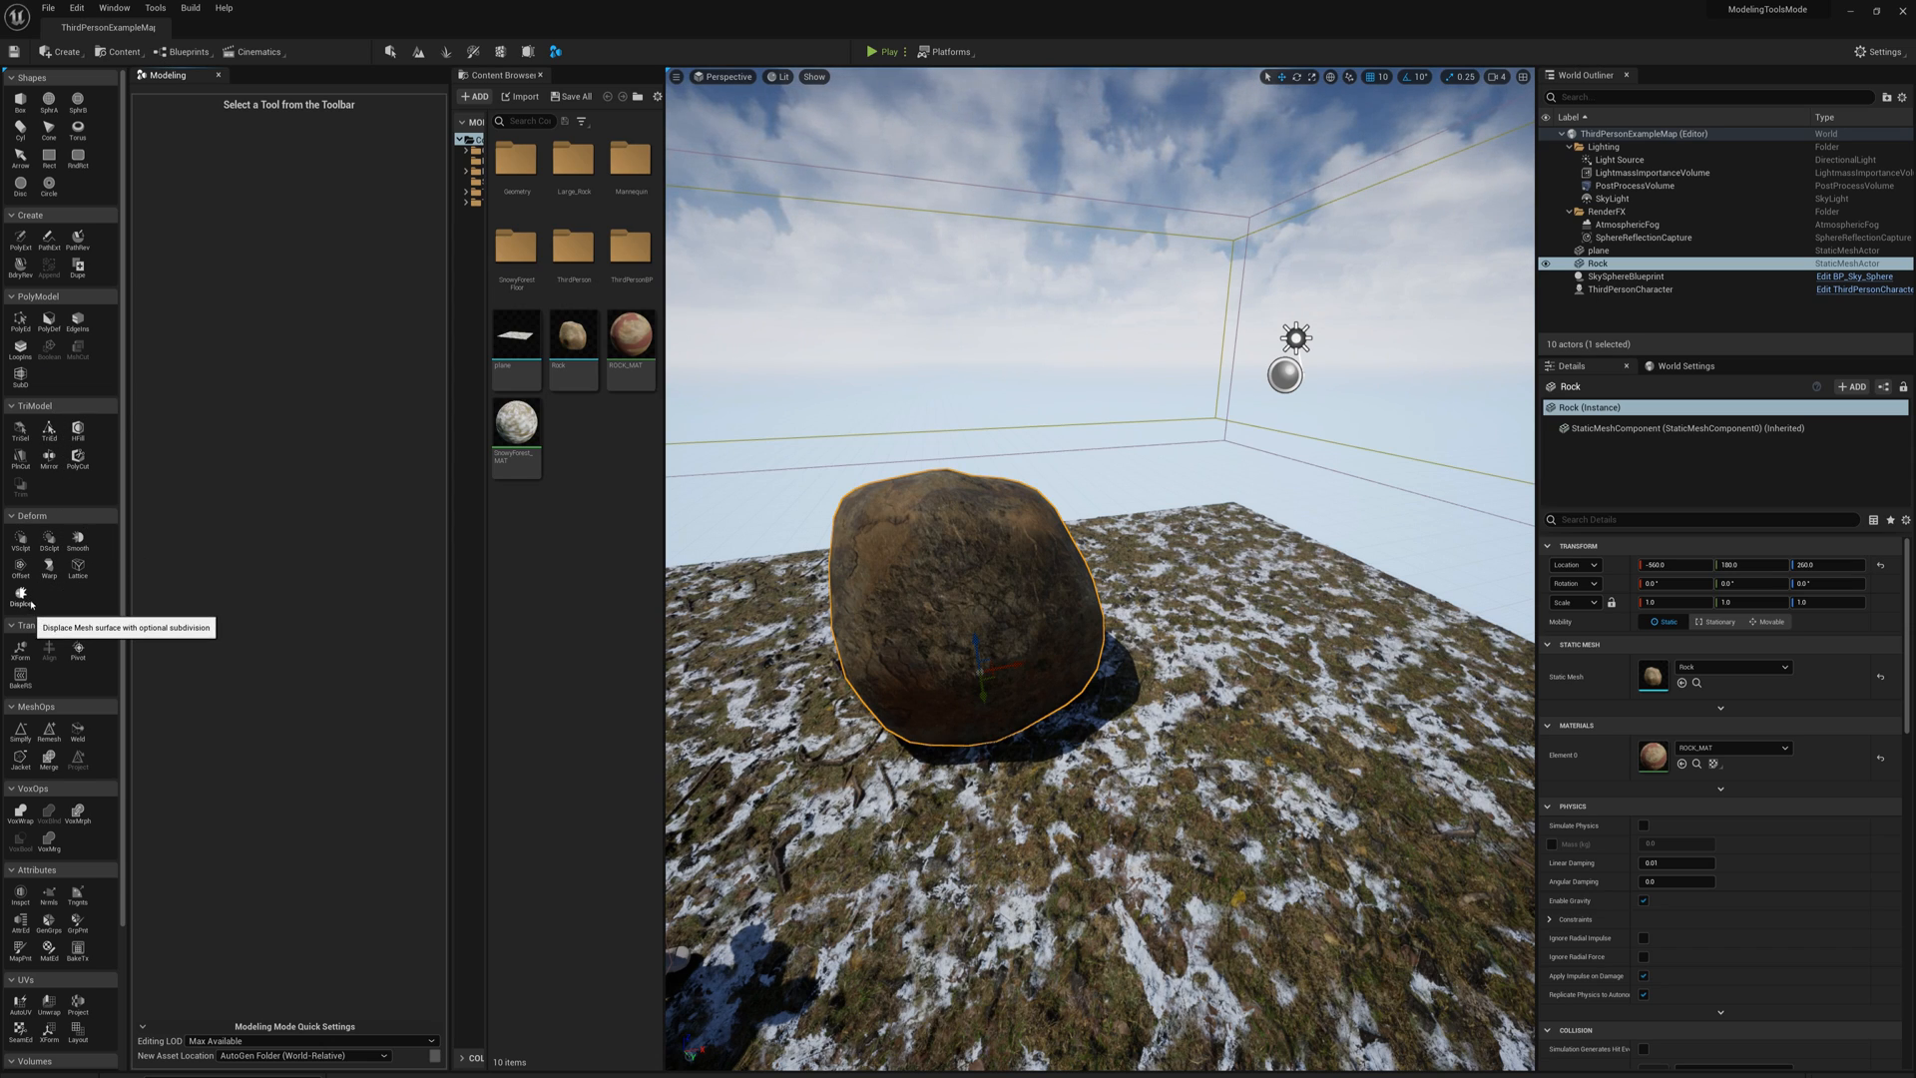
Start the Displace tool on the rock, previewing Perlin-noise bumps, and view the displacement types
{"action": "left_click", "coordinate": [20, 591]}
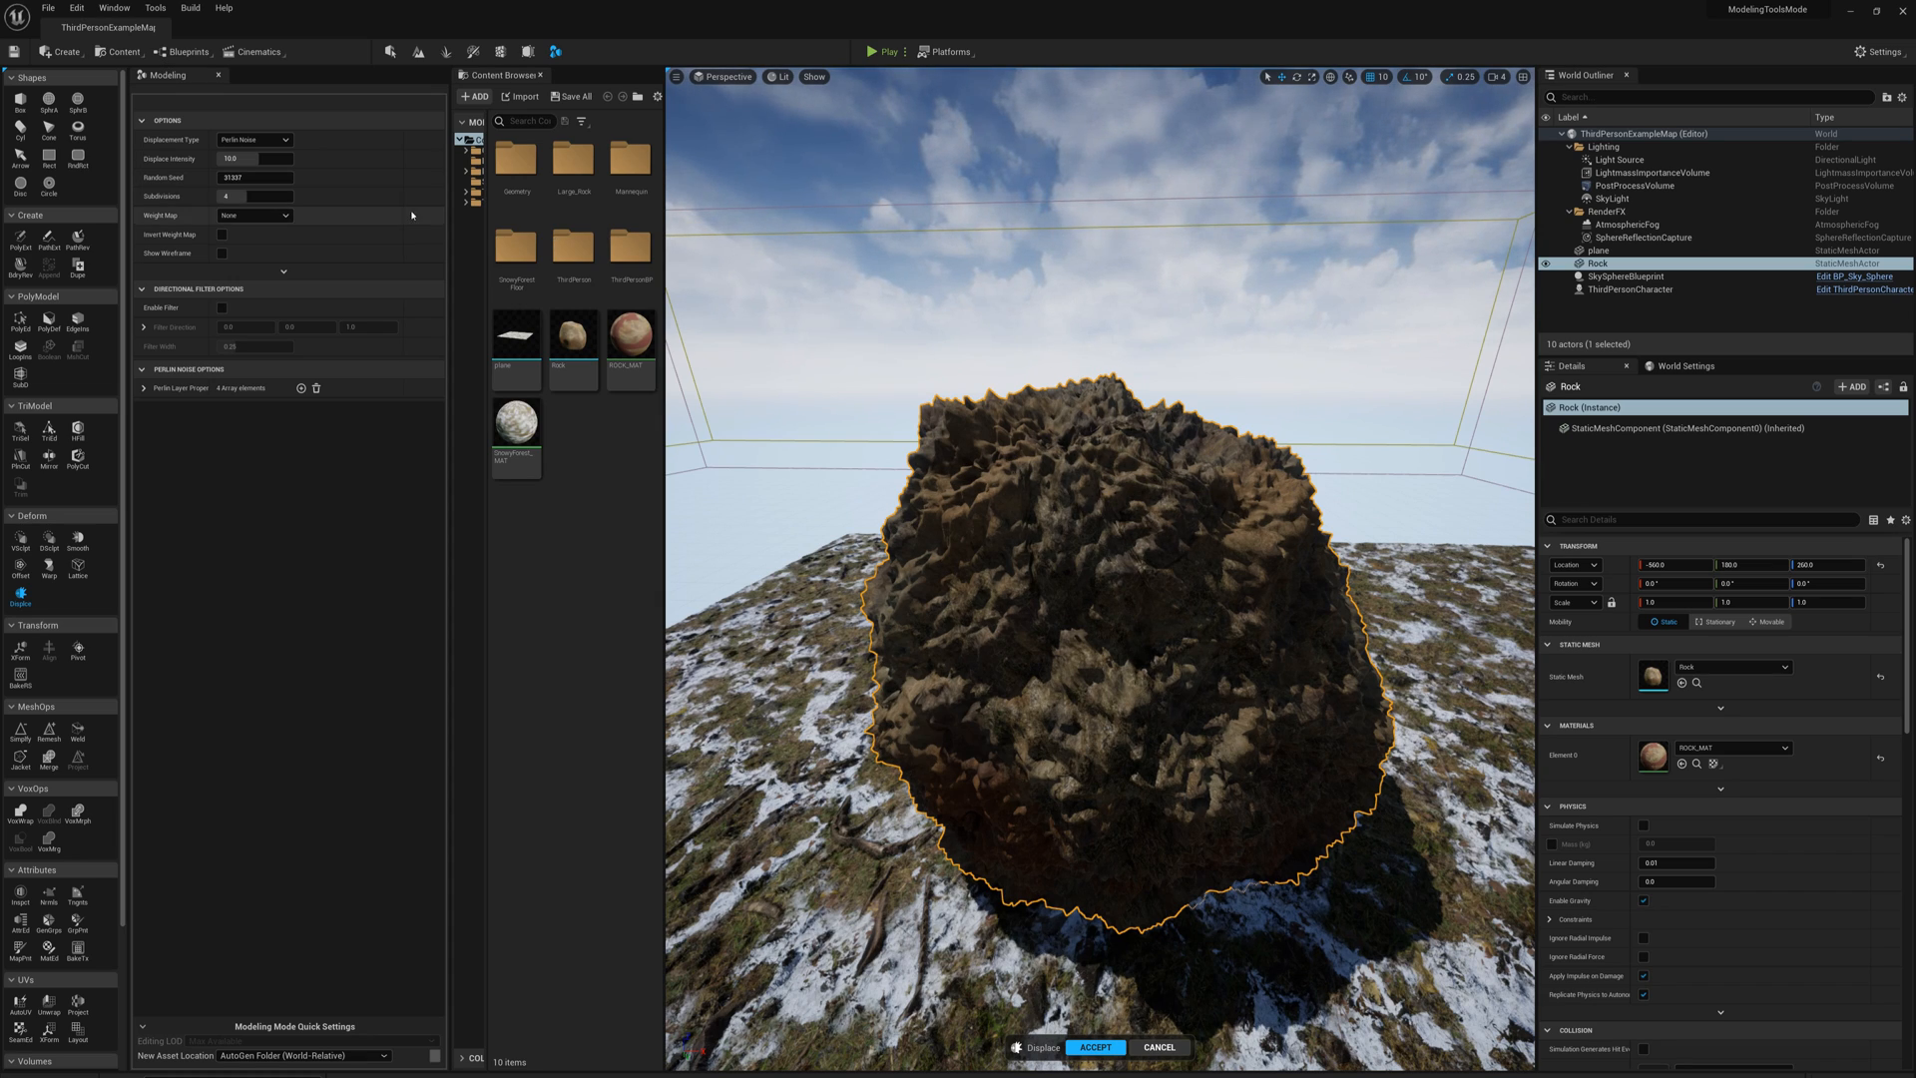
{"action": "mouse_move", "coordinate": [256, 140]}
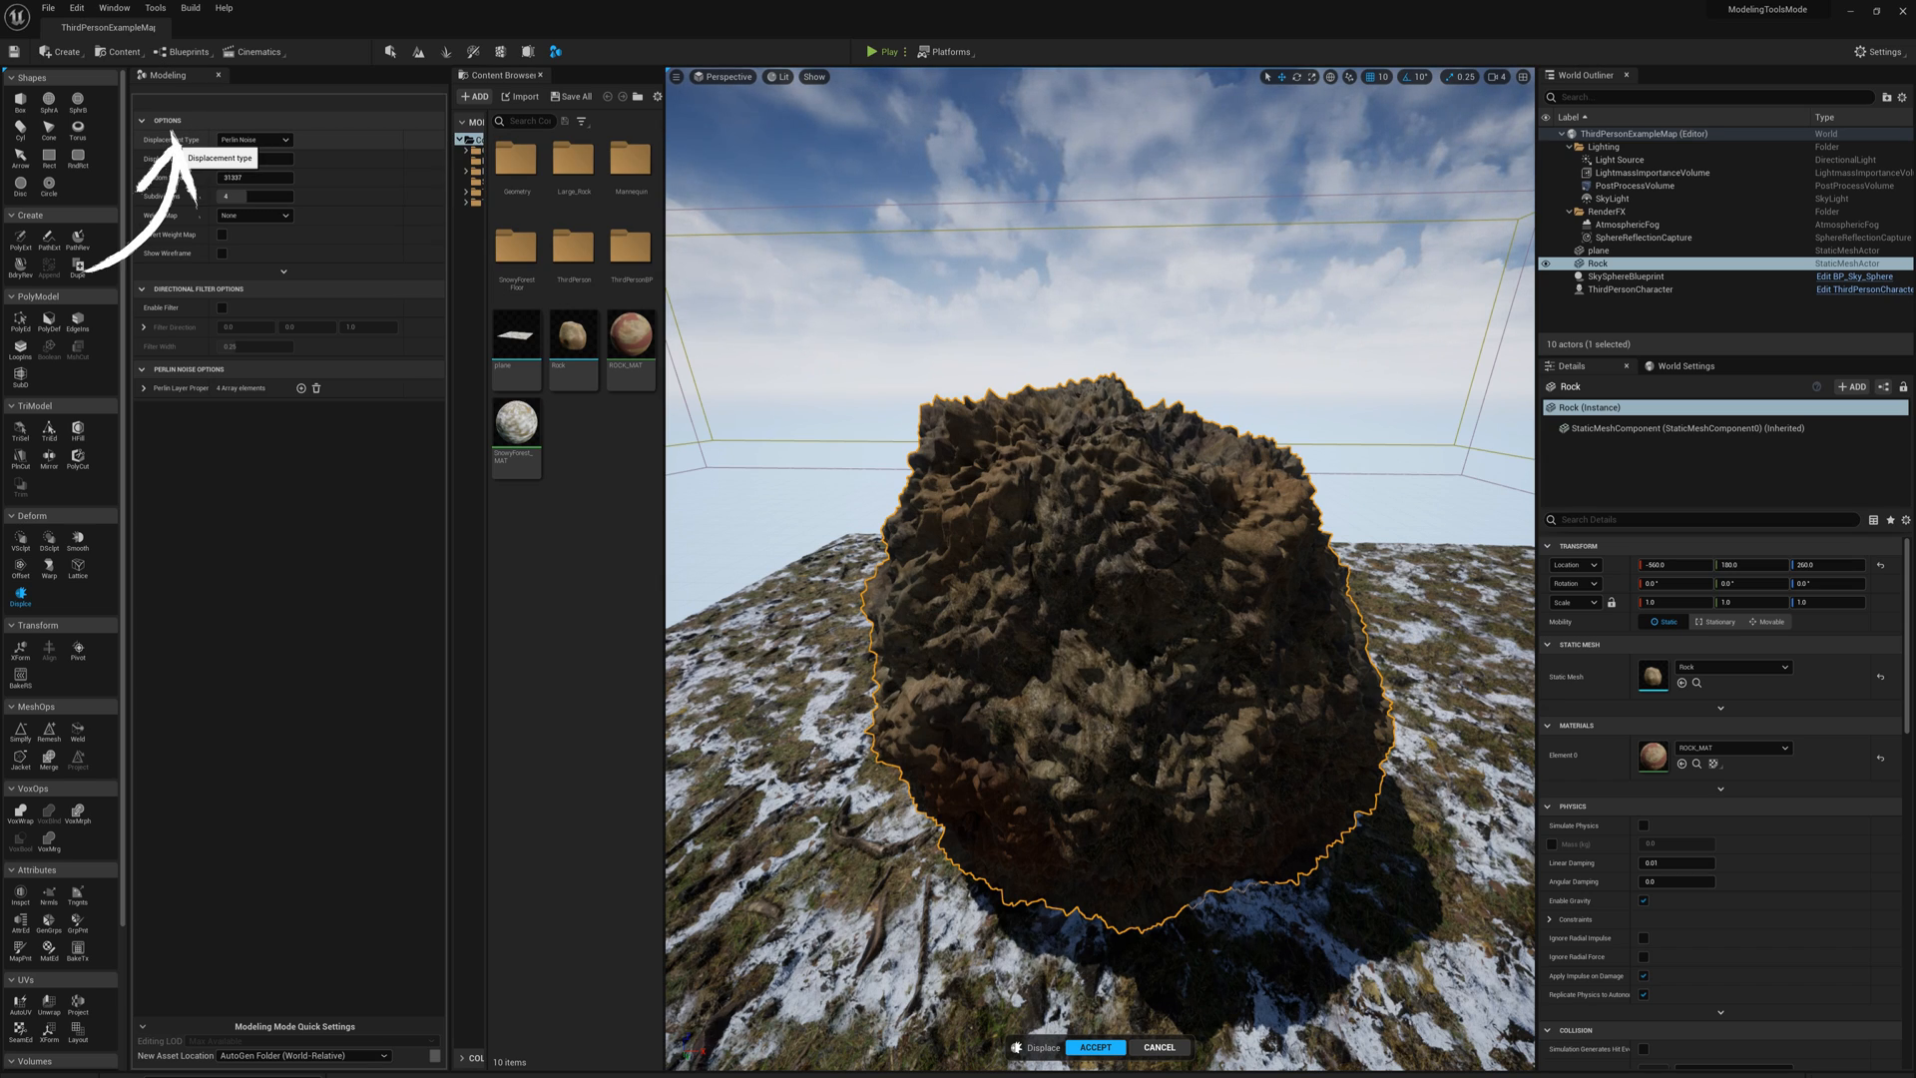
{"action": "left_click", "coordinate": [255, 140]}
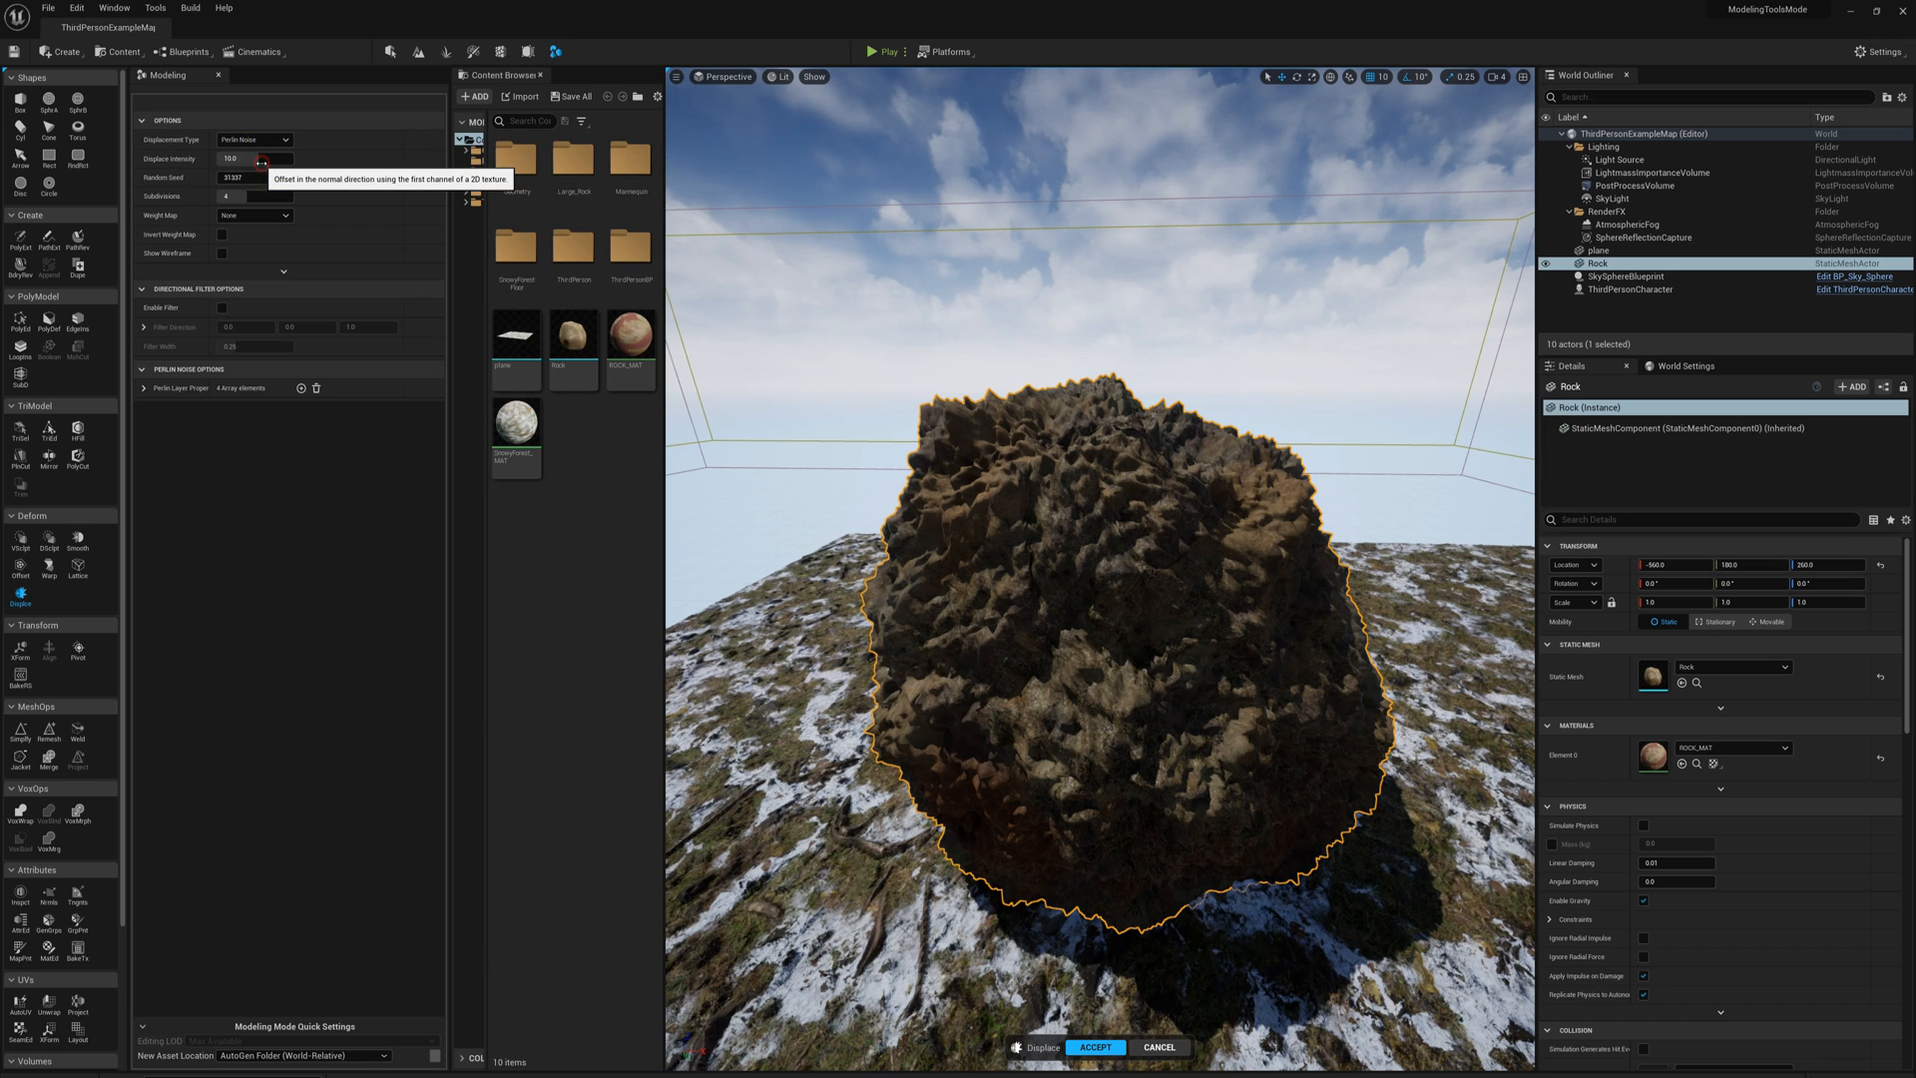
Set Displacement Type to Texture2D Map using the Rock_Displacement texture
{"action": "left_click", "coordinate": [256, 139]}
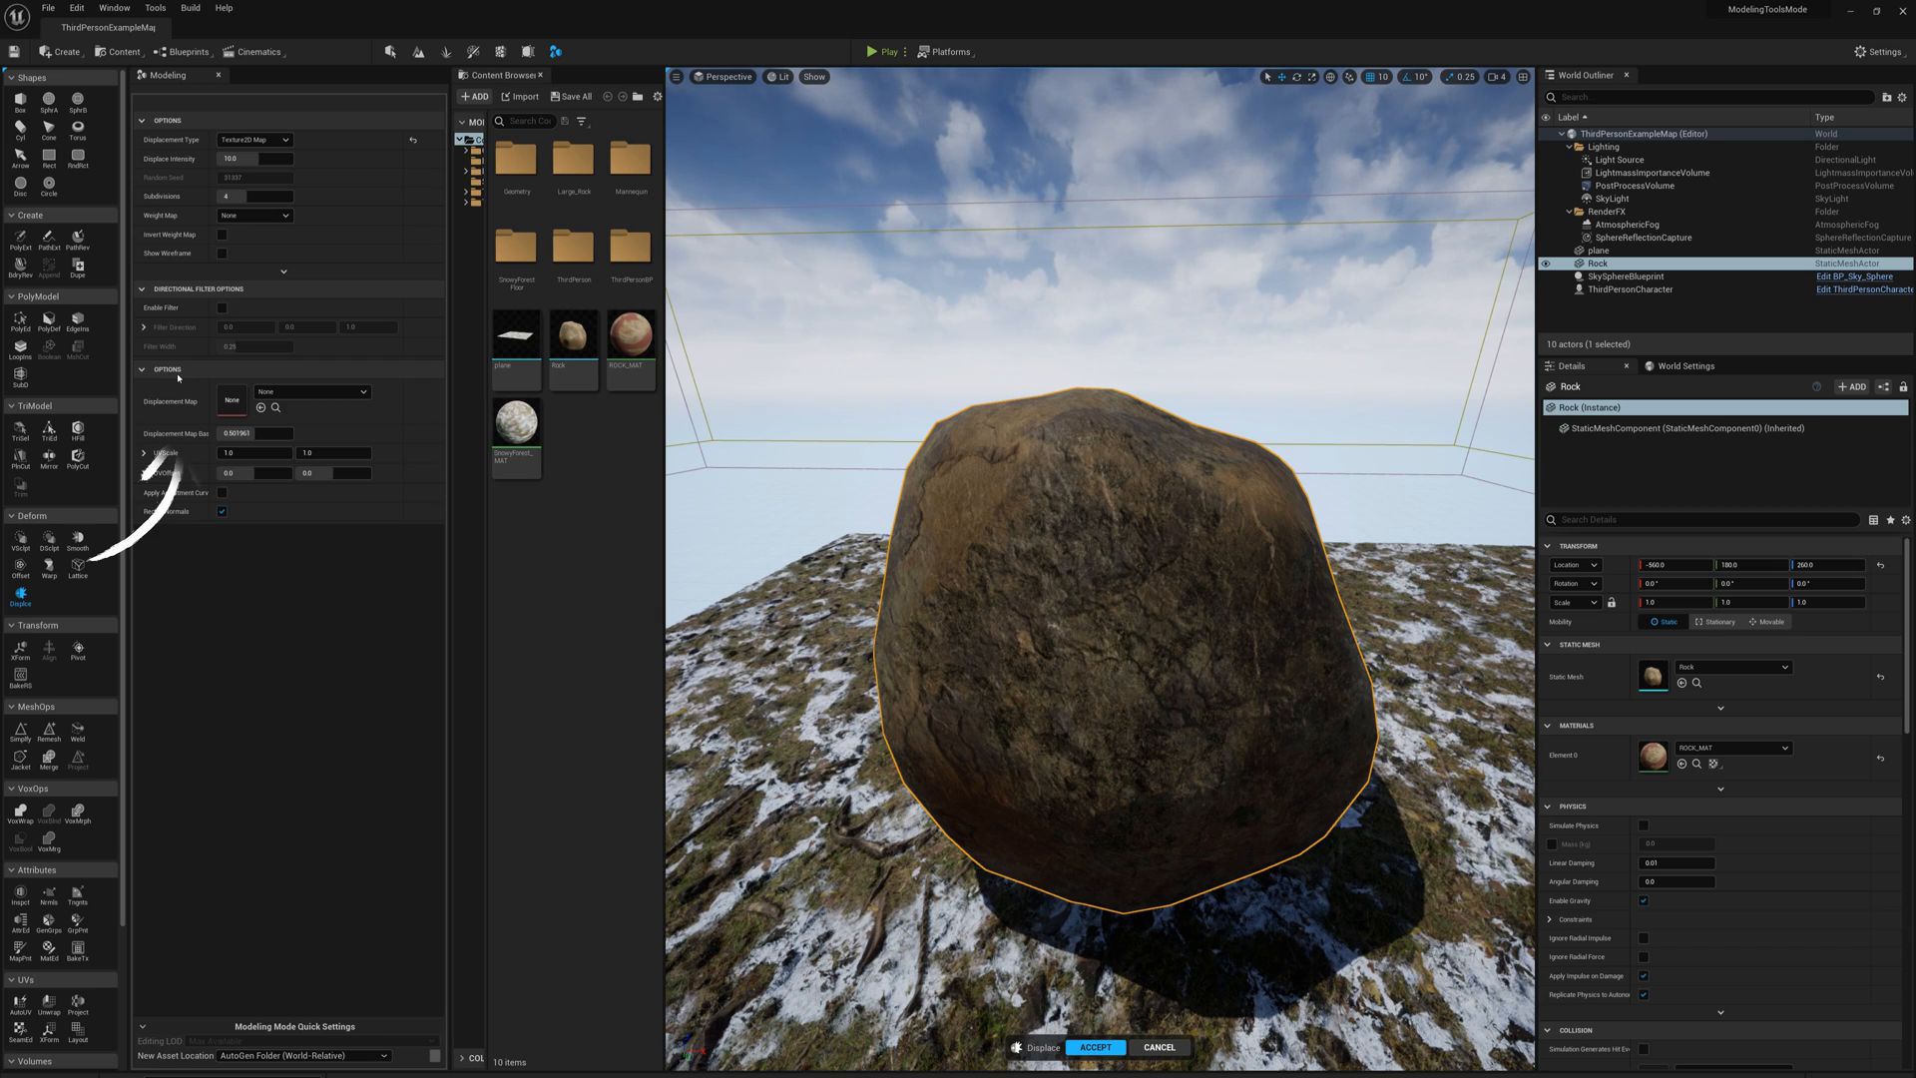
{"action": "mouse_move", "coordinate": [300, 392]}
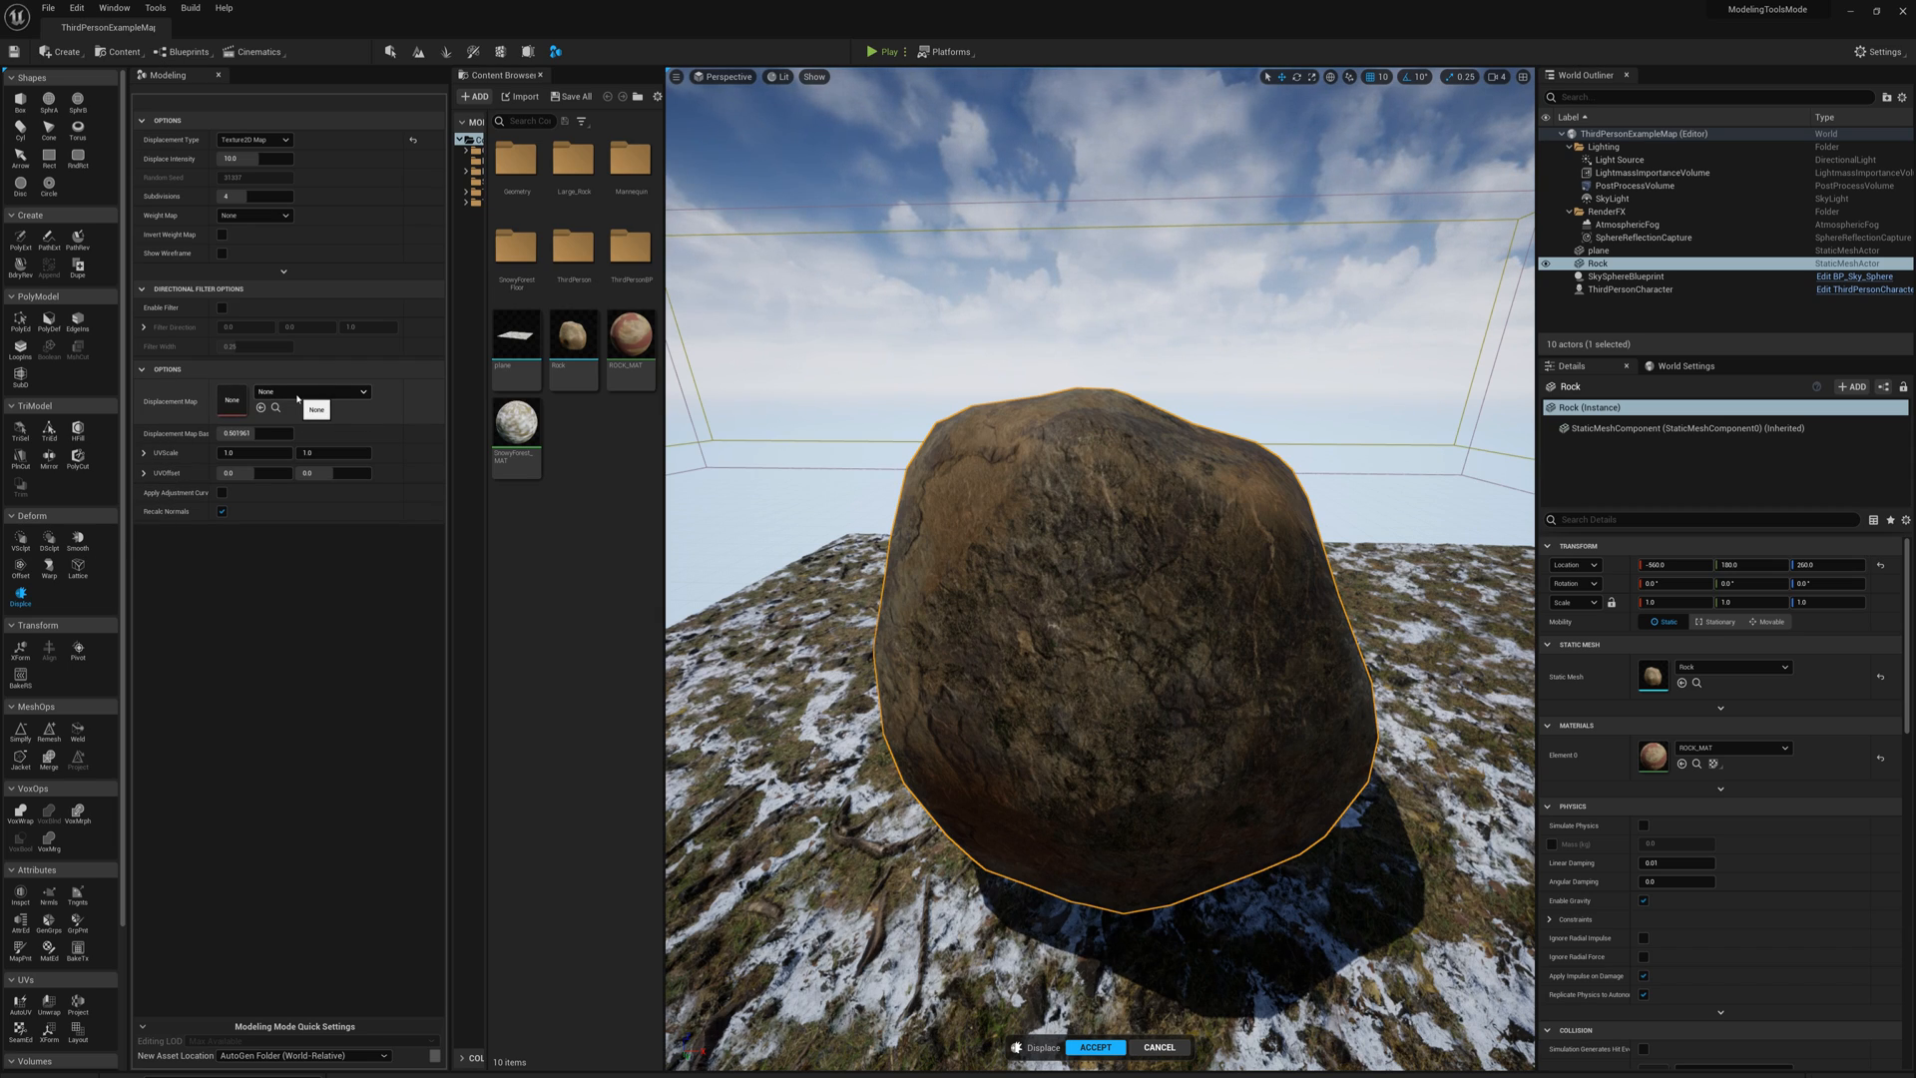
{"action": "left_click", "coordinate": [361, 391]}
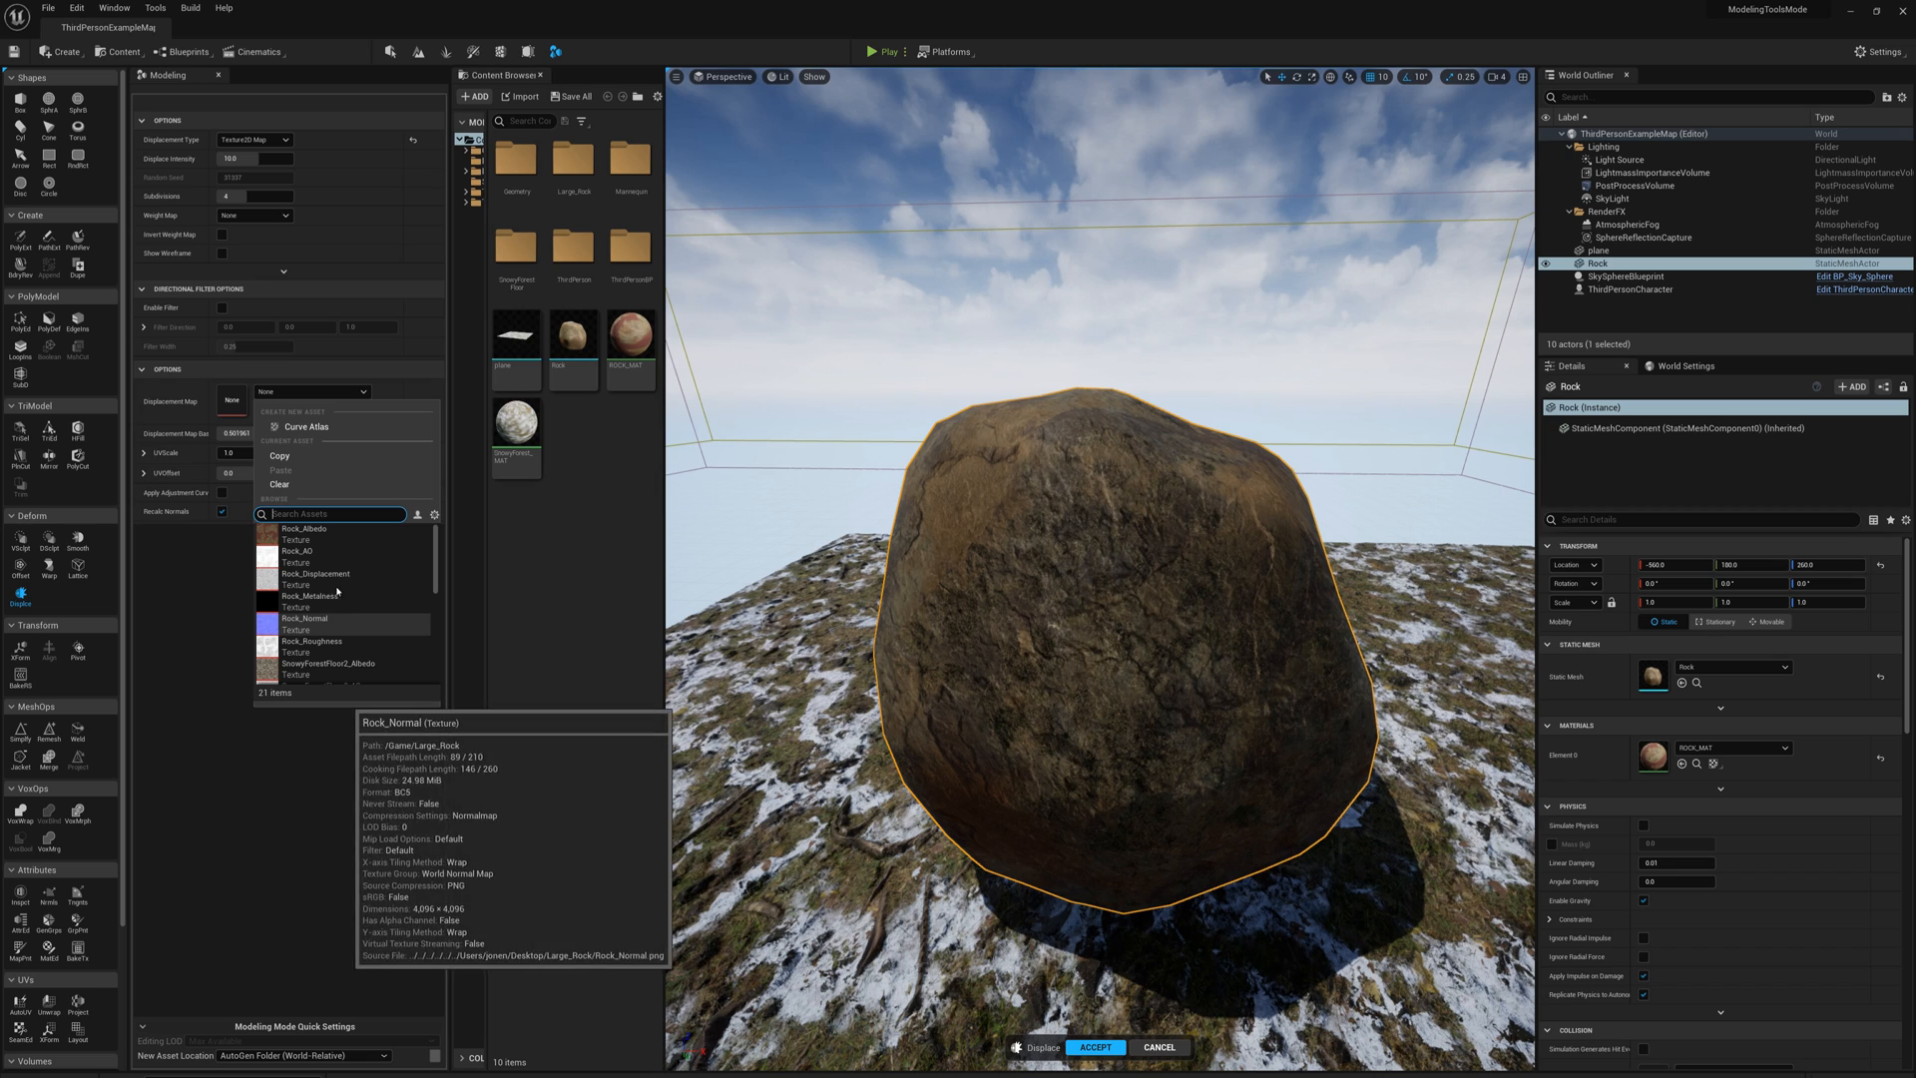
{"action": "left_click", "coordinate": [315, 581]}
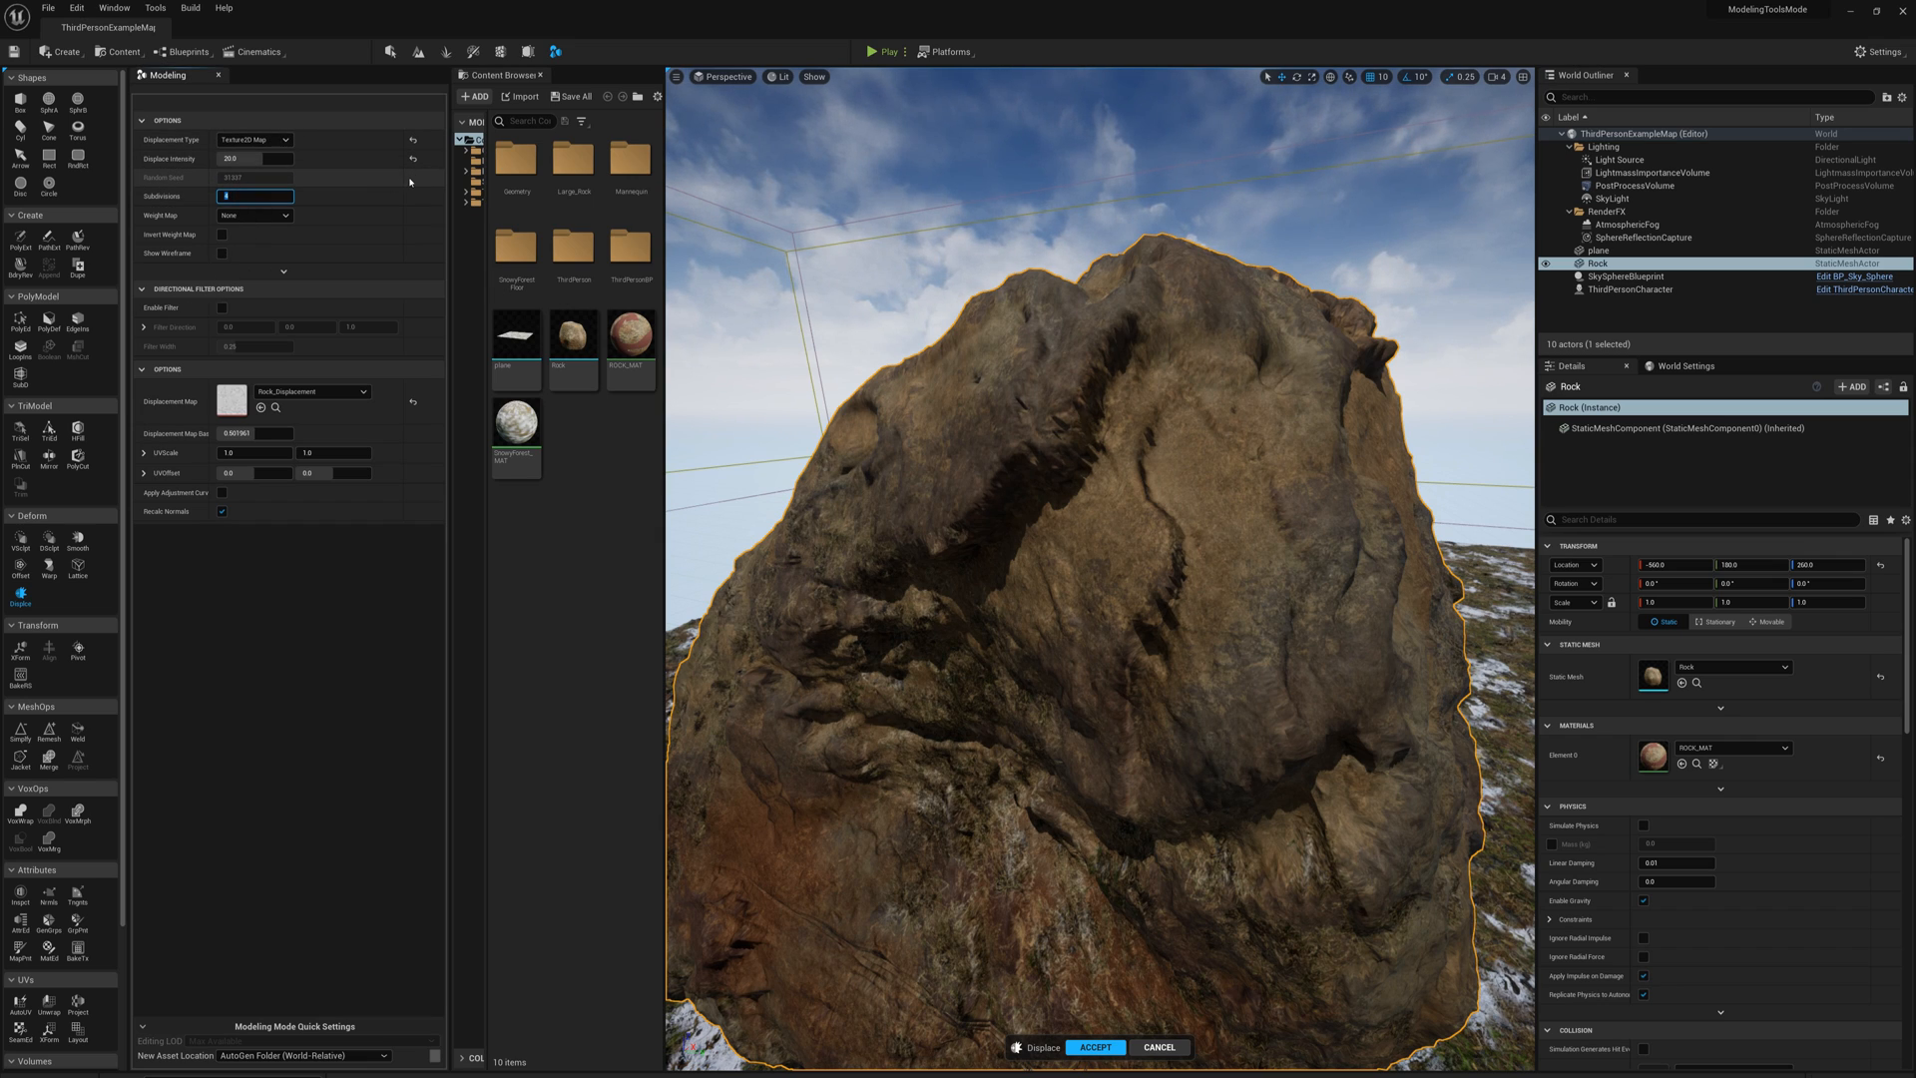
Raise the displacement subdivisions to 10 for finer craggy detail
{"action": "type", "text": "10"}
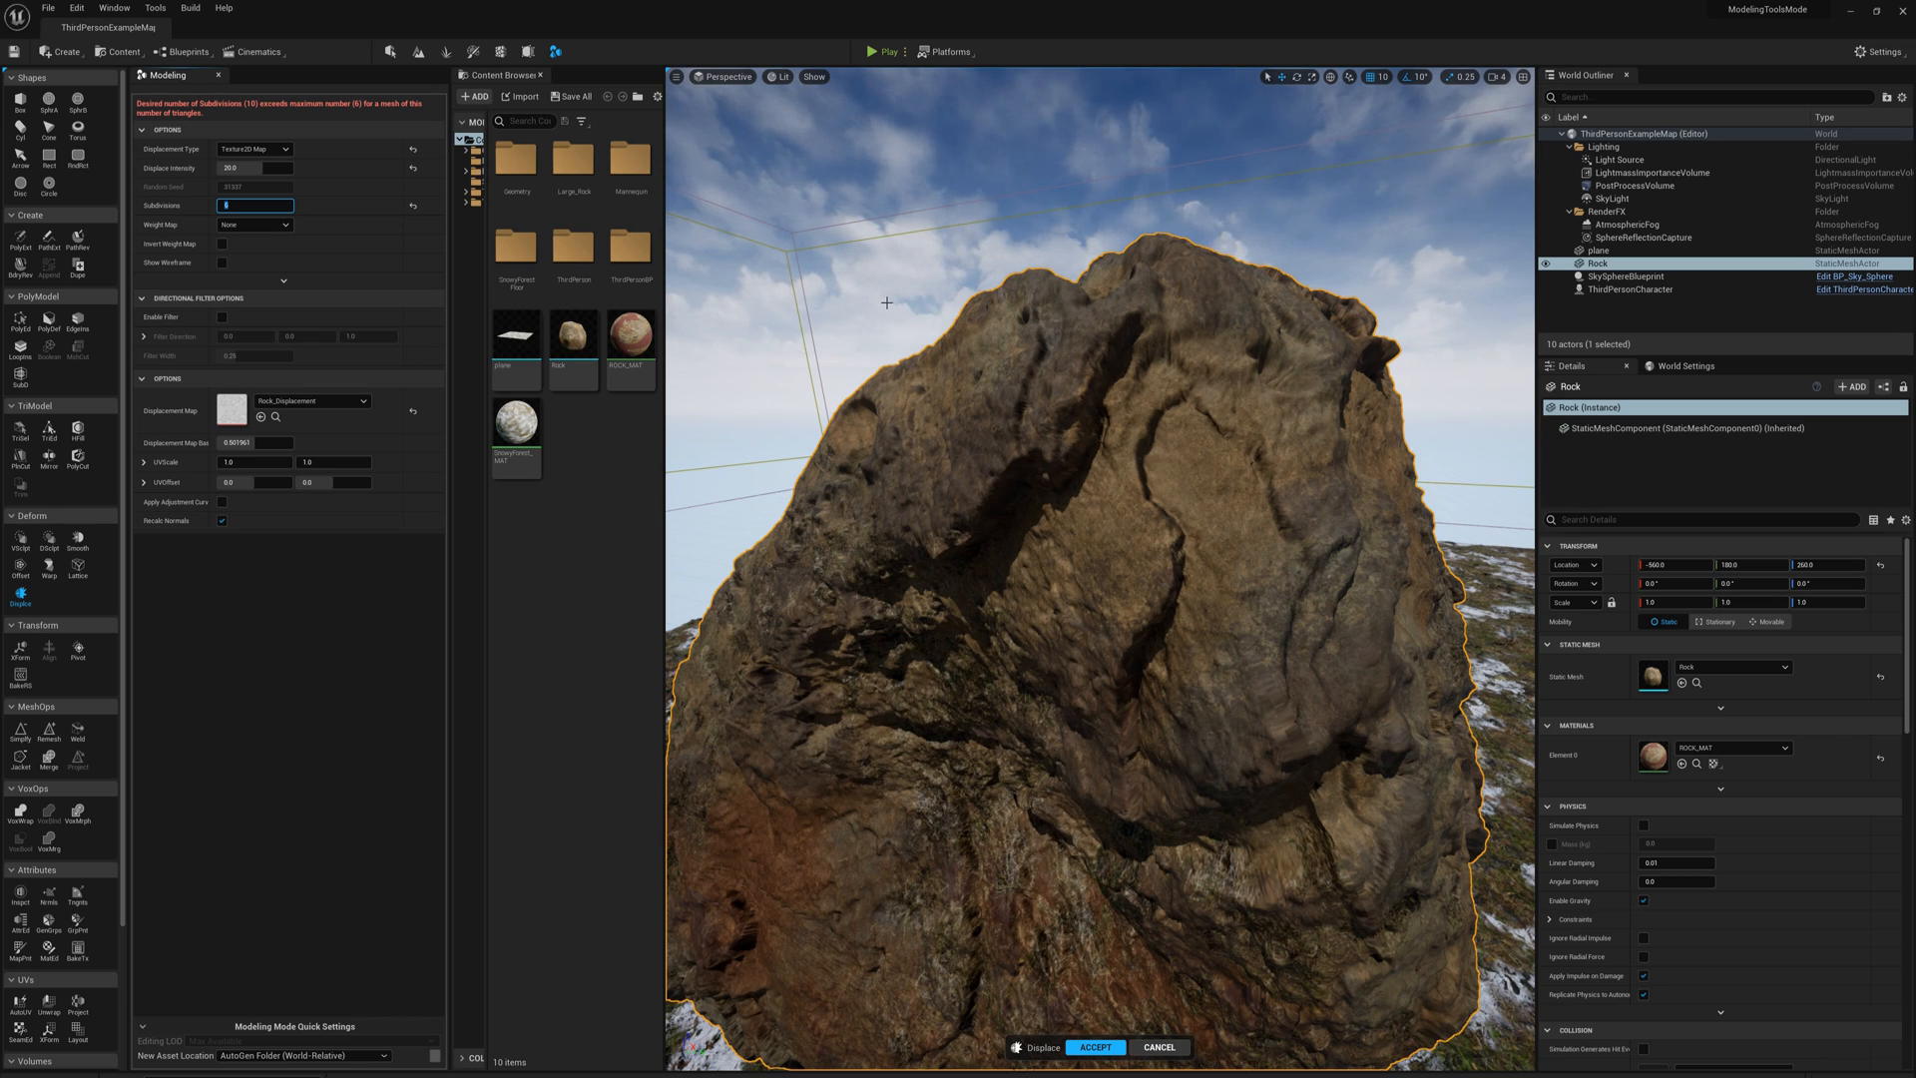
{"action": "mouse_move", "coordinate": [309, 279]}
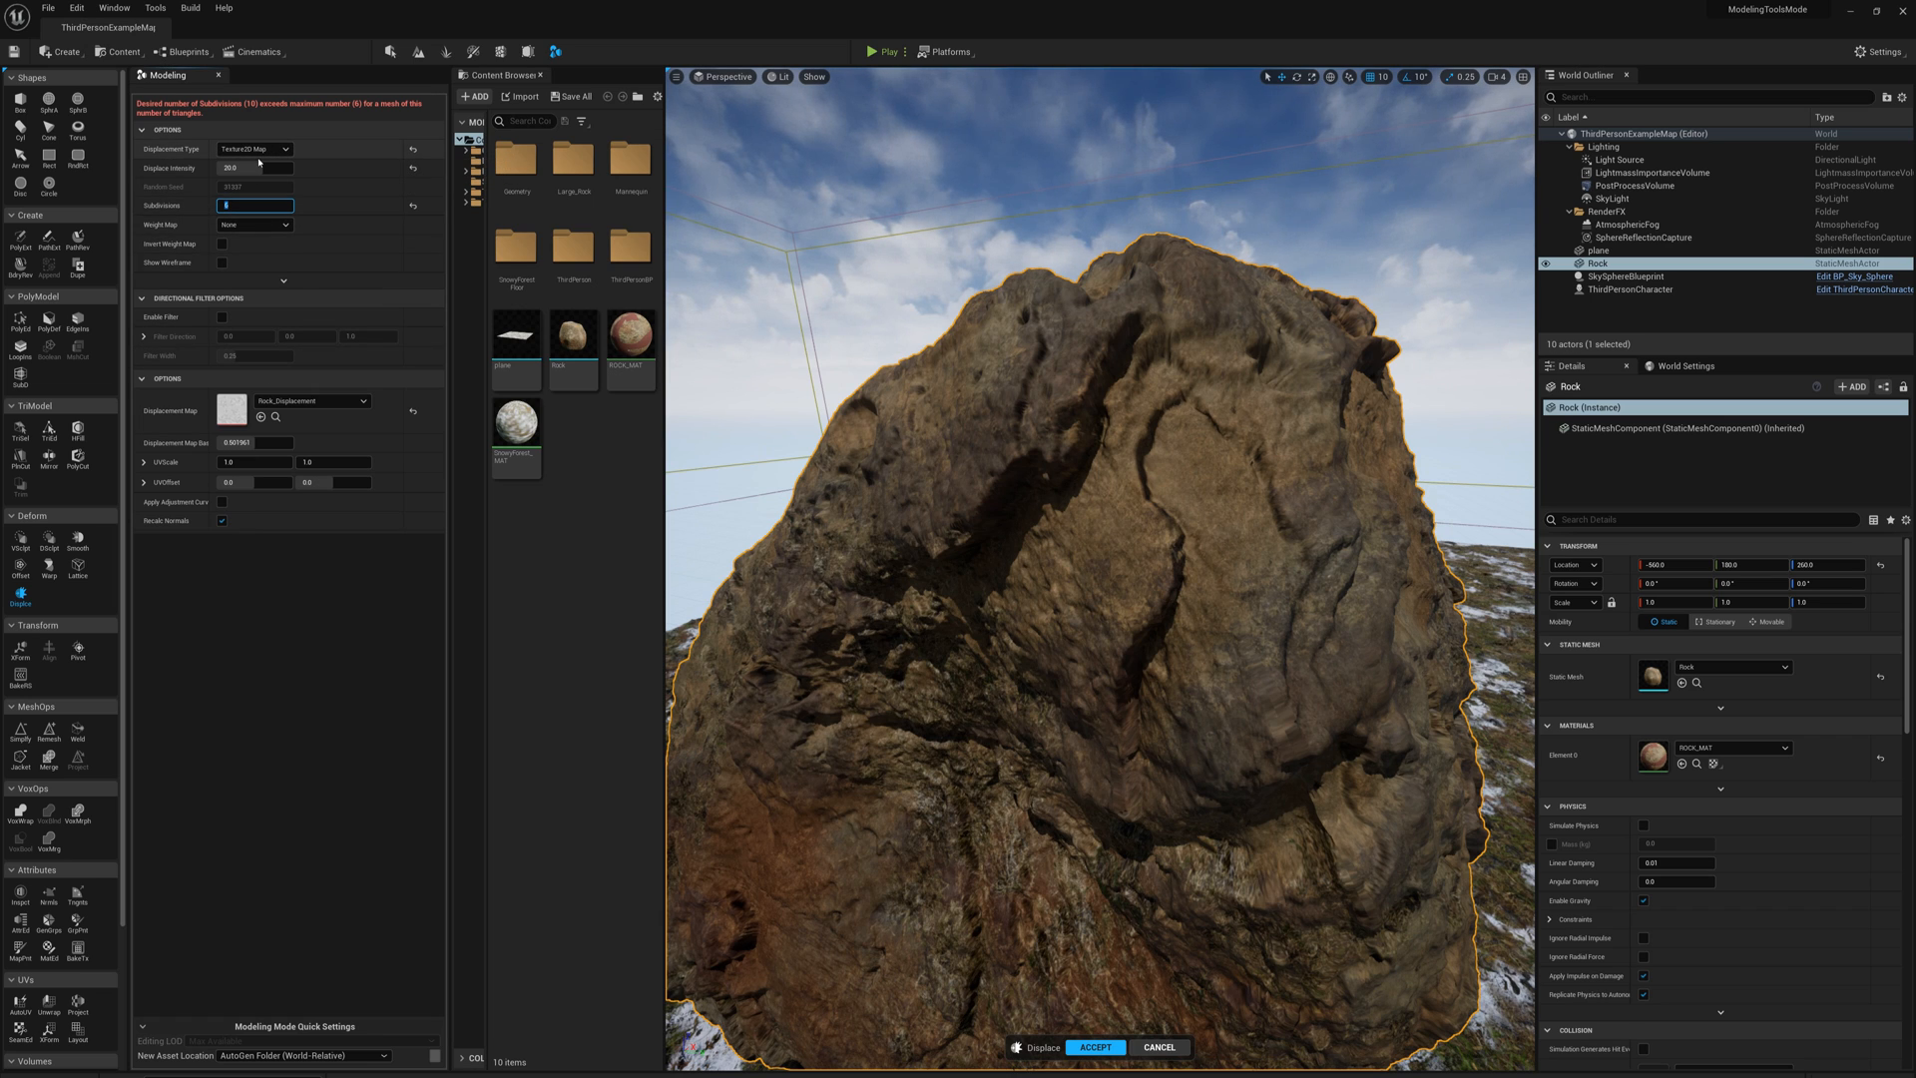
{"action": "mouse_move", "coordinate": [974, 412]}
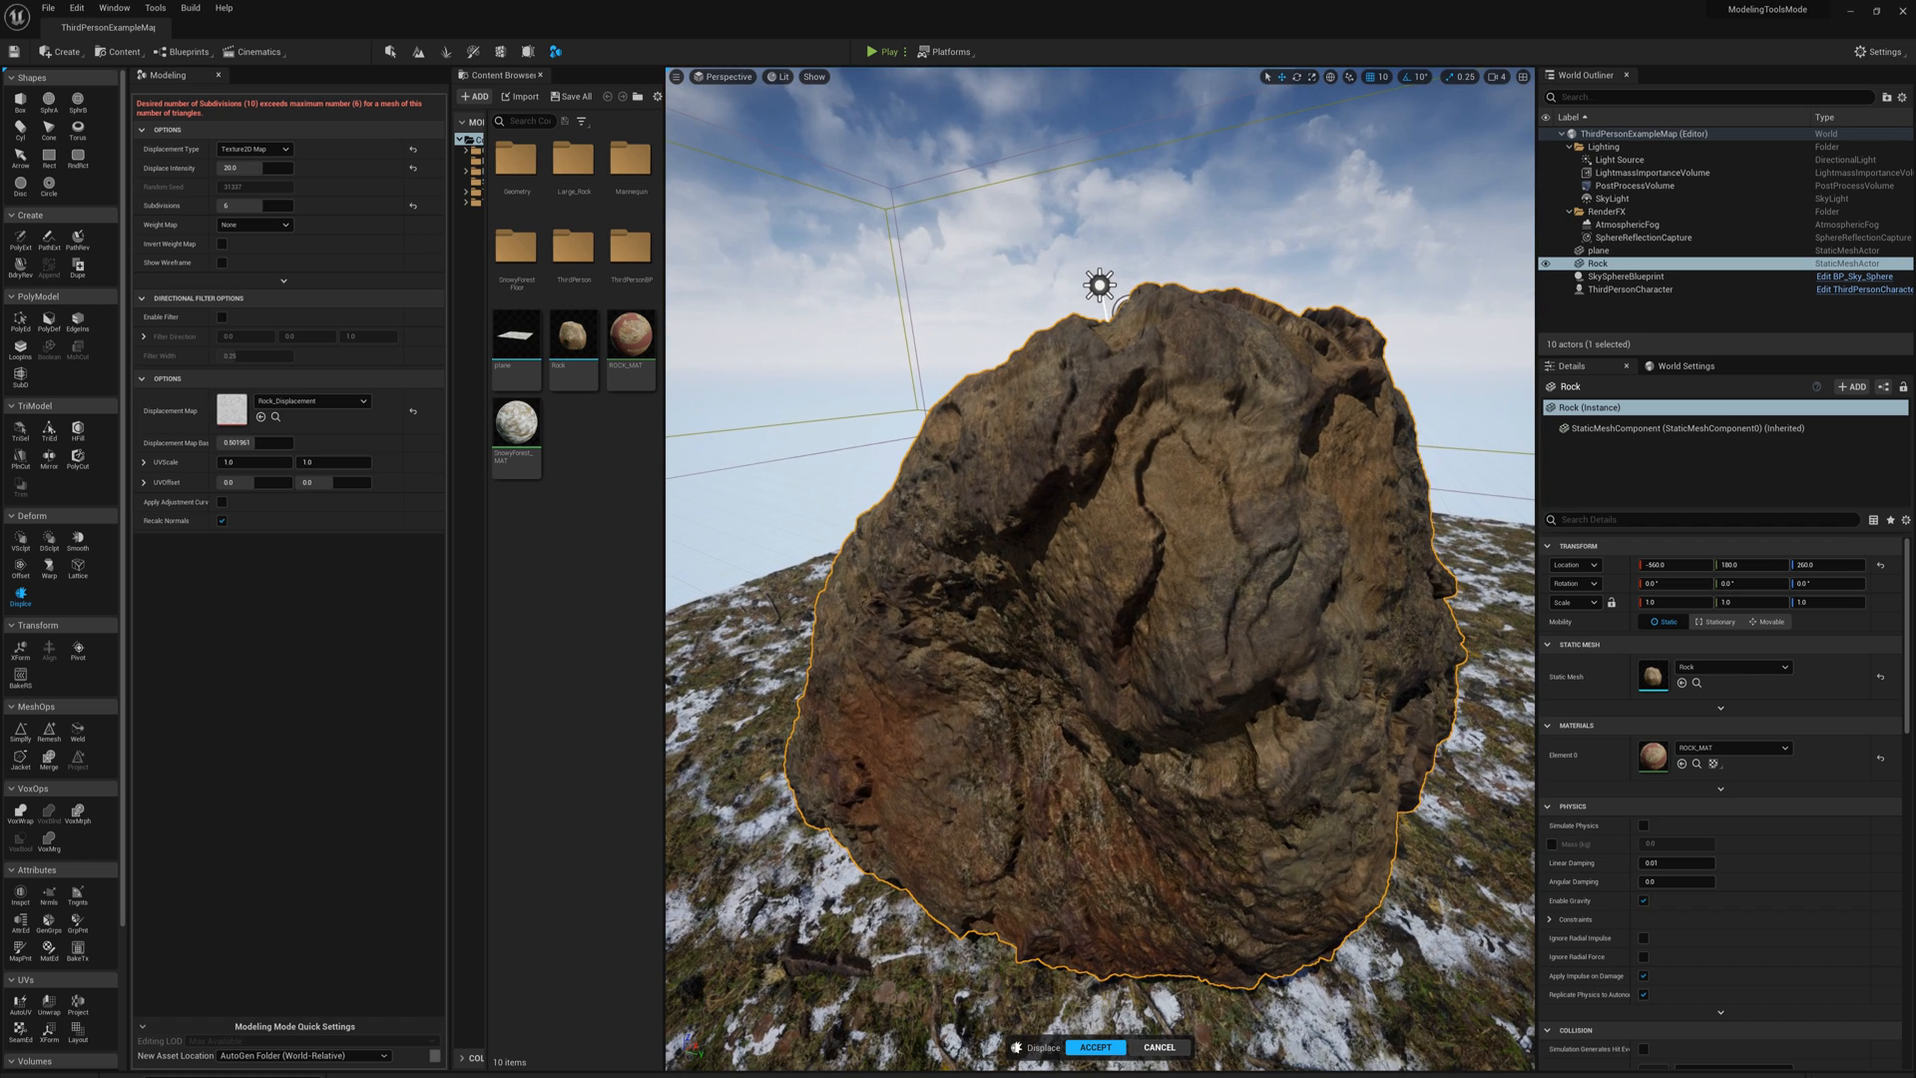
{"action": "mouse_move", "coordinate": [1018, 697]}
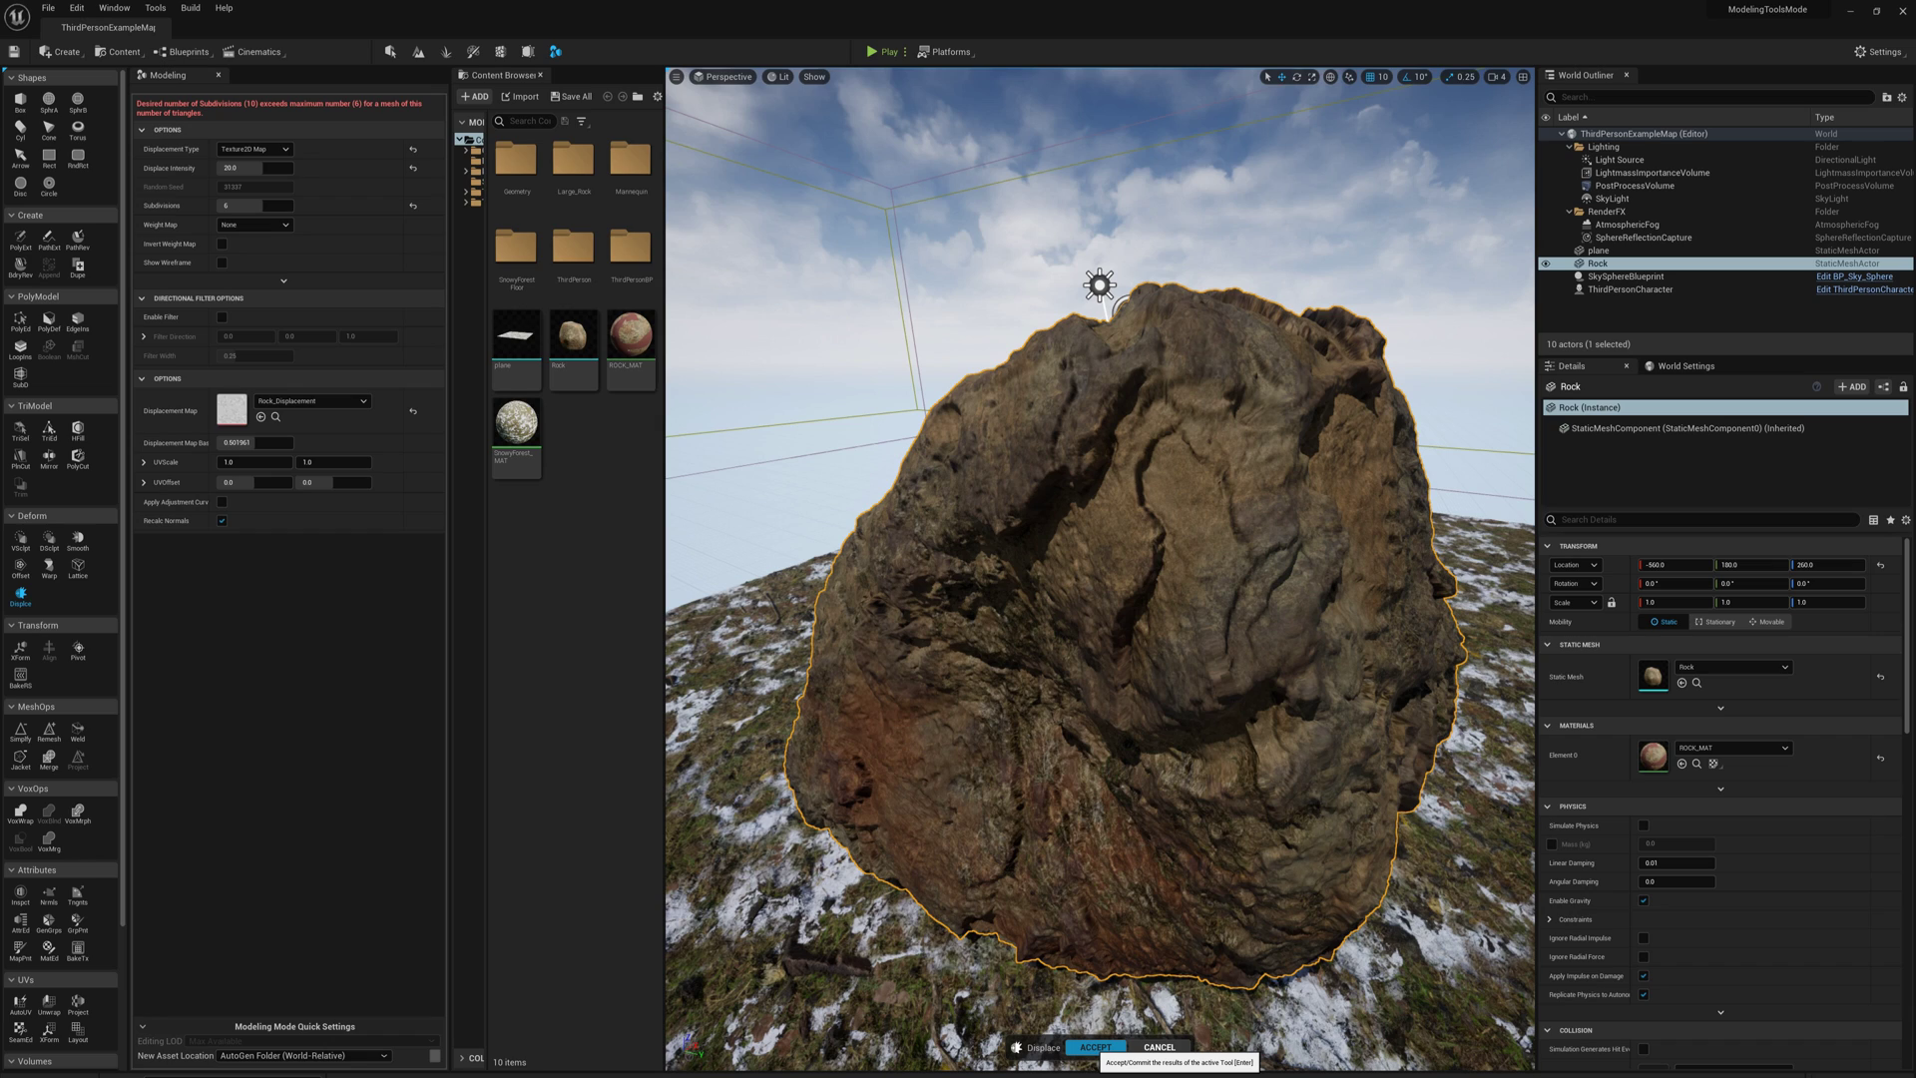
Accept the Displace result so the Rock mesh keeps its sculpted surface
{"action": "left_click", "coordinate": [1101, 1045]}
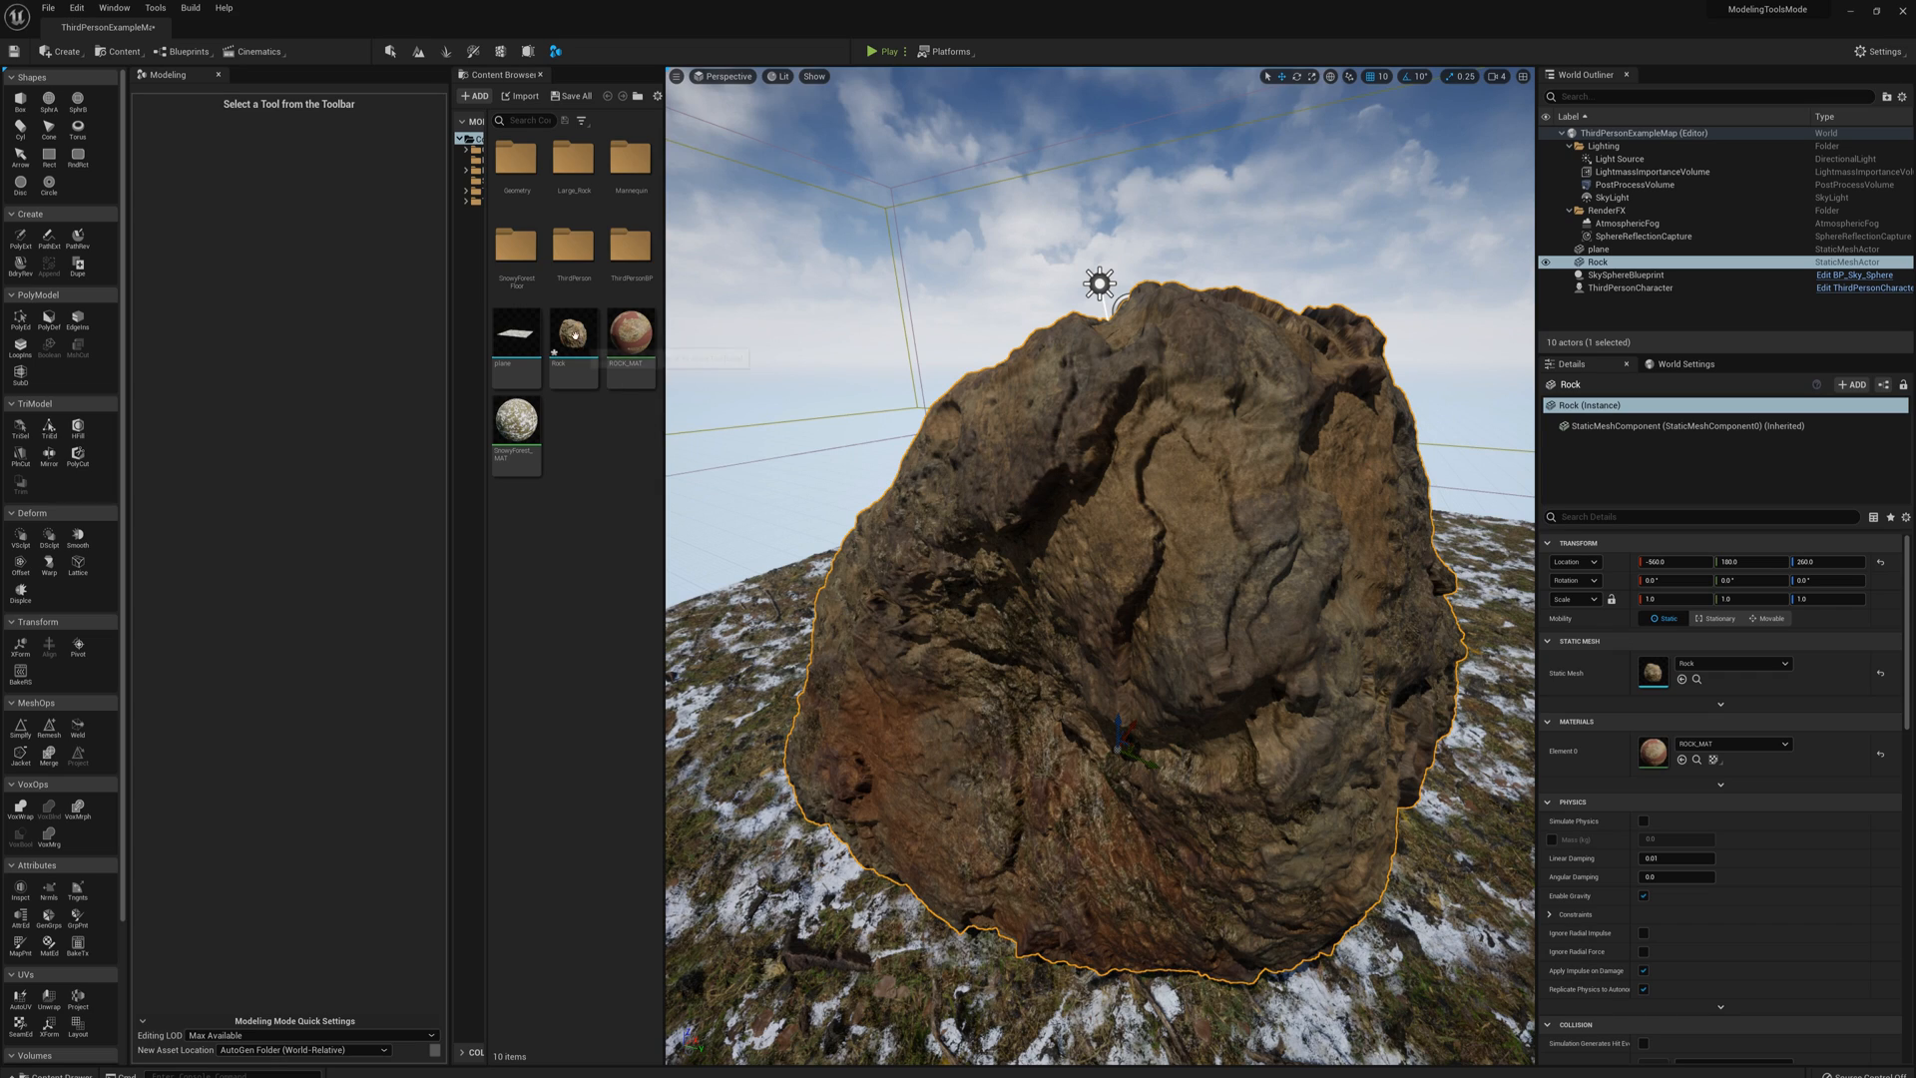
{"action": "mouse_move", "coordinate": [573, 336]}
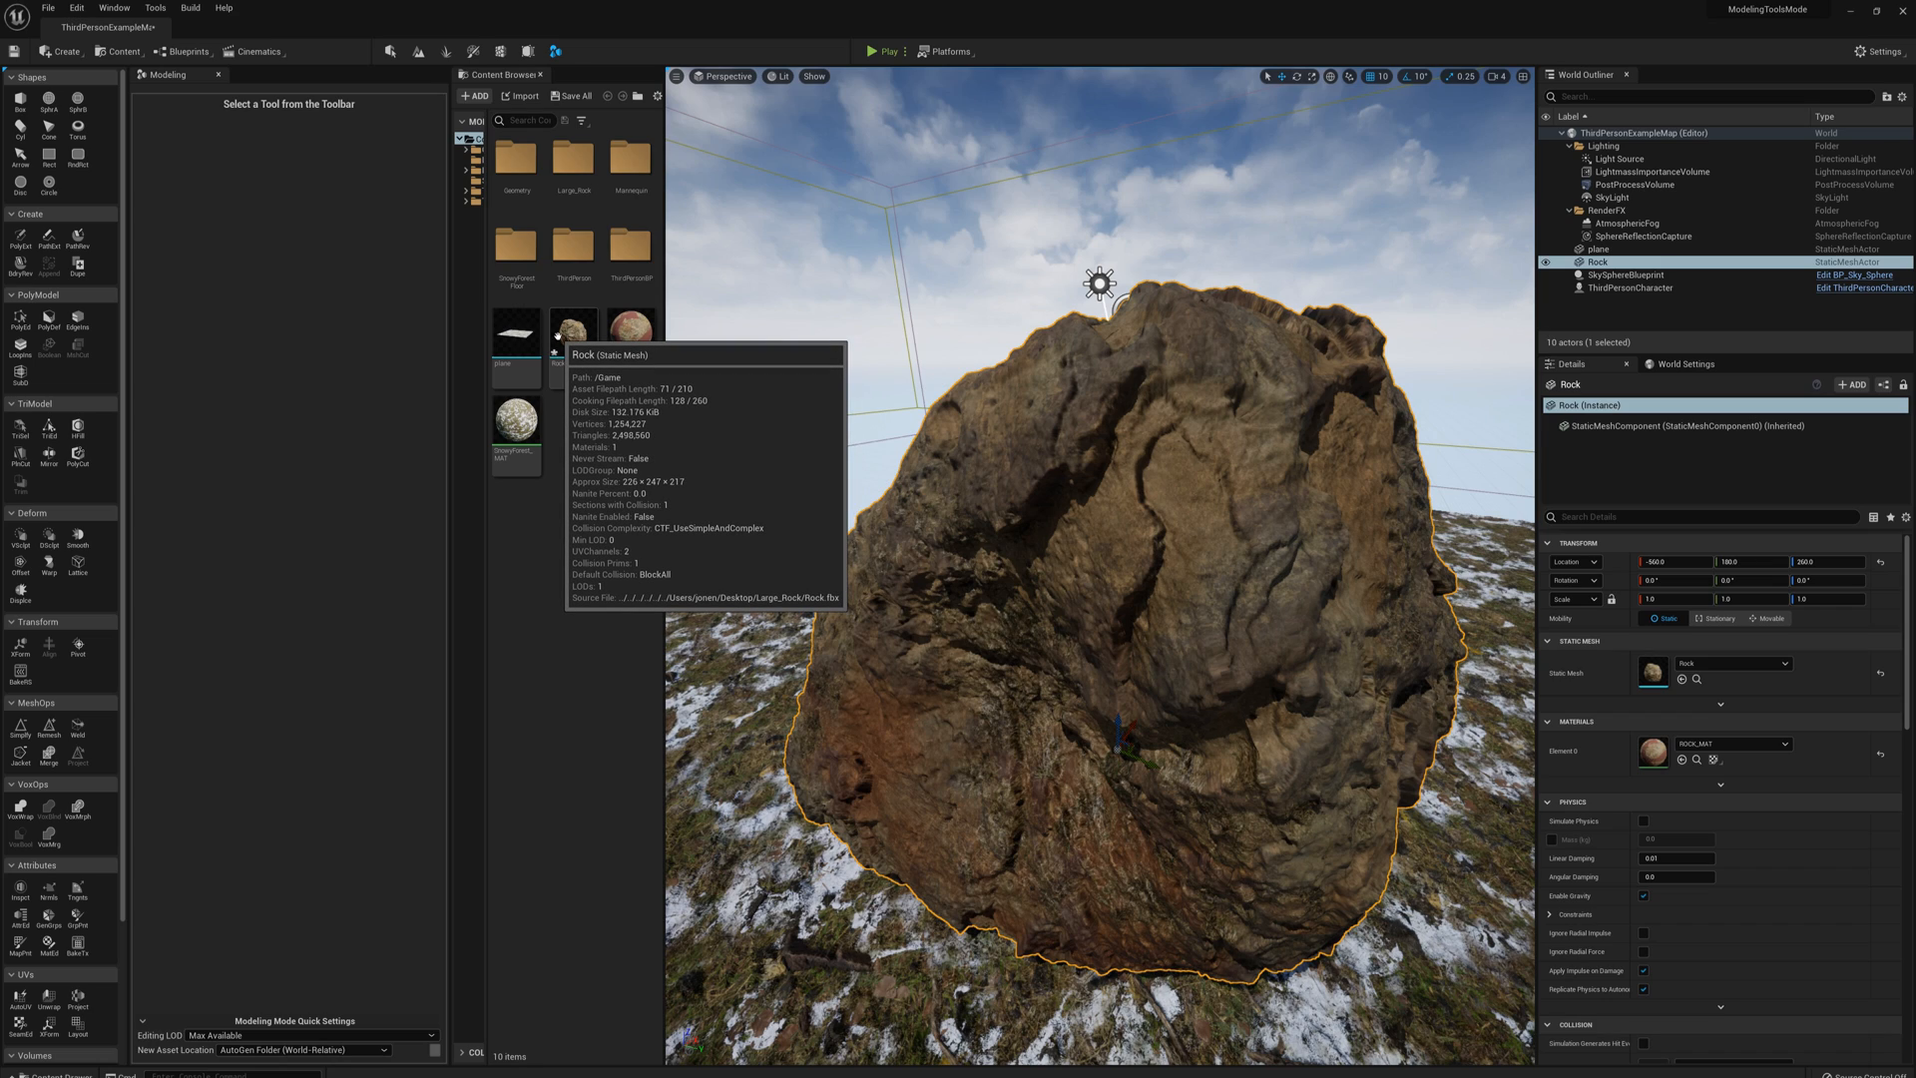
{"action": "mouse_move", "coordinate": [1094, 453]}
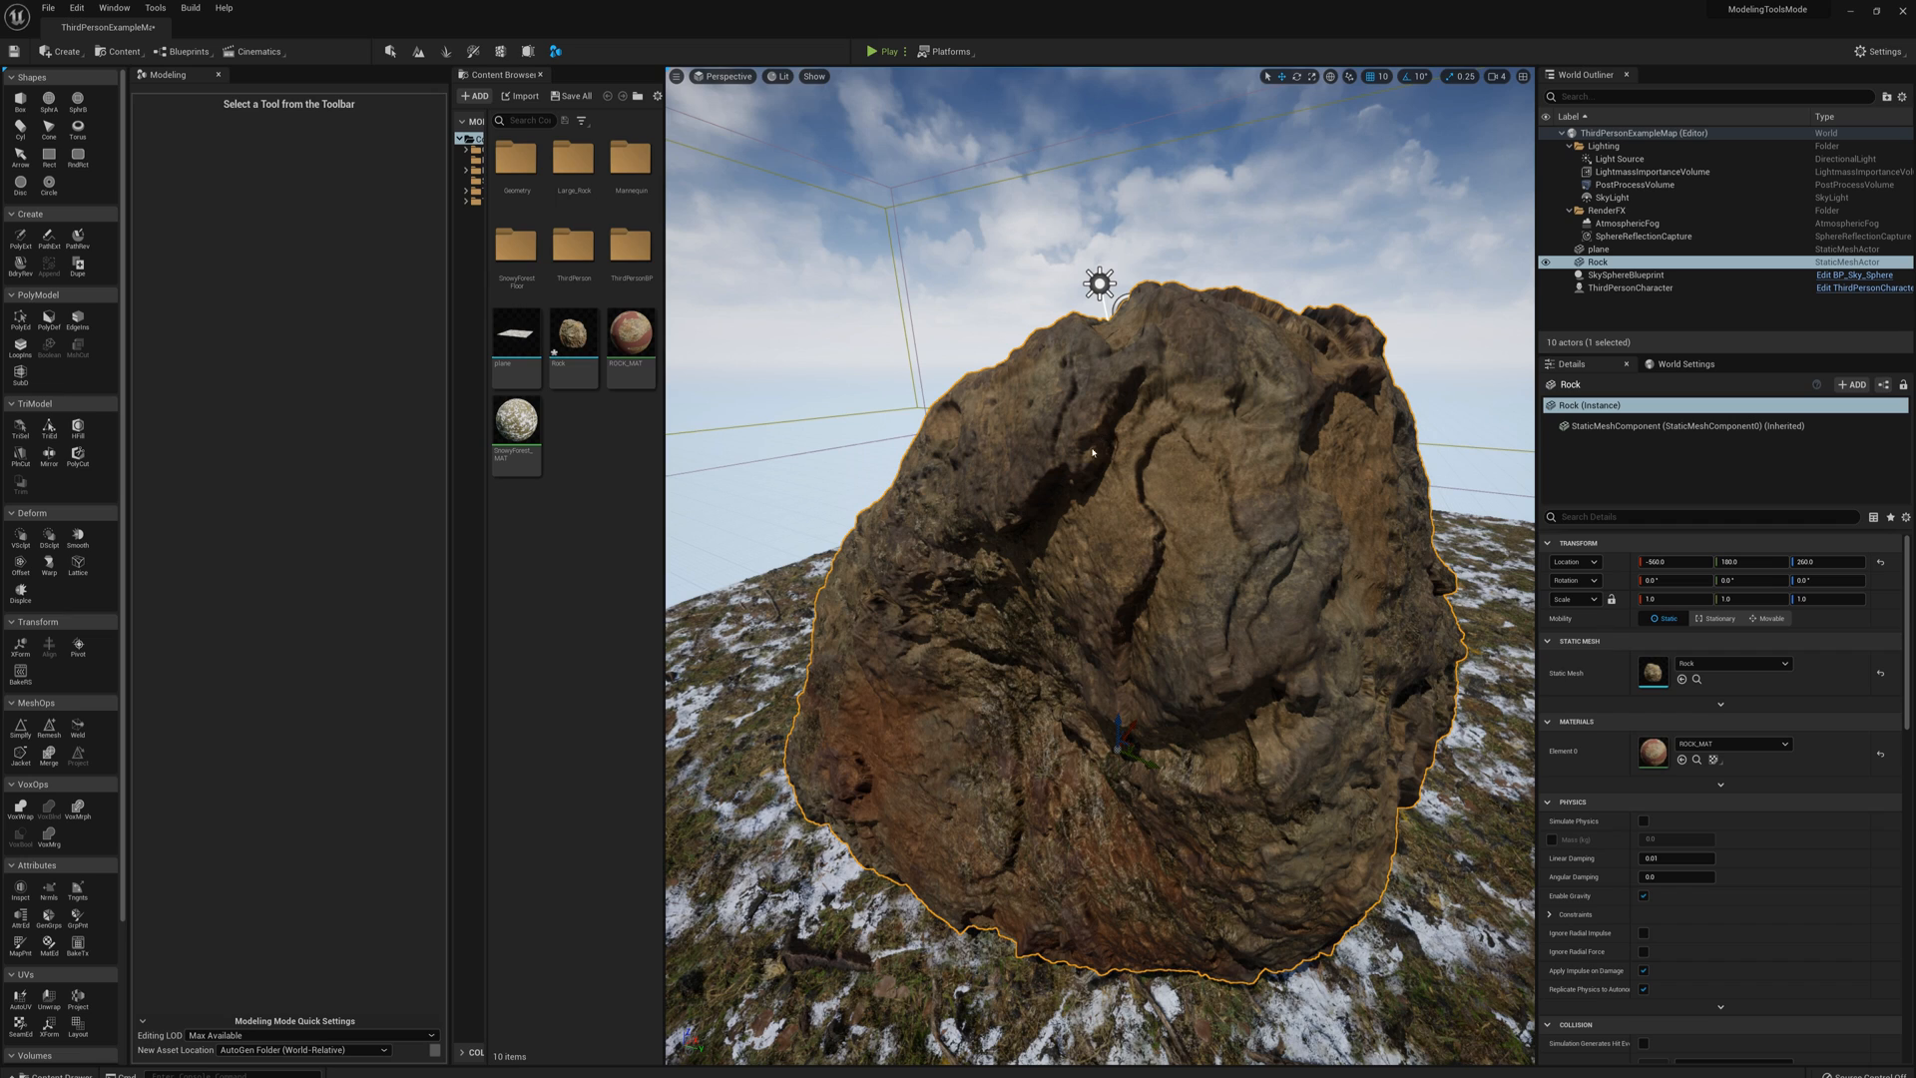
{"action": "mouse_move", "coordinate": [679, 375]}
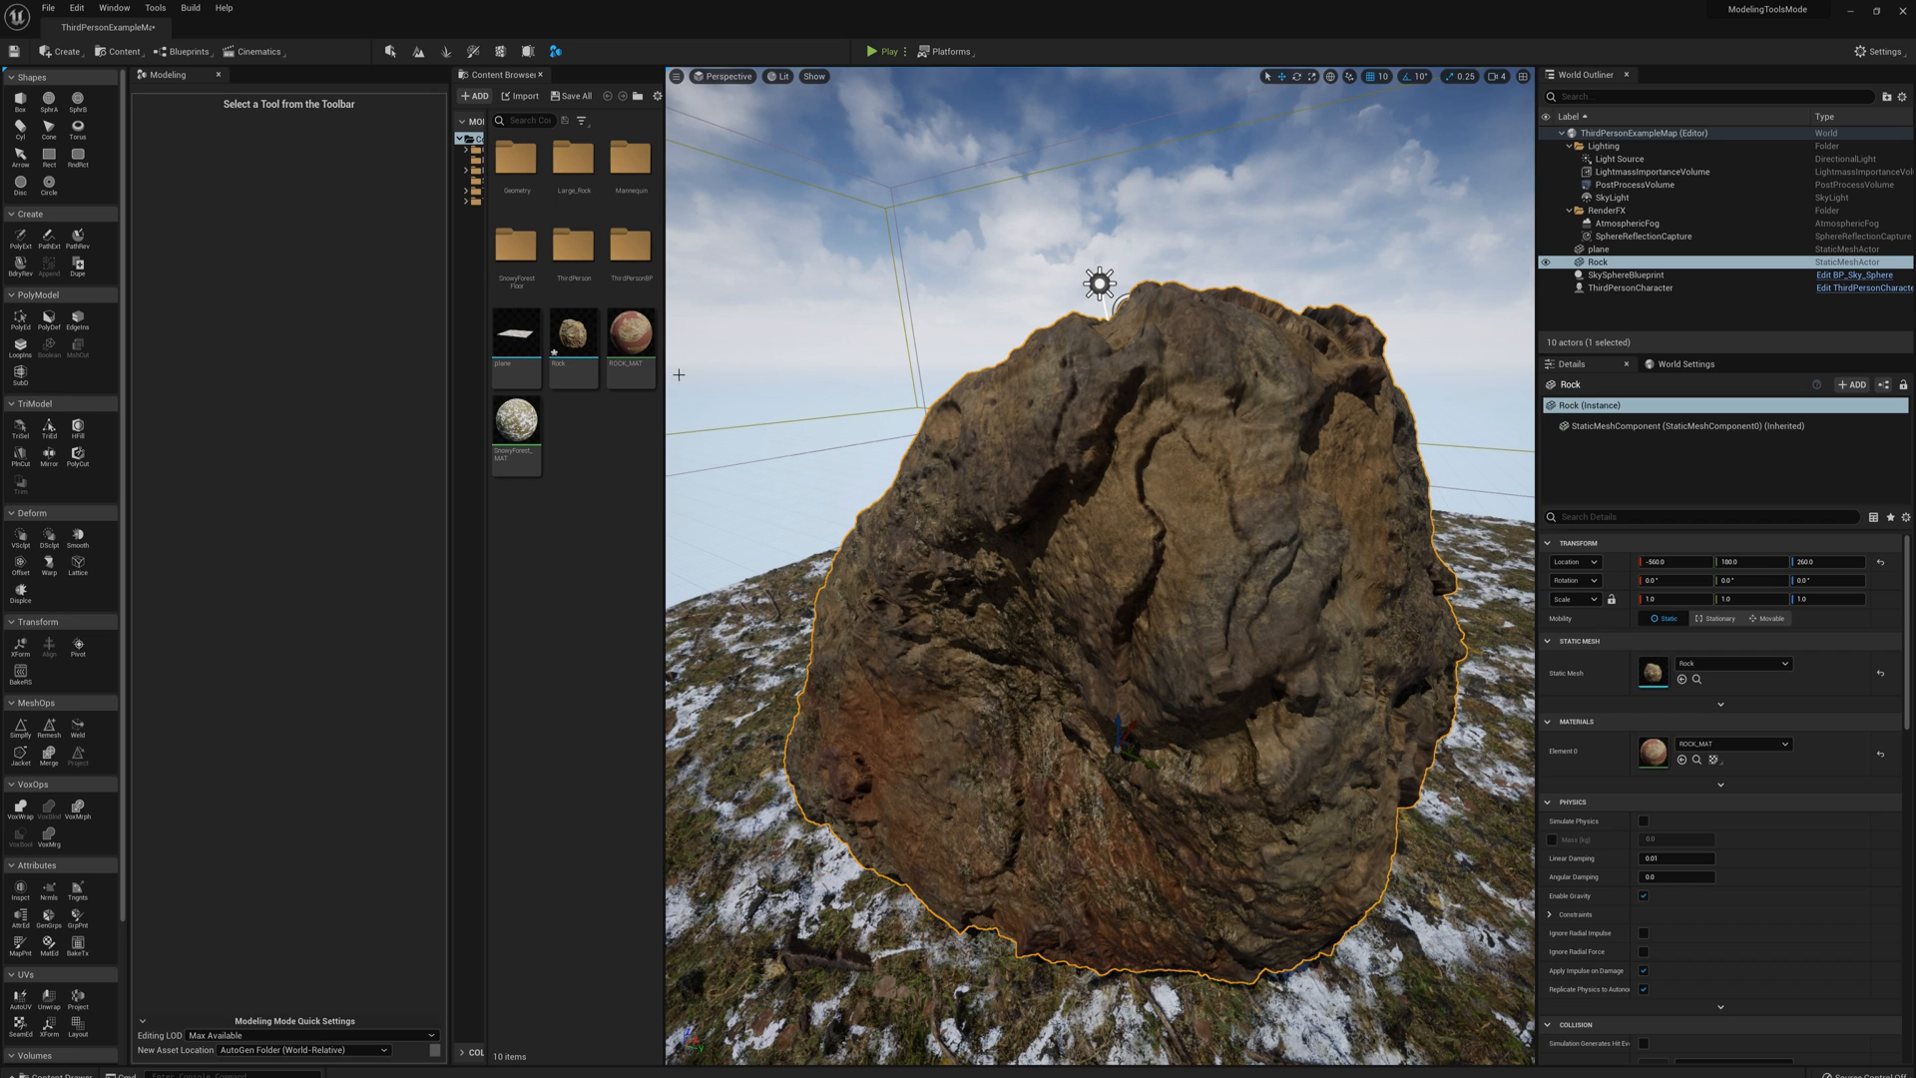
Bring up the asset actions for the 2.9-million-triangle Rock mesh to convert it to Nanite
{"action": "right_click", "coordinate": [573, 331]}
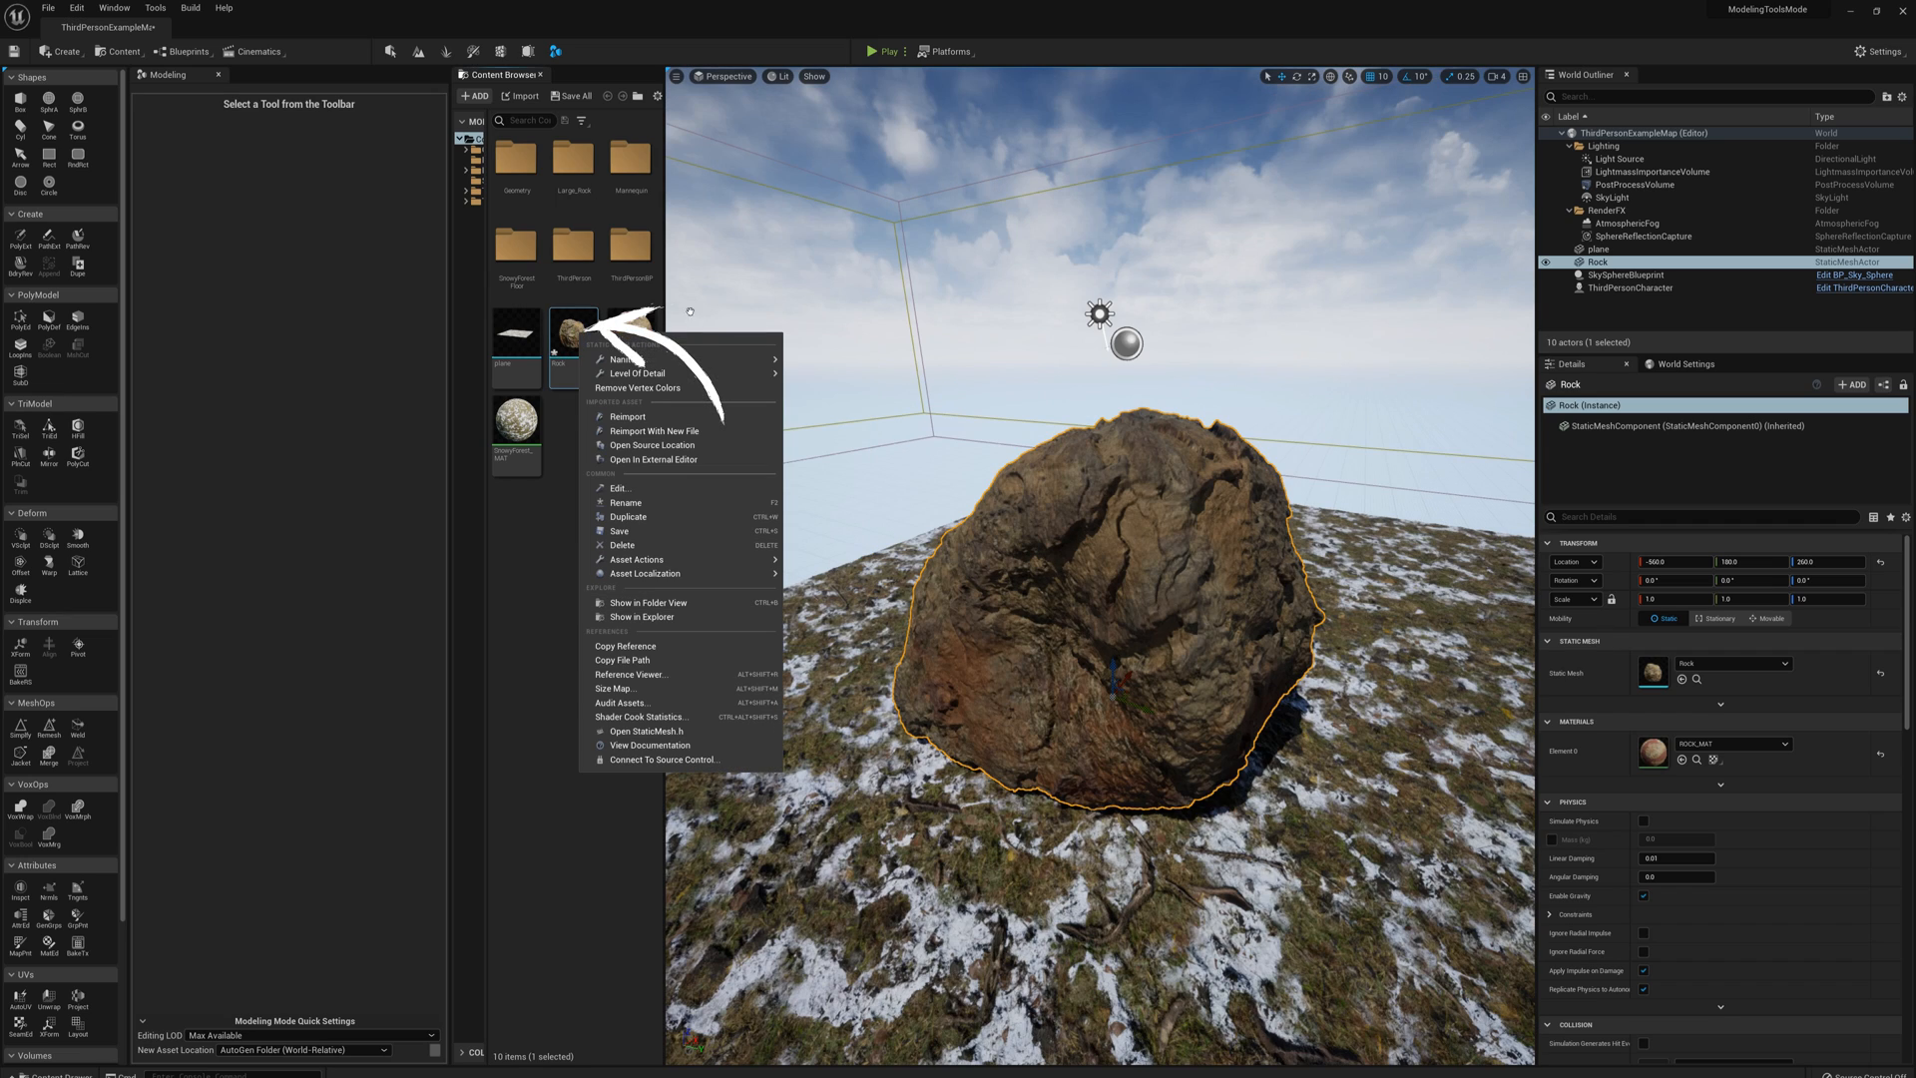
{"action": "mouse_move", "coordinate": [623, 359]}
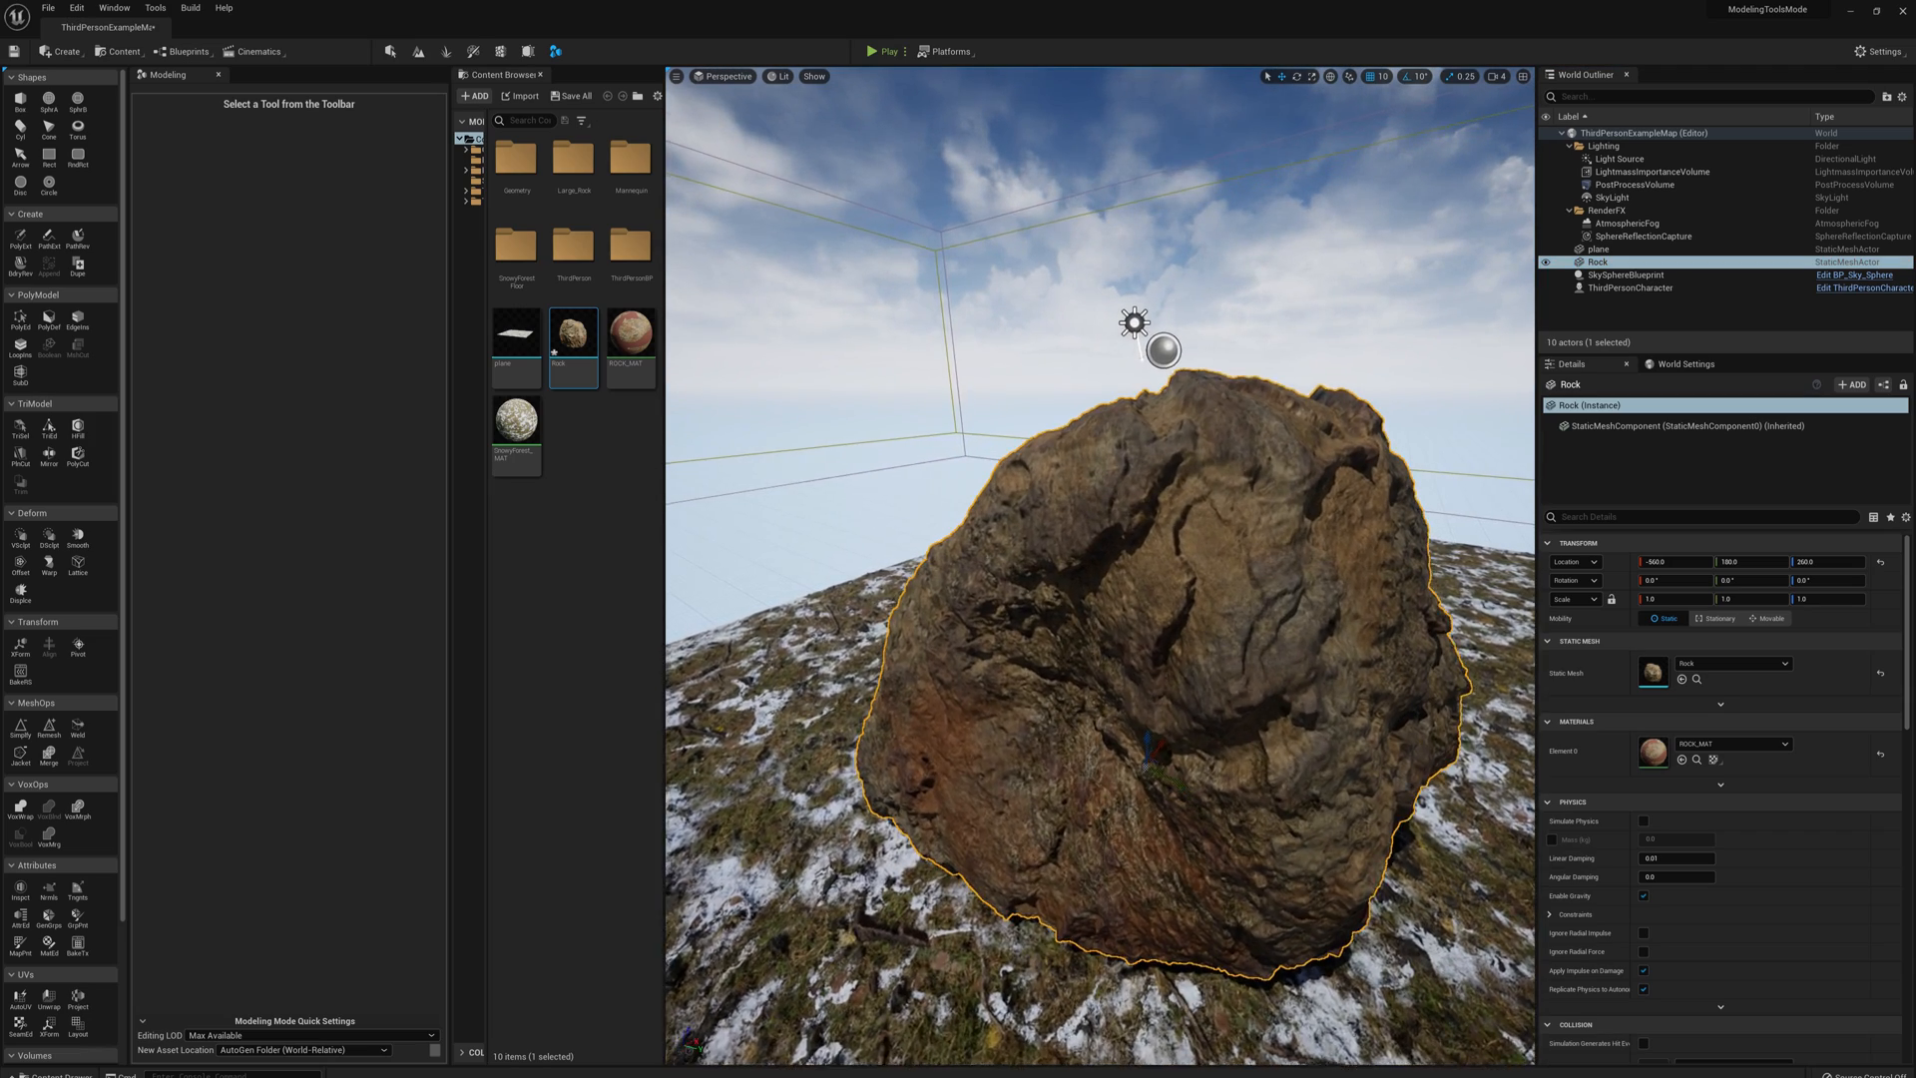
{"action": "left_click", "coordinate": [1617, 273]}
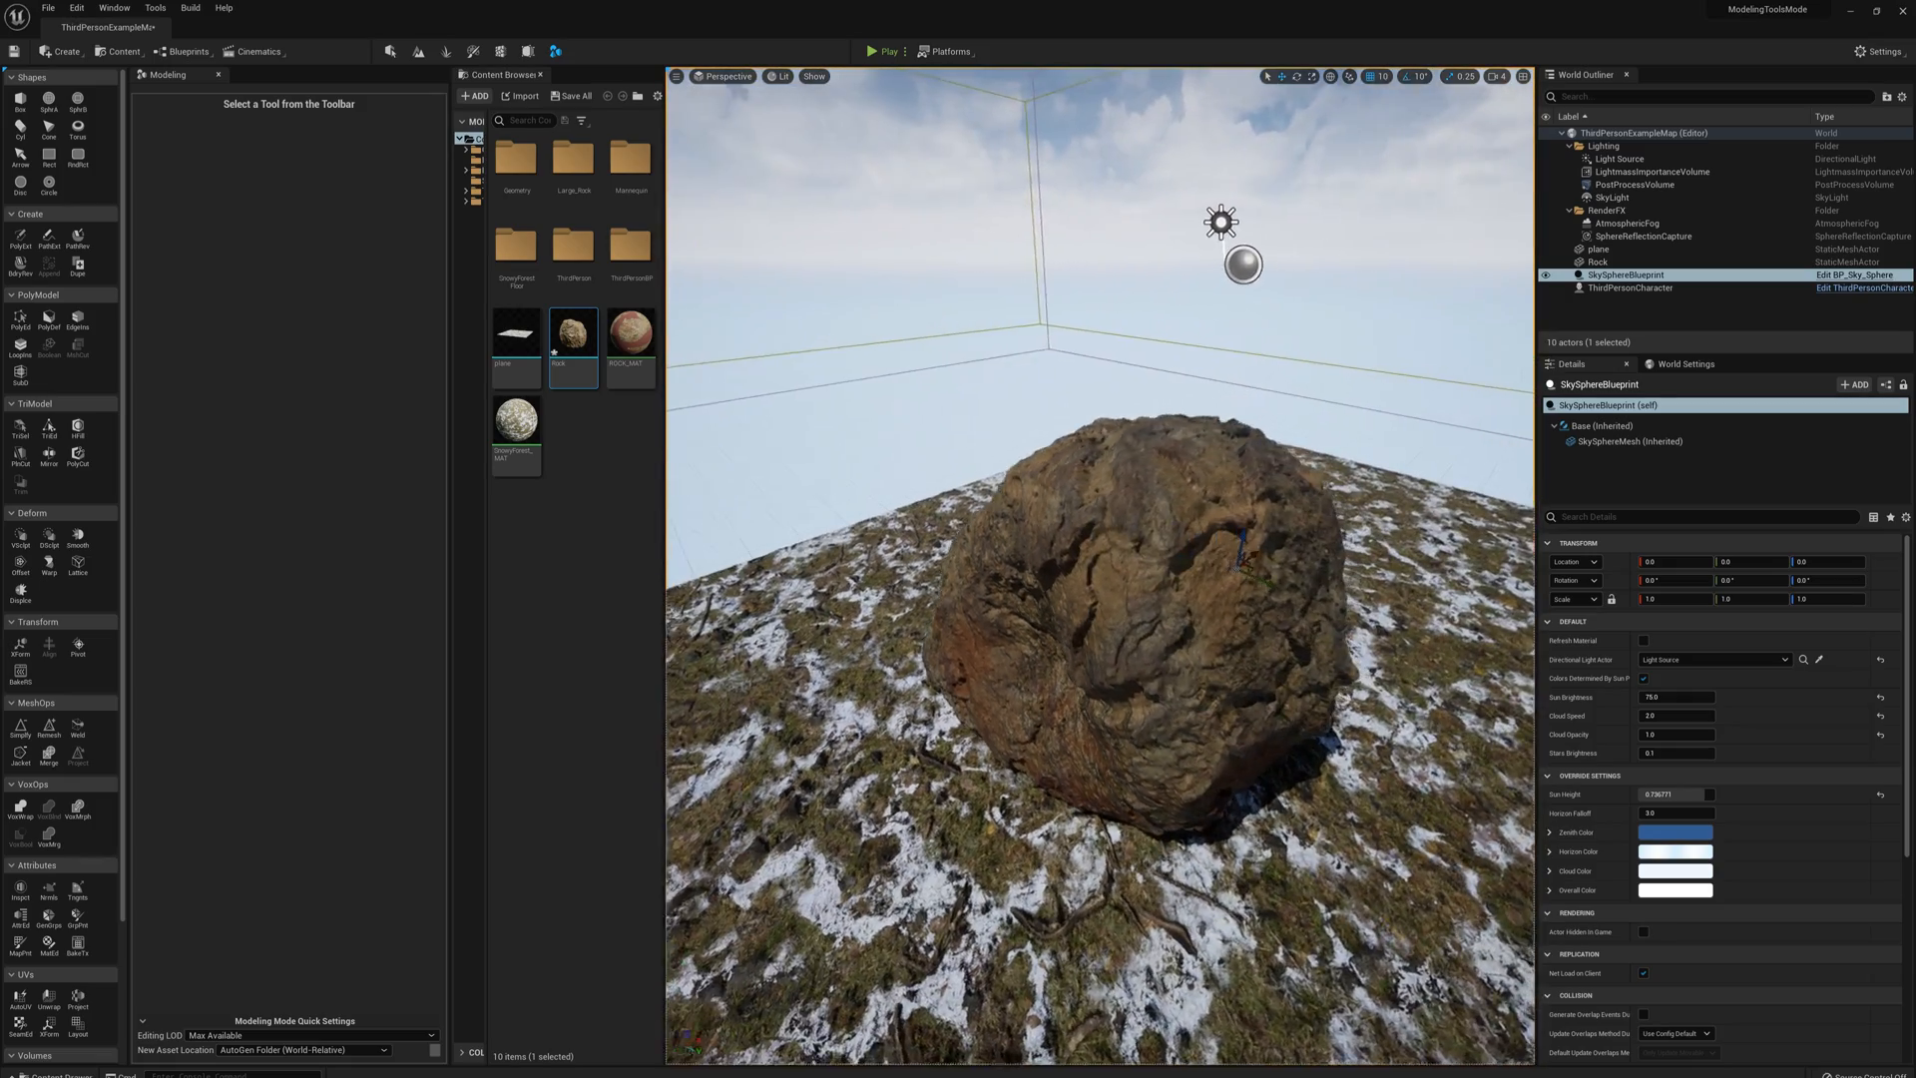
{"action": "left_click", "coordinate": [874, 52]}
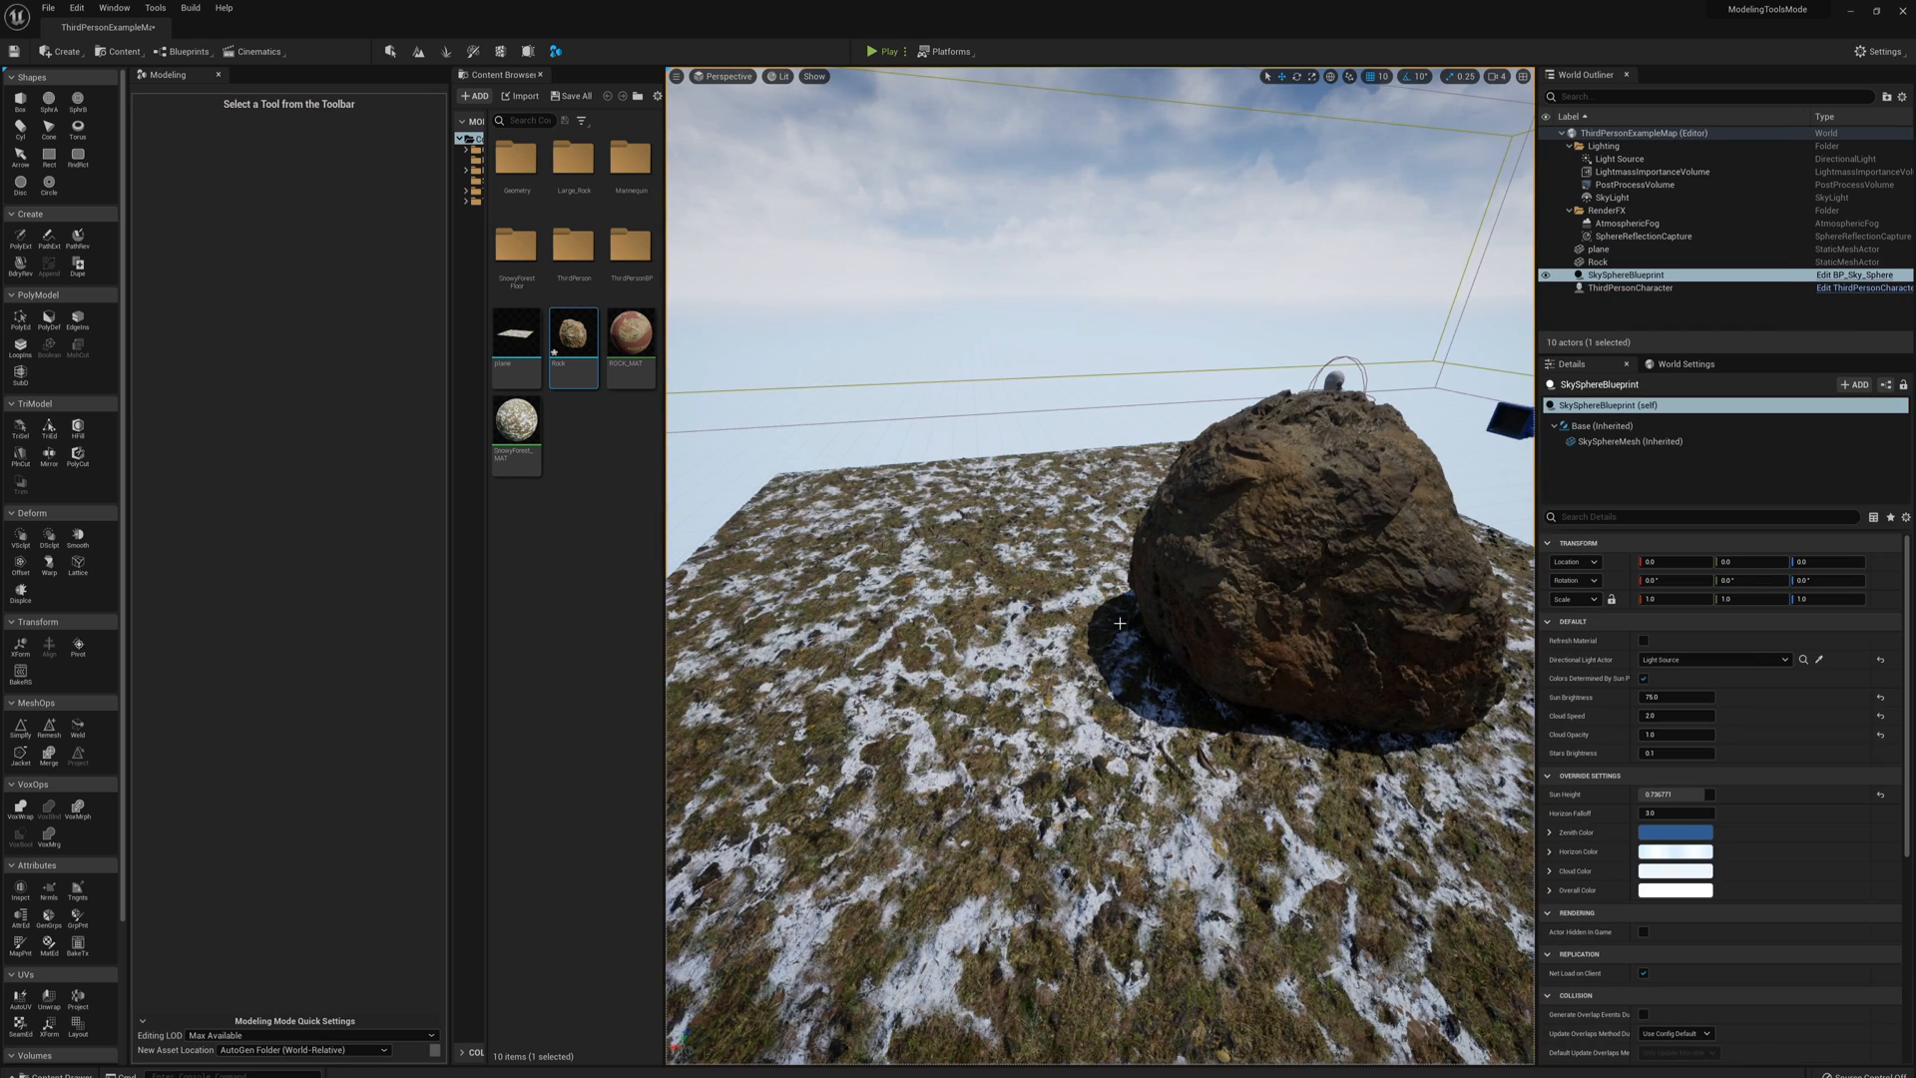
{"action": "left_click", "coordinate": [1269, 587]}
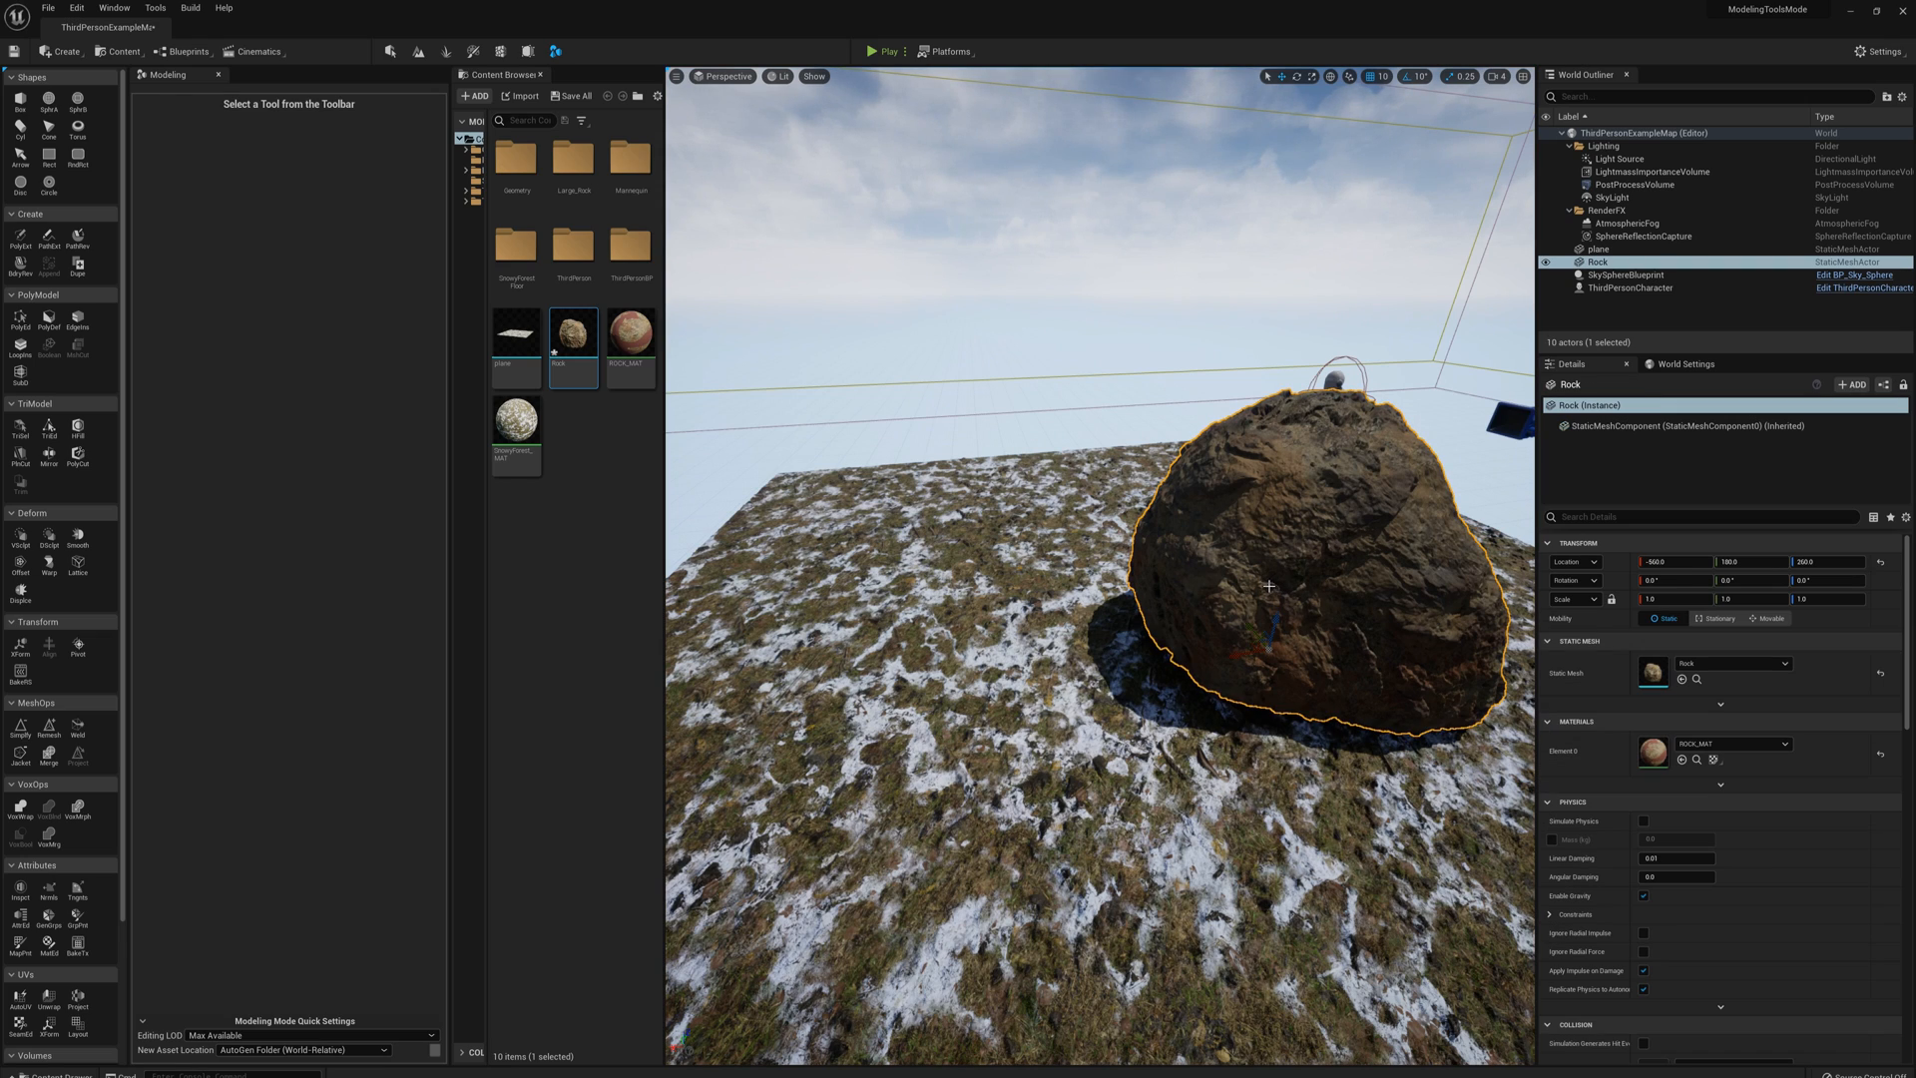
{"action": "mouse_move", "coordinate": [1273, 637]}
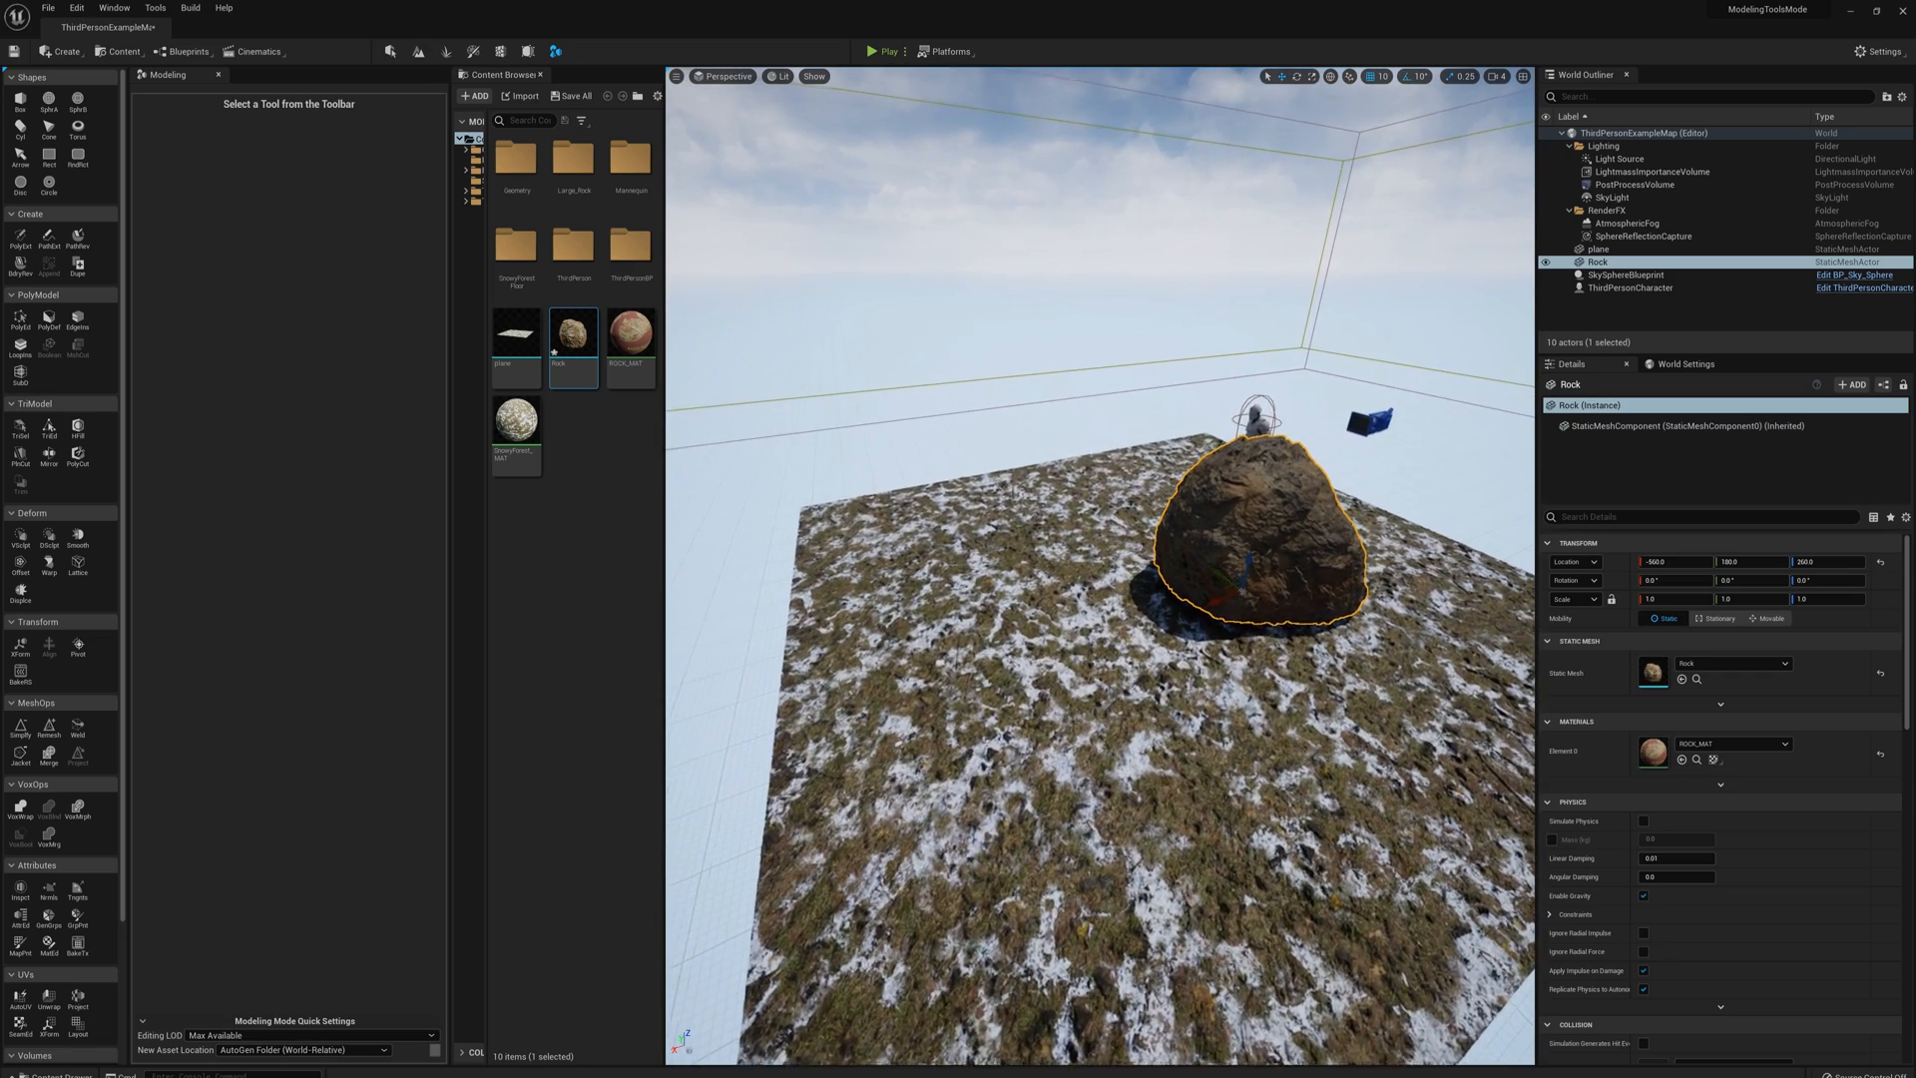
Duplicate the rock three times so four boulders sit clustered on the snowy plane
{"action": "left_click", "coordinate": [1596, 248]}
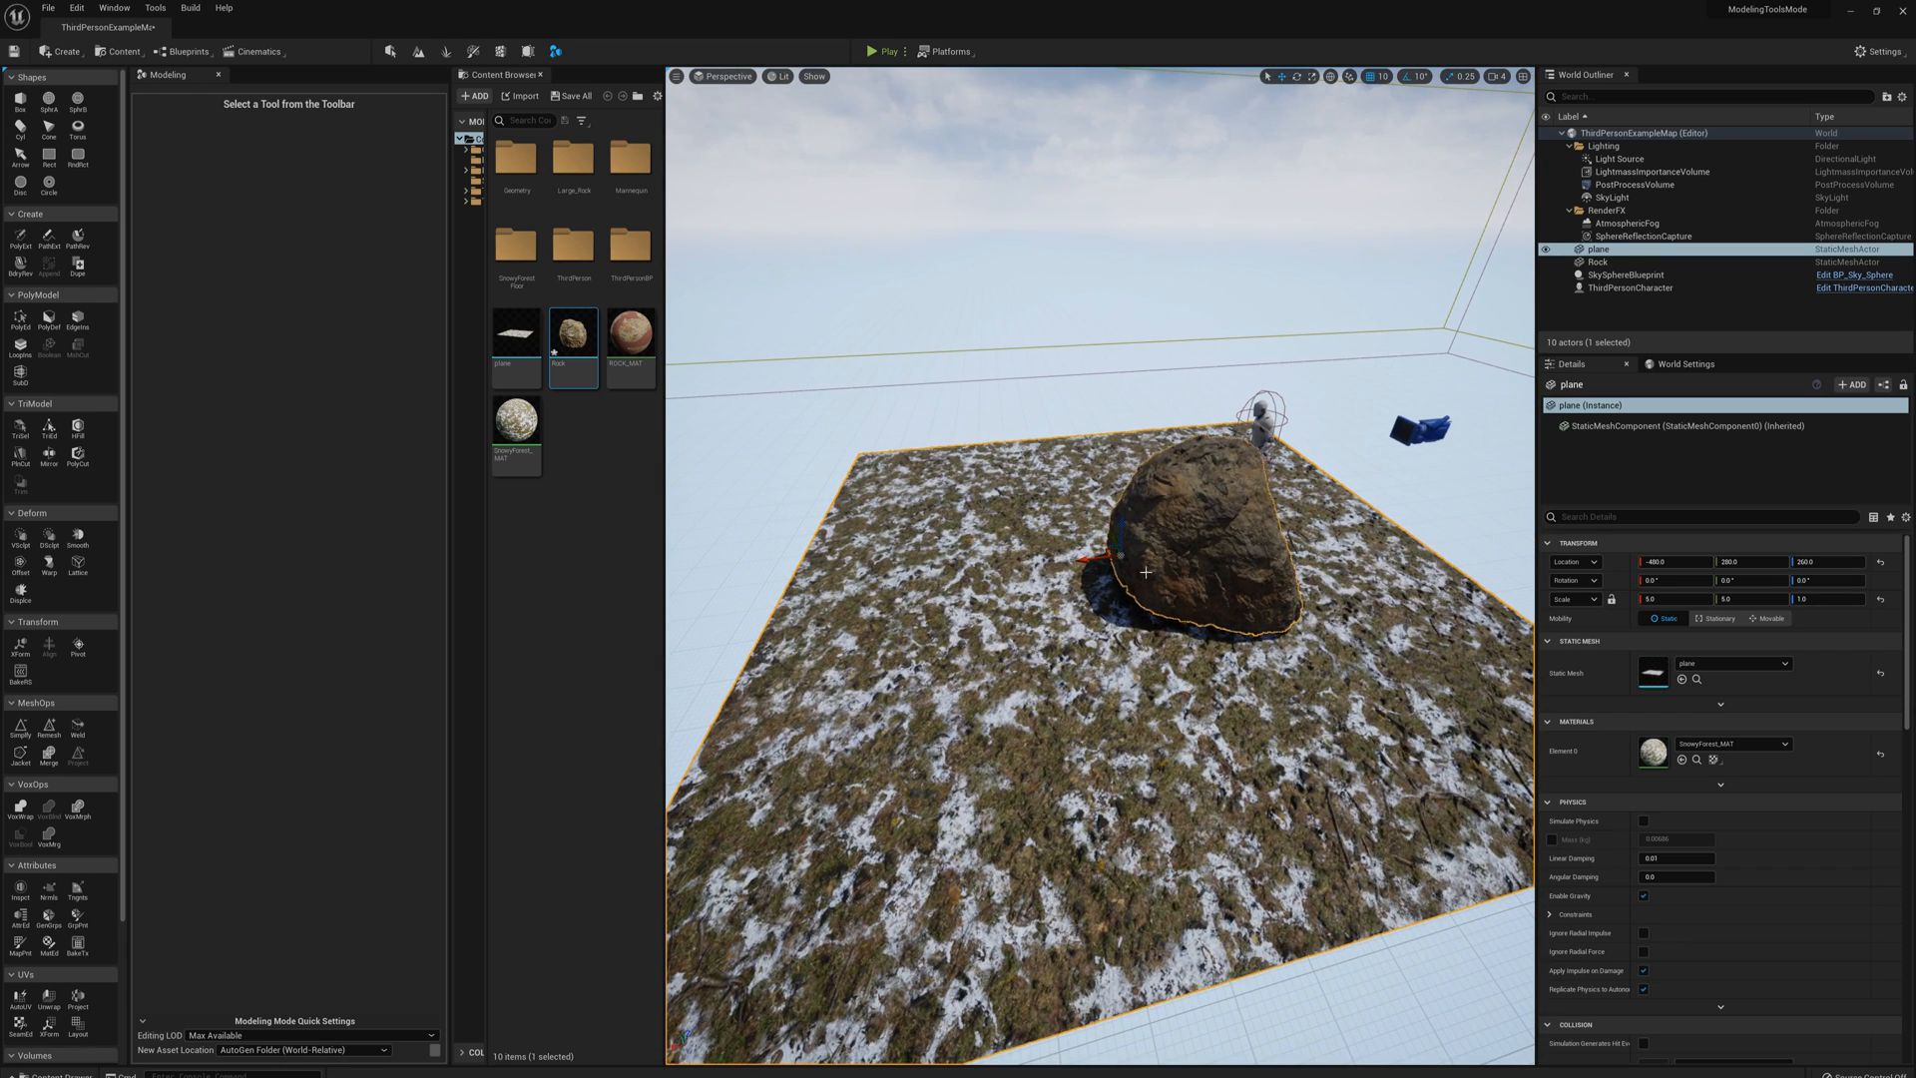
{"action": "left_click", "coordinate": [1599, 262]}
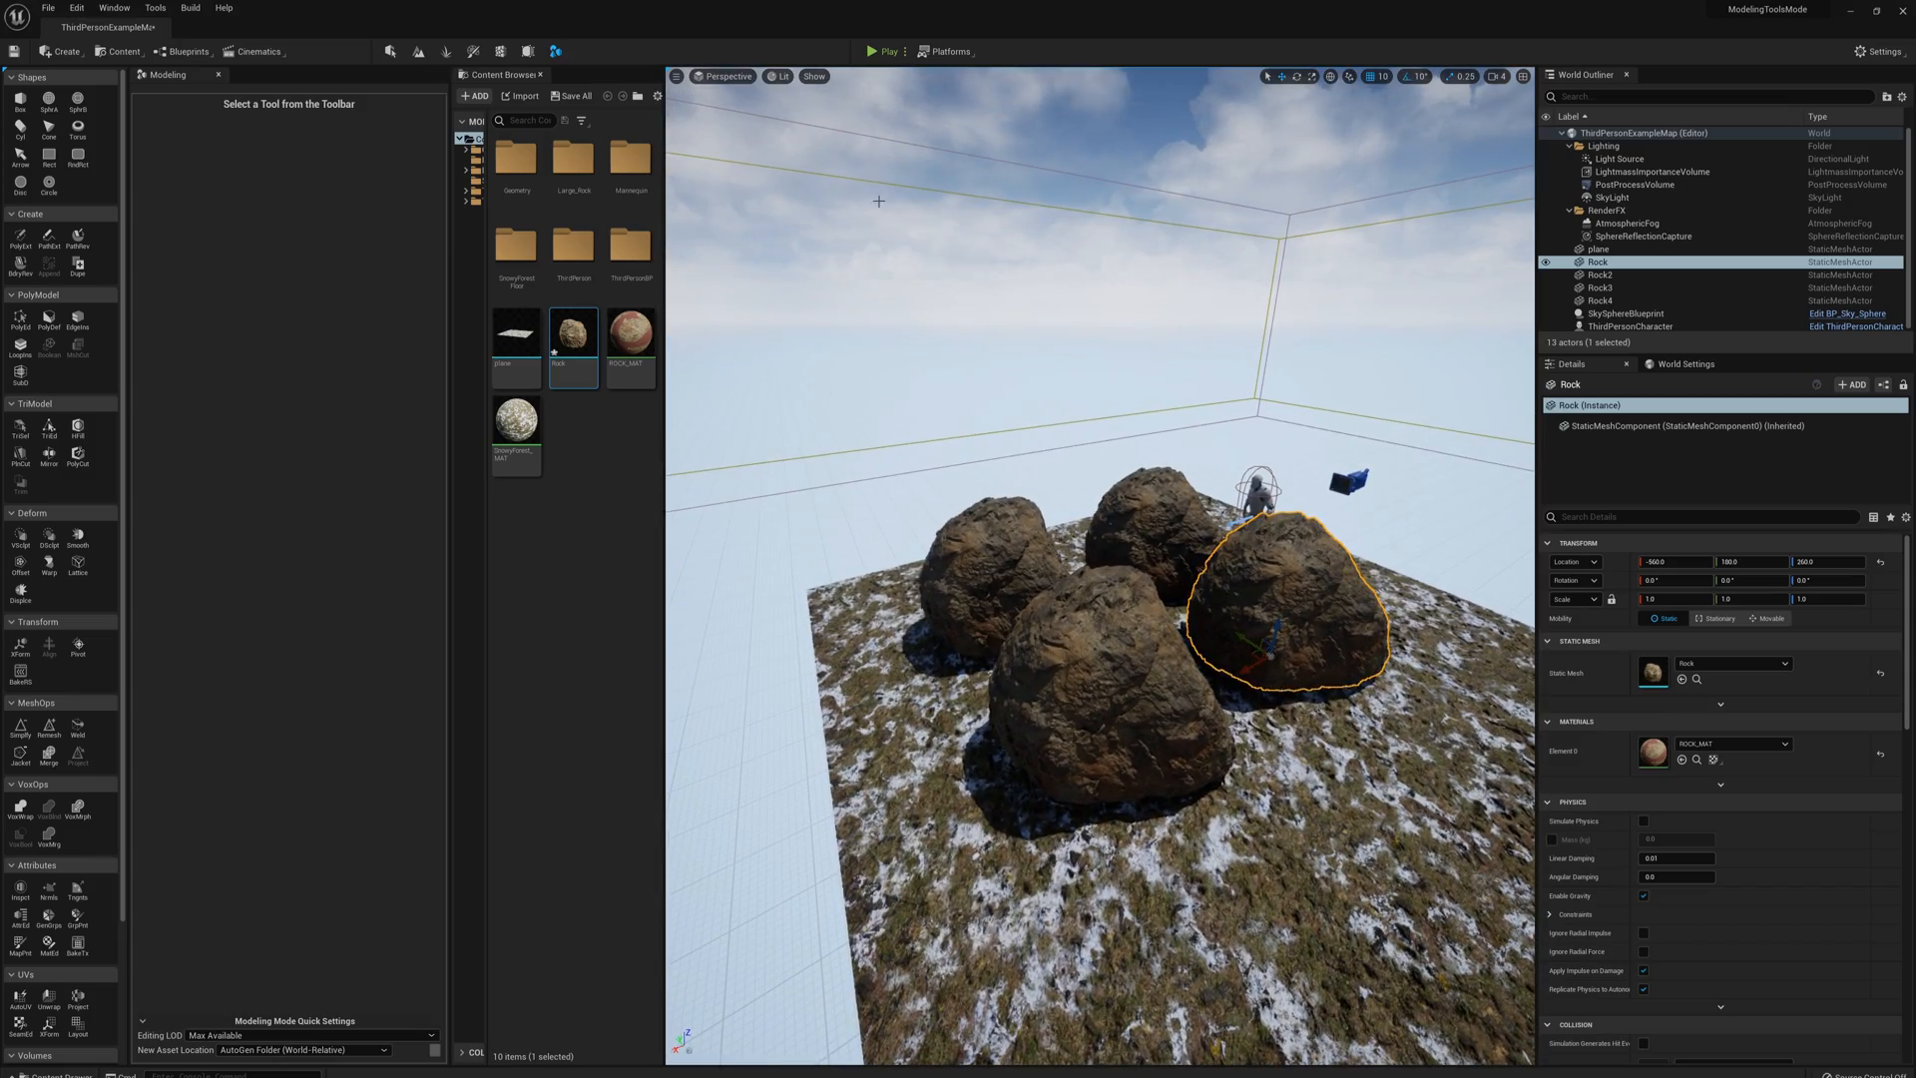
{"action": "left_click", "coordinate": [874, 52]}
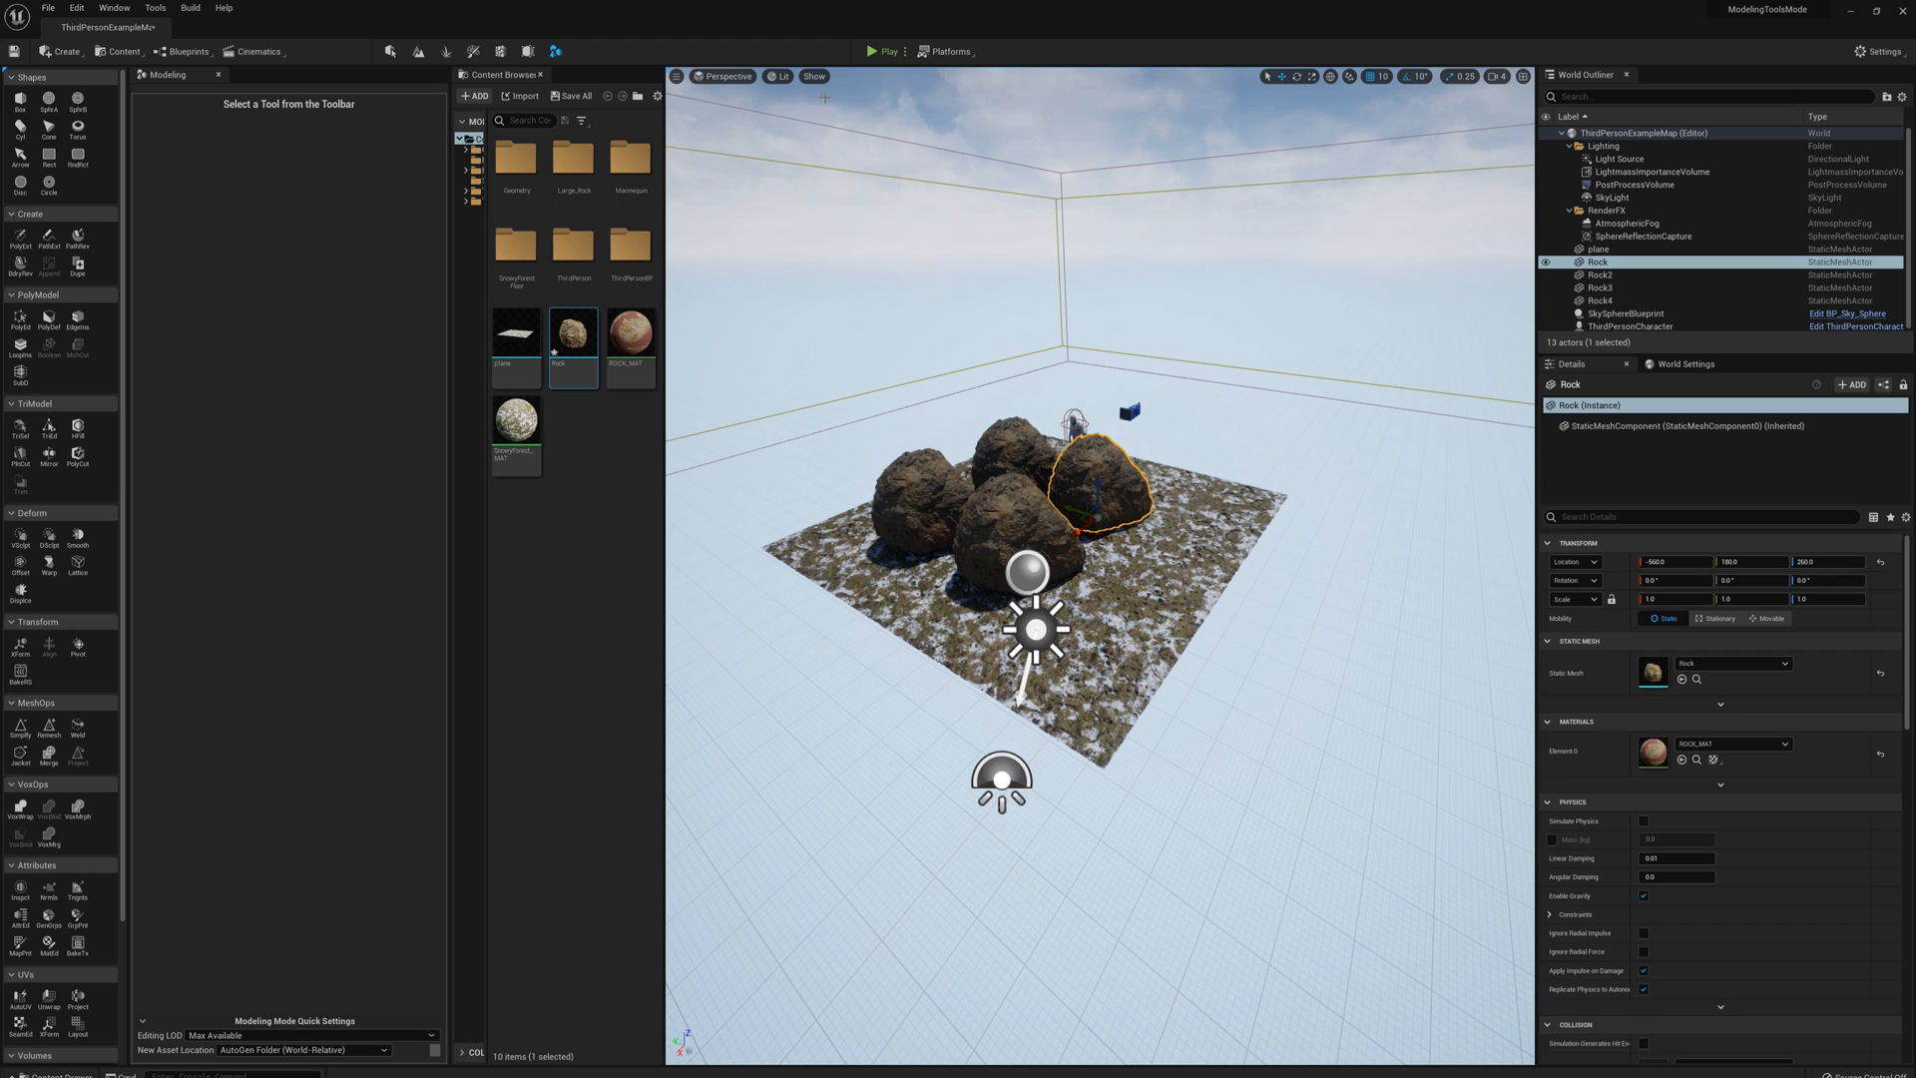
Enter Foliage painting mode to prepare the Rock mesh for painting over the plane
{"action": "left_click", "coordinate": [447, 52]}
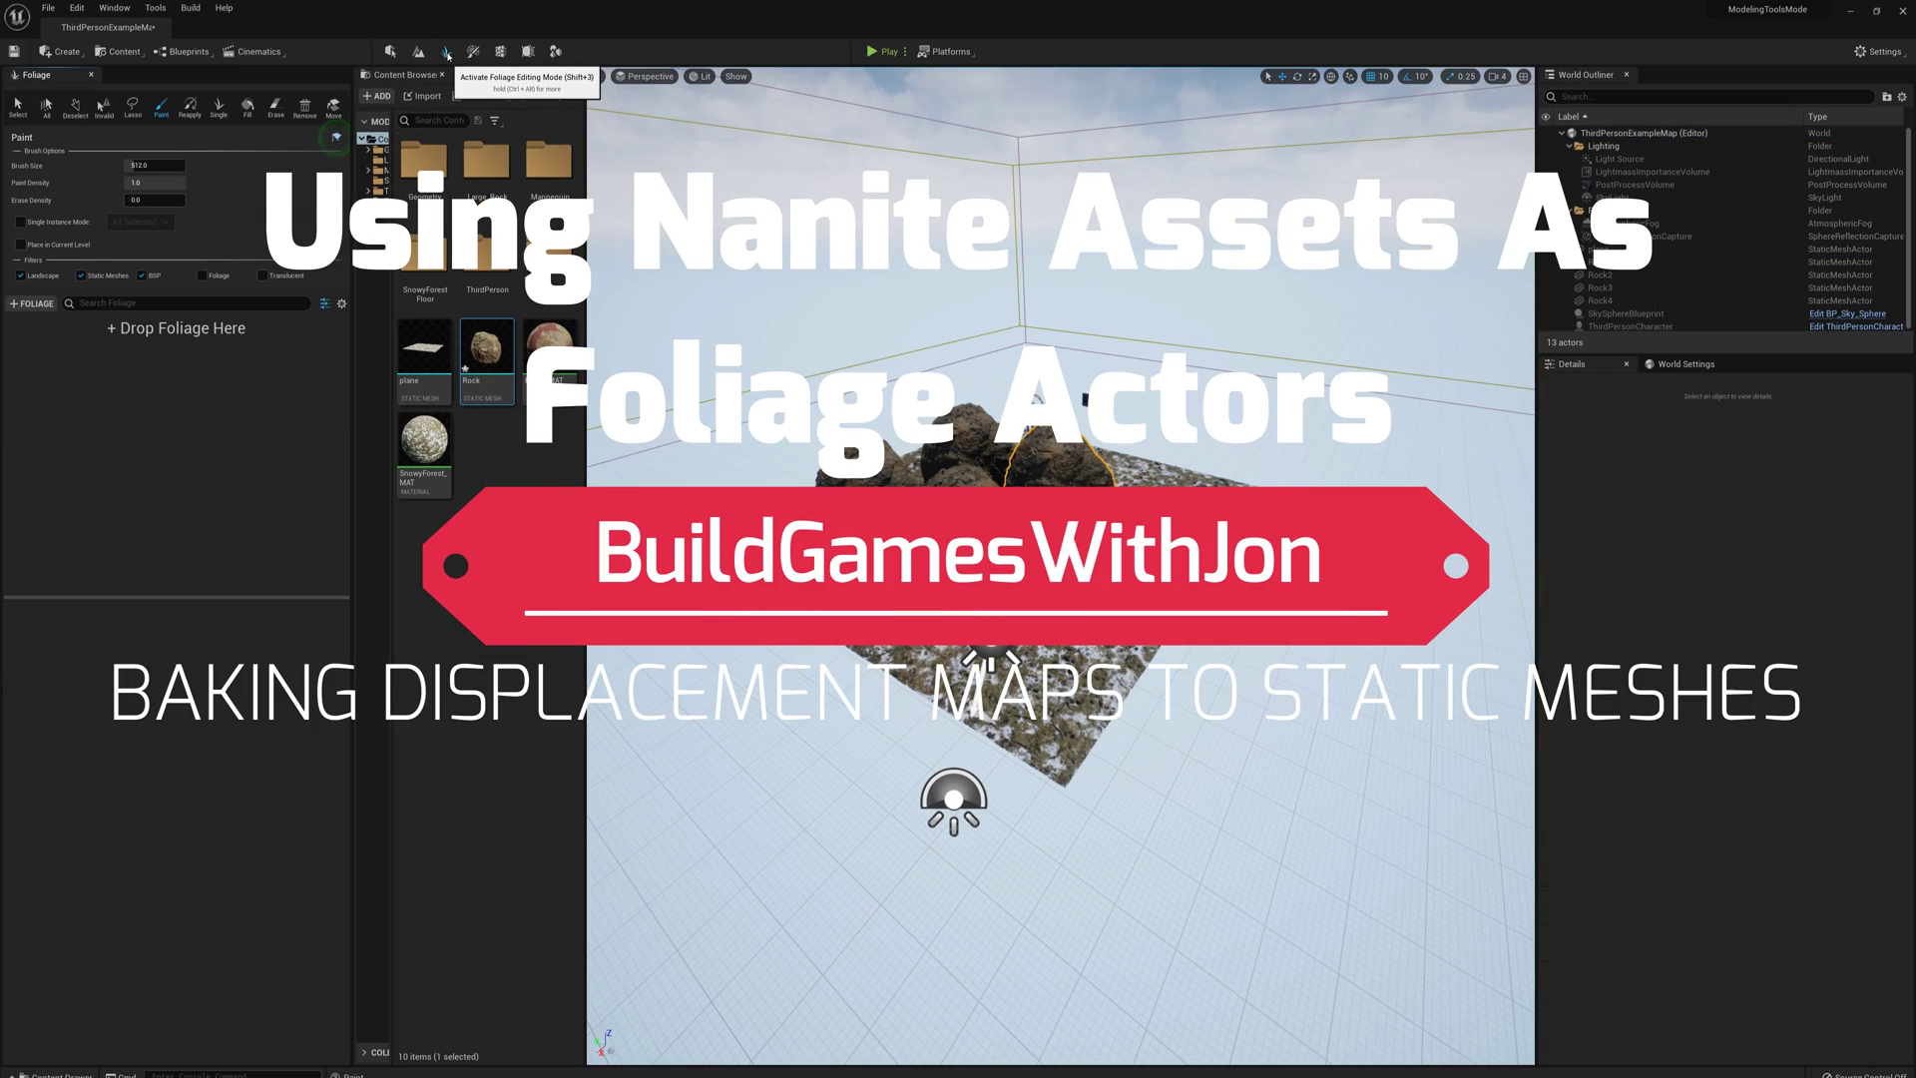
{"action": "mouse_move", "coordinate": [485, 343]}
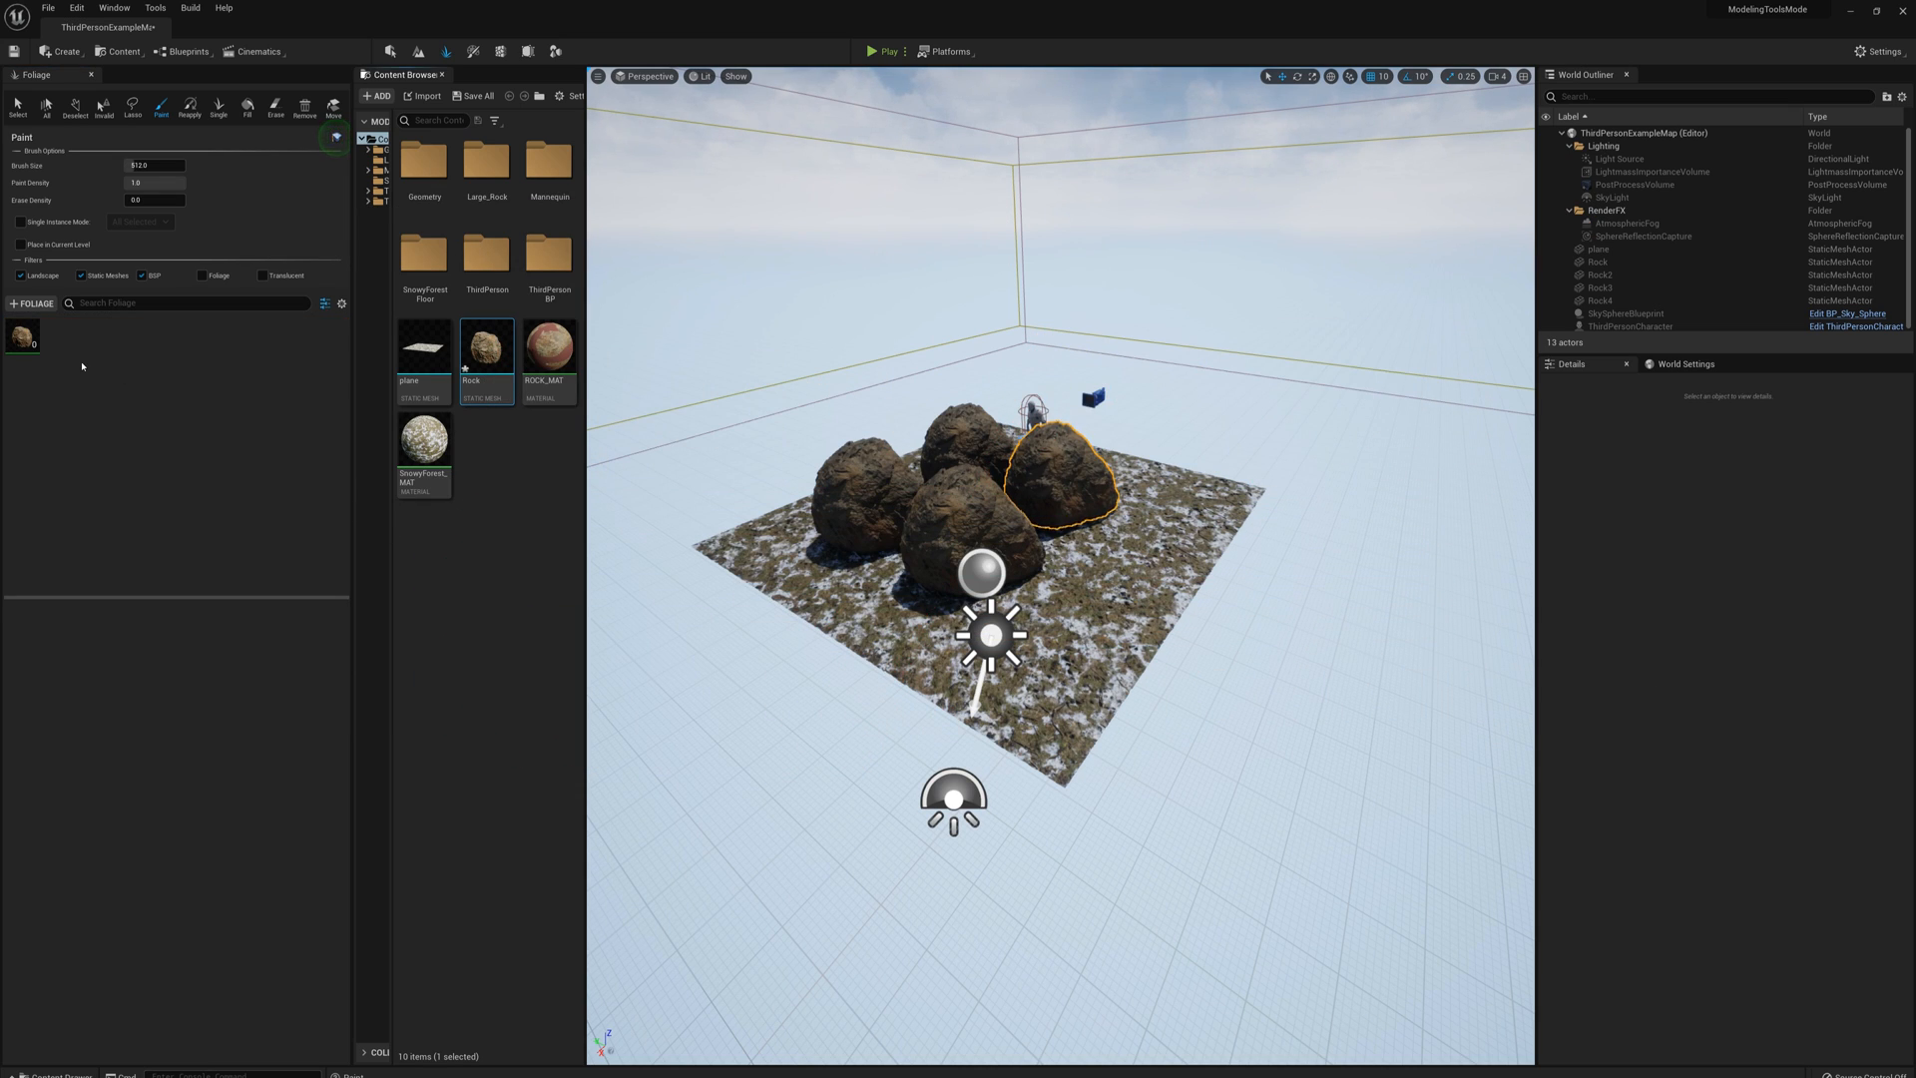
{"action": "mouse_move", "coordinate": [22, 332]}
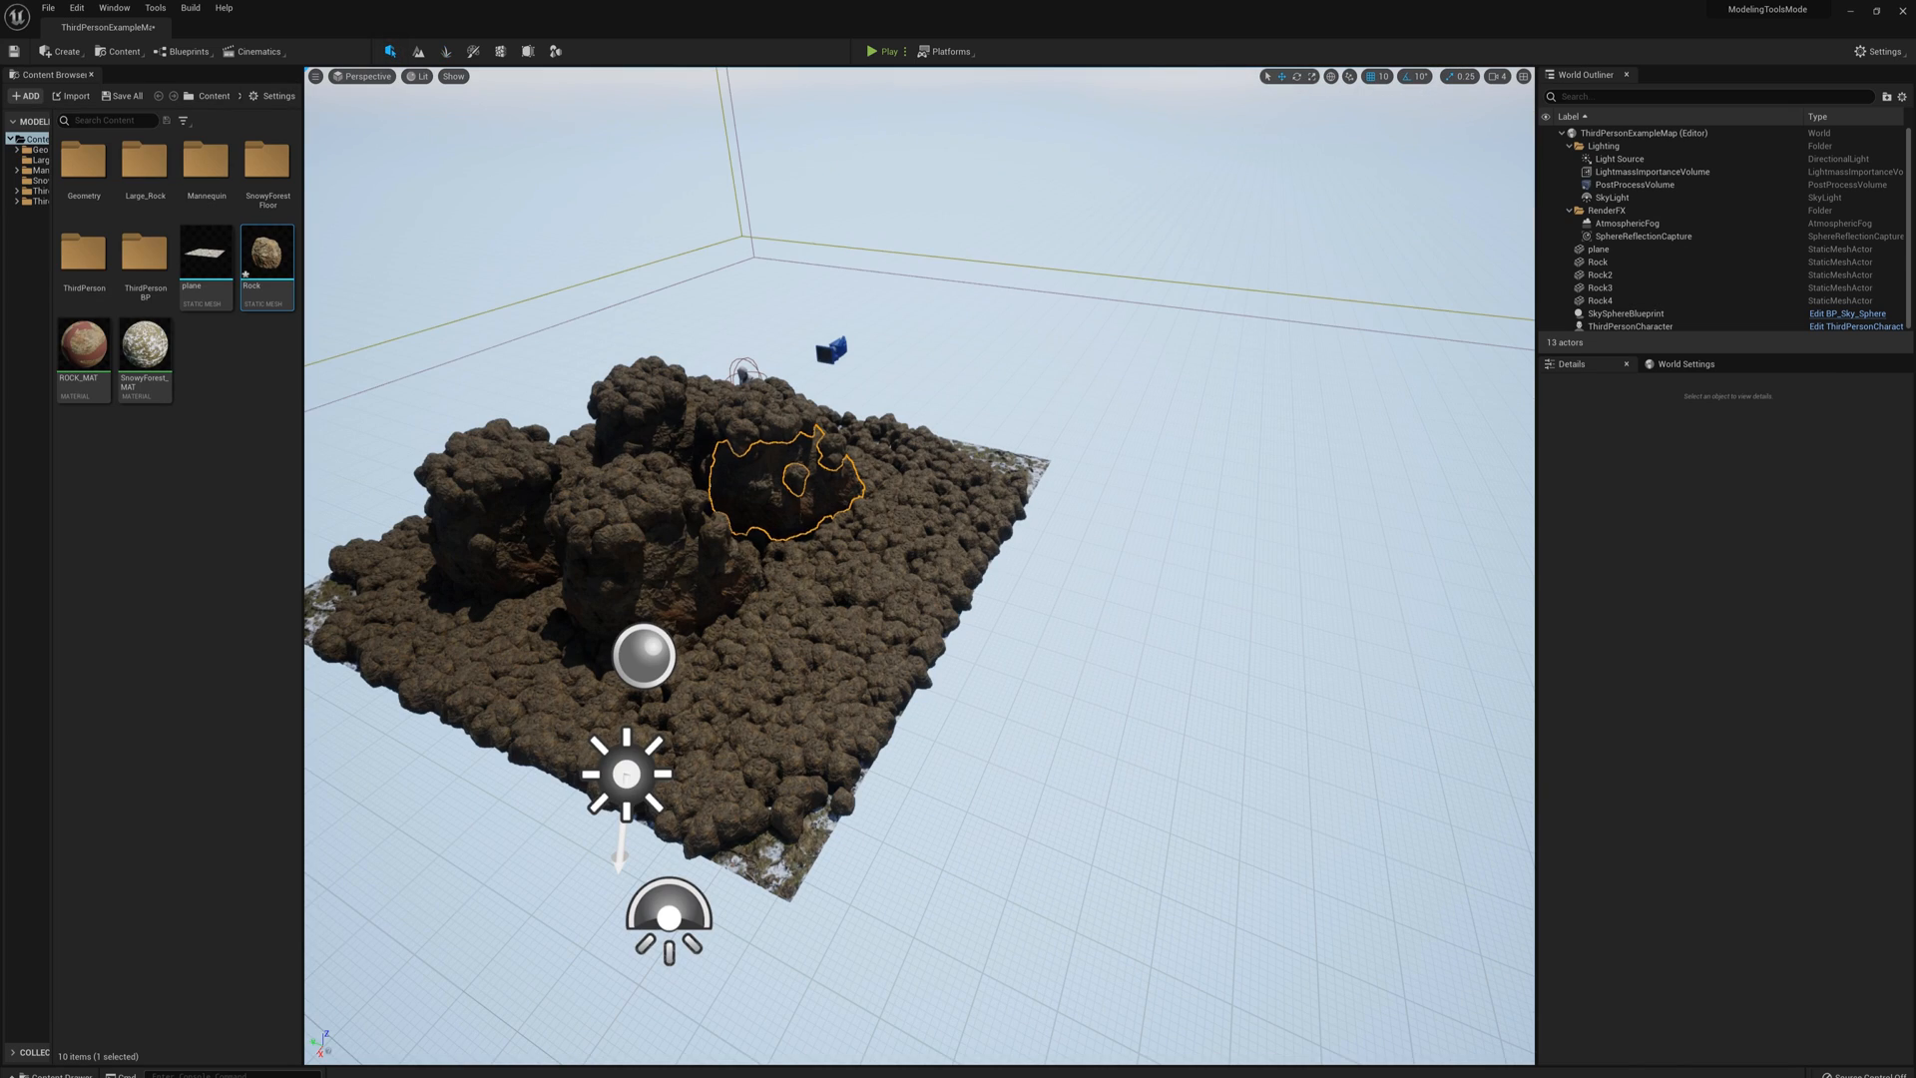
Add a new ground plane and set plane3's Scale to 15.0 in the Details panel
{"action": "left_click", "coordinate": [1597, 247]}
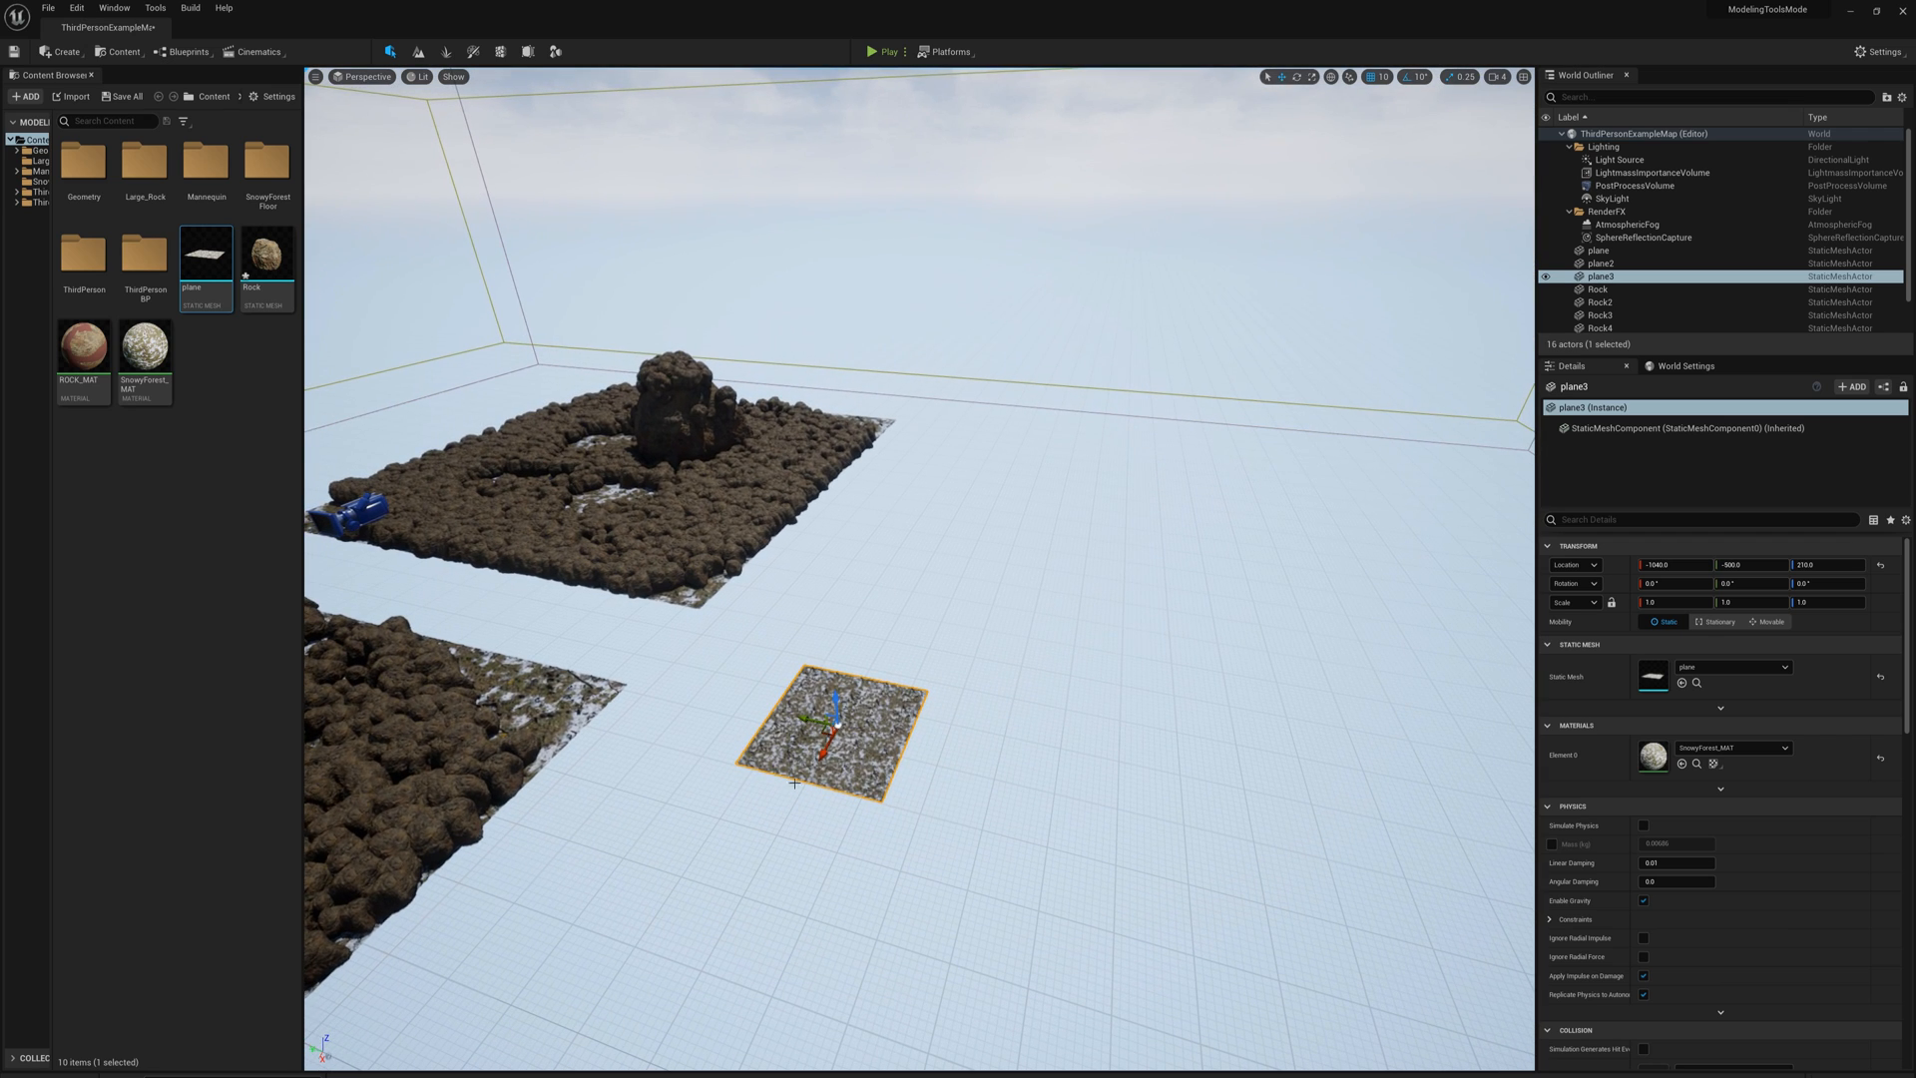
{"action": "left_click", "coordinate": [1672, 603]}
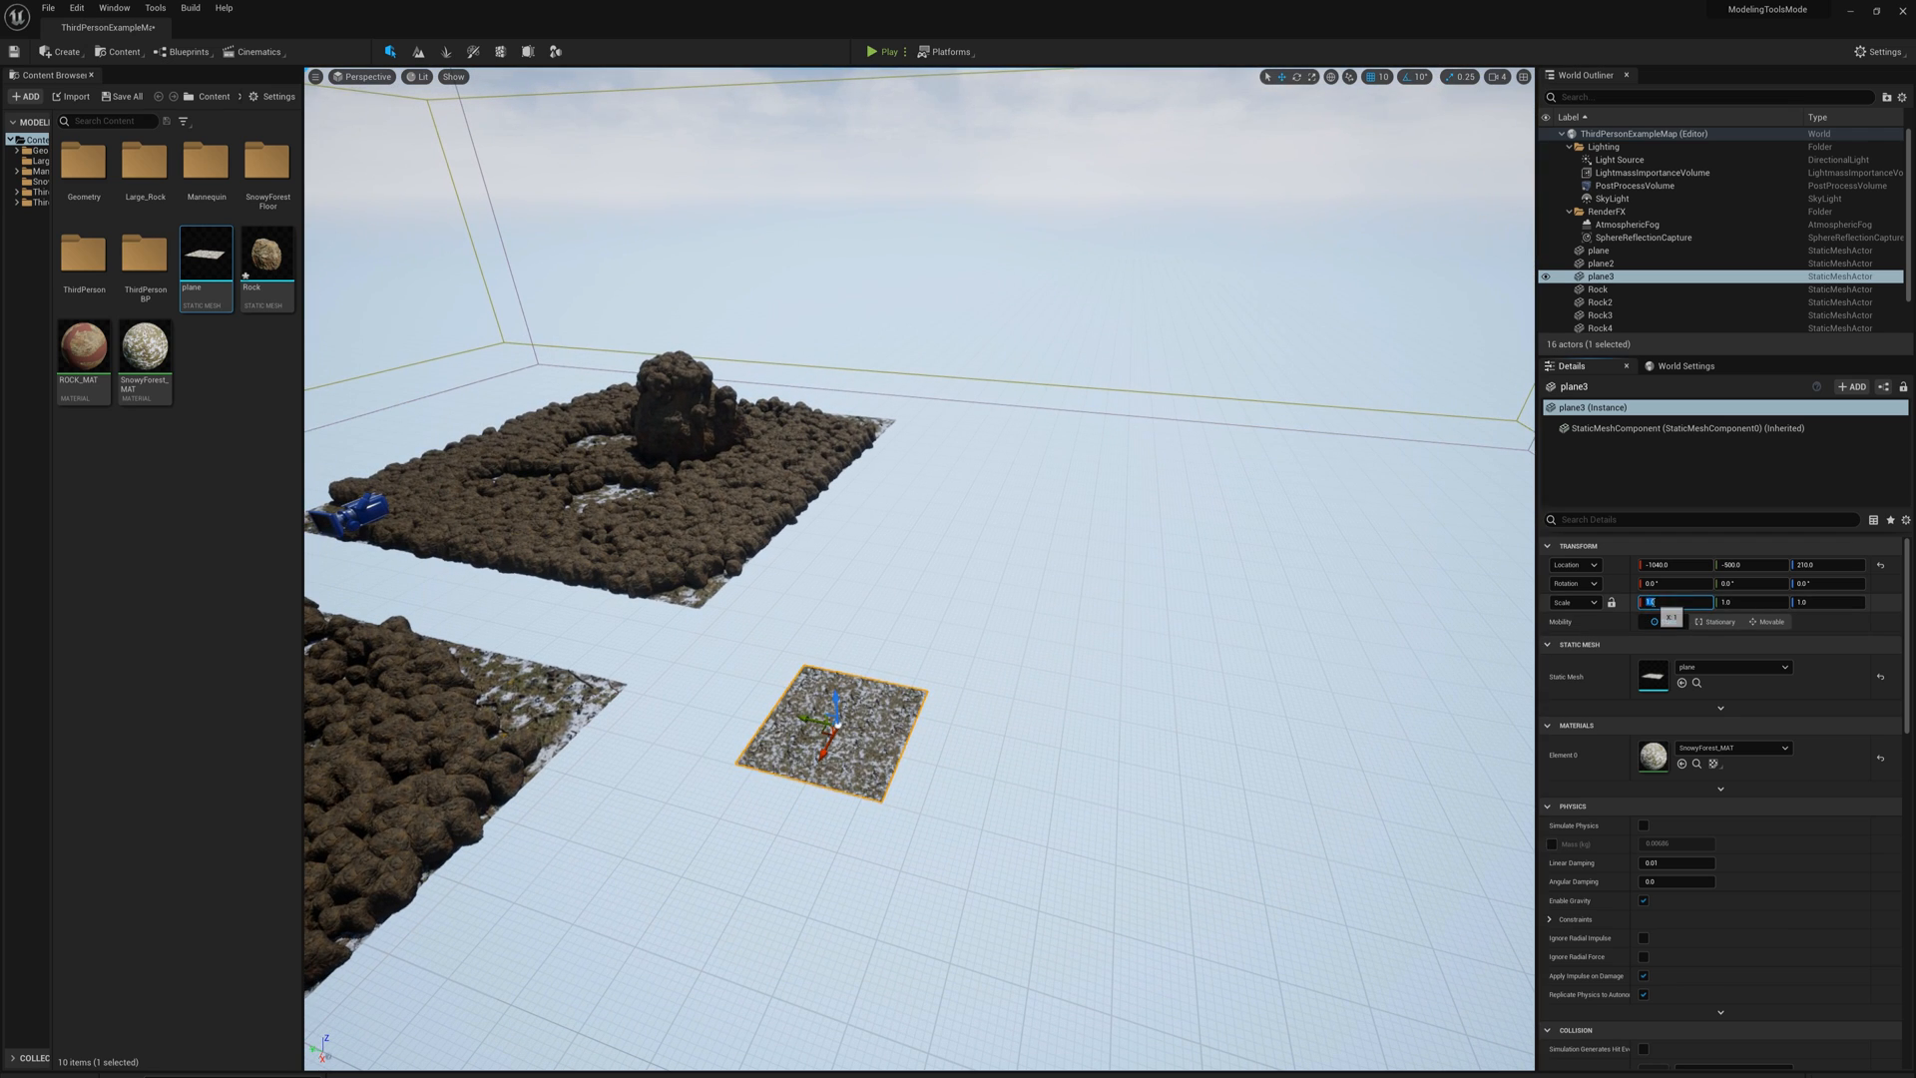
{"action": "type", "text": "15.0"}
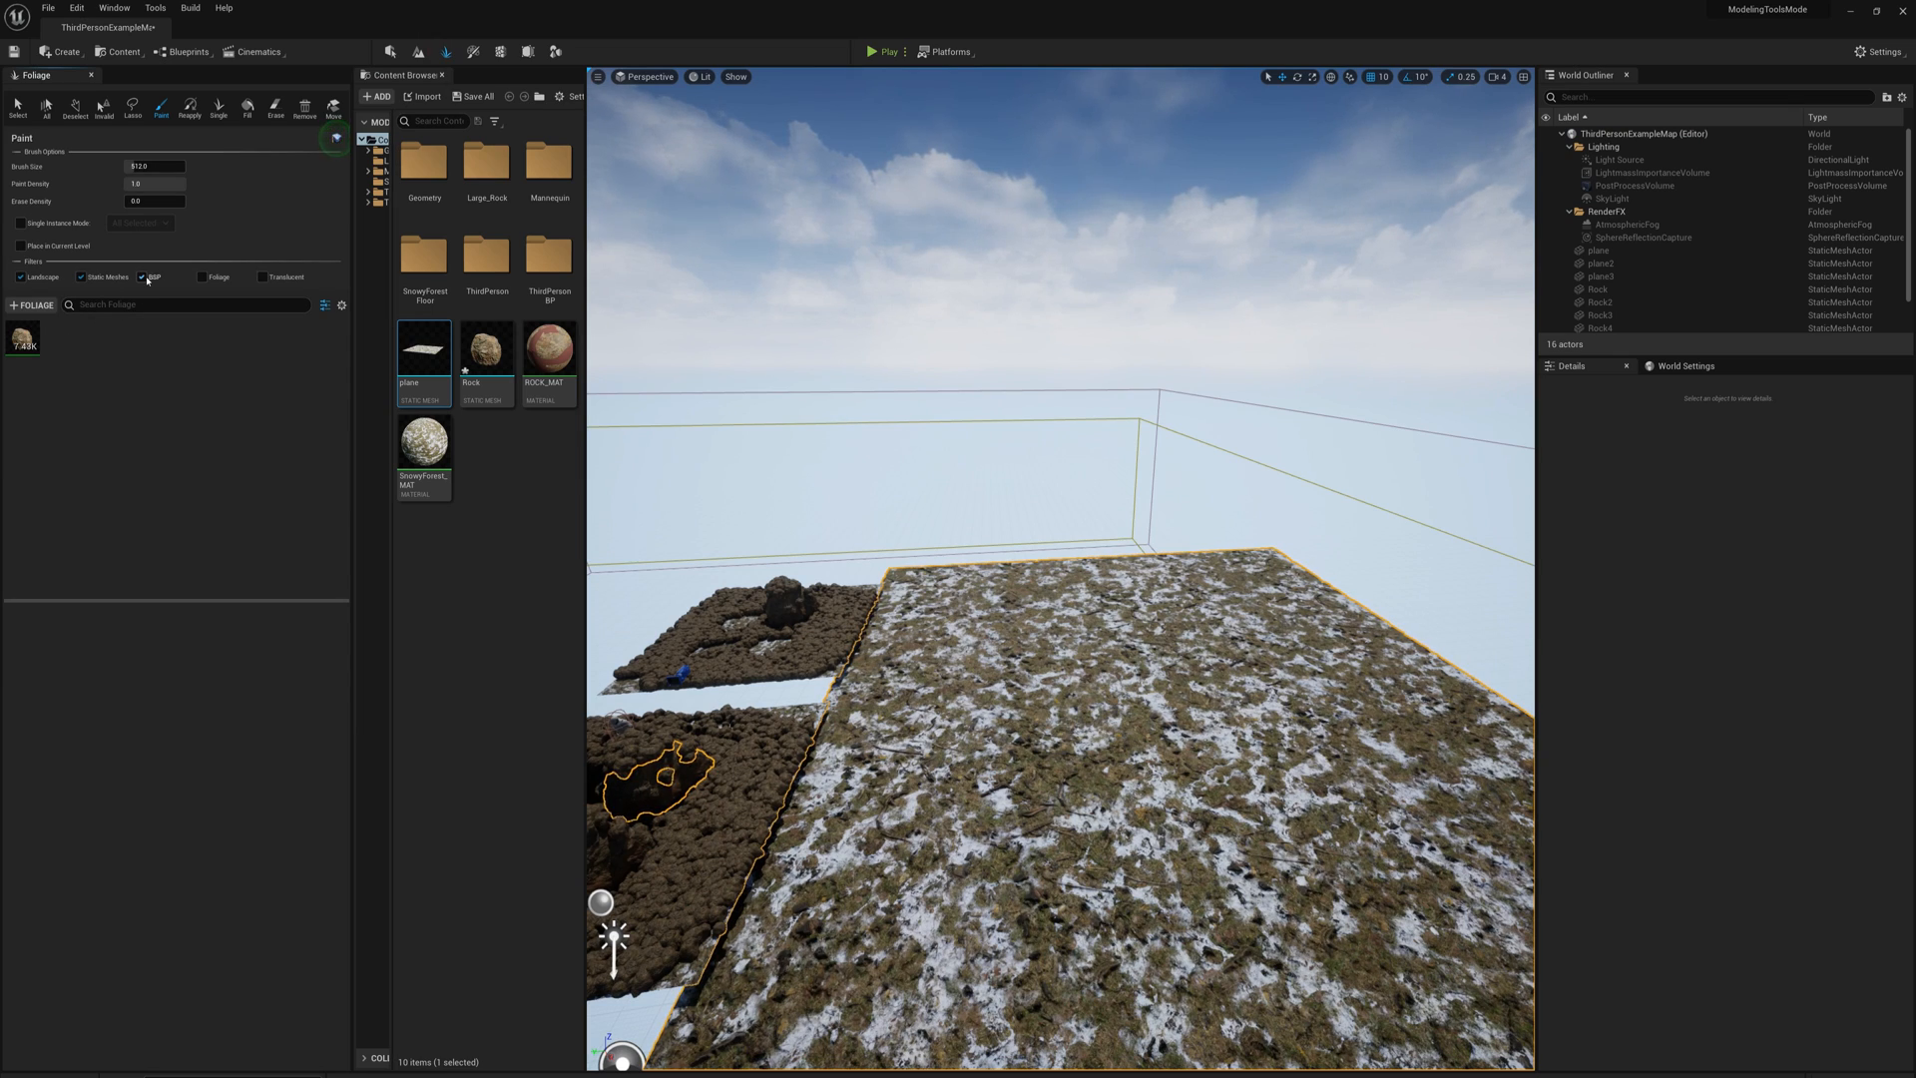
{"action": "mouse_move", "coordinate": [18, 344]}
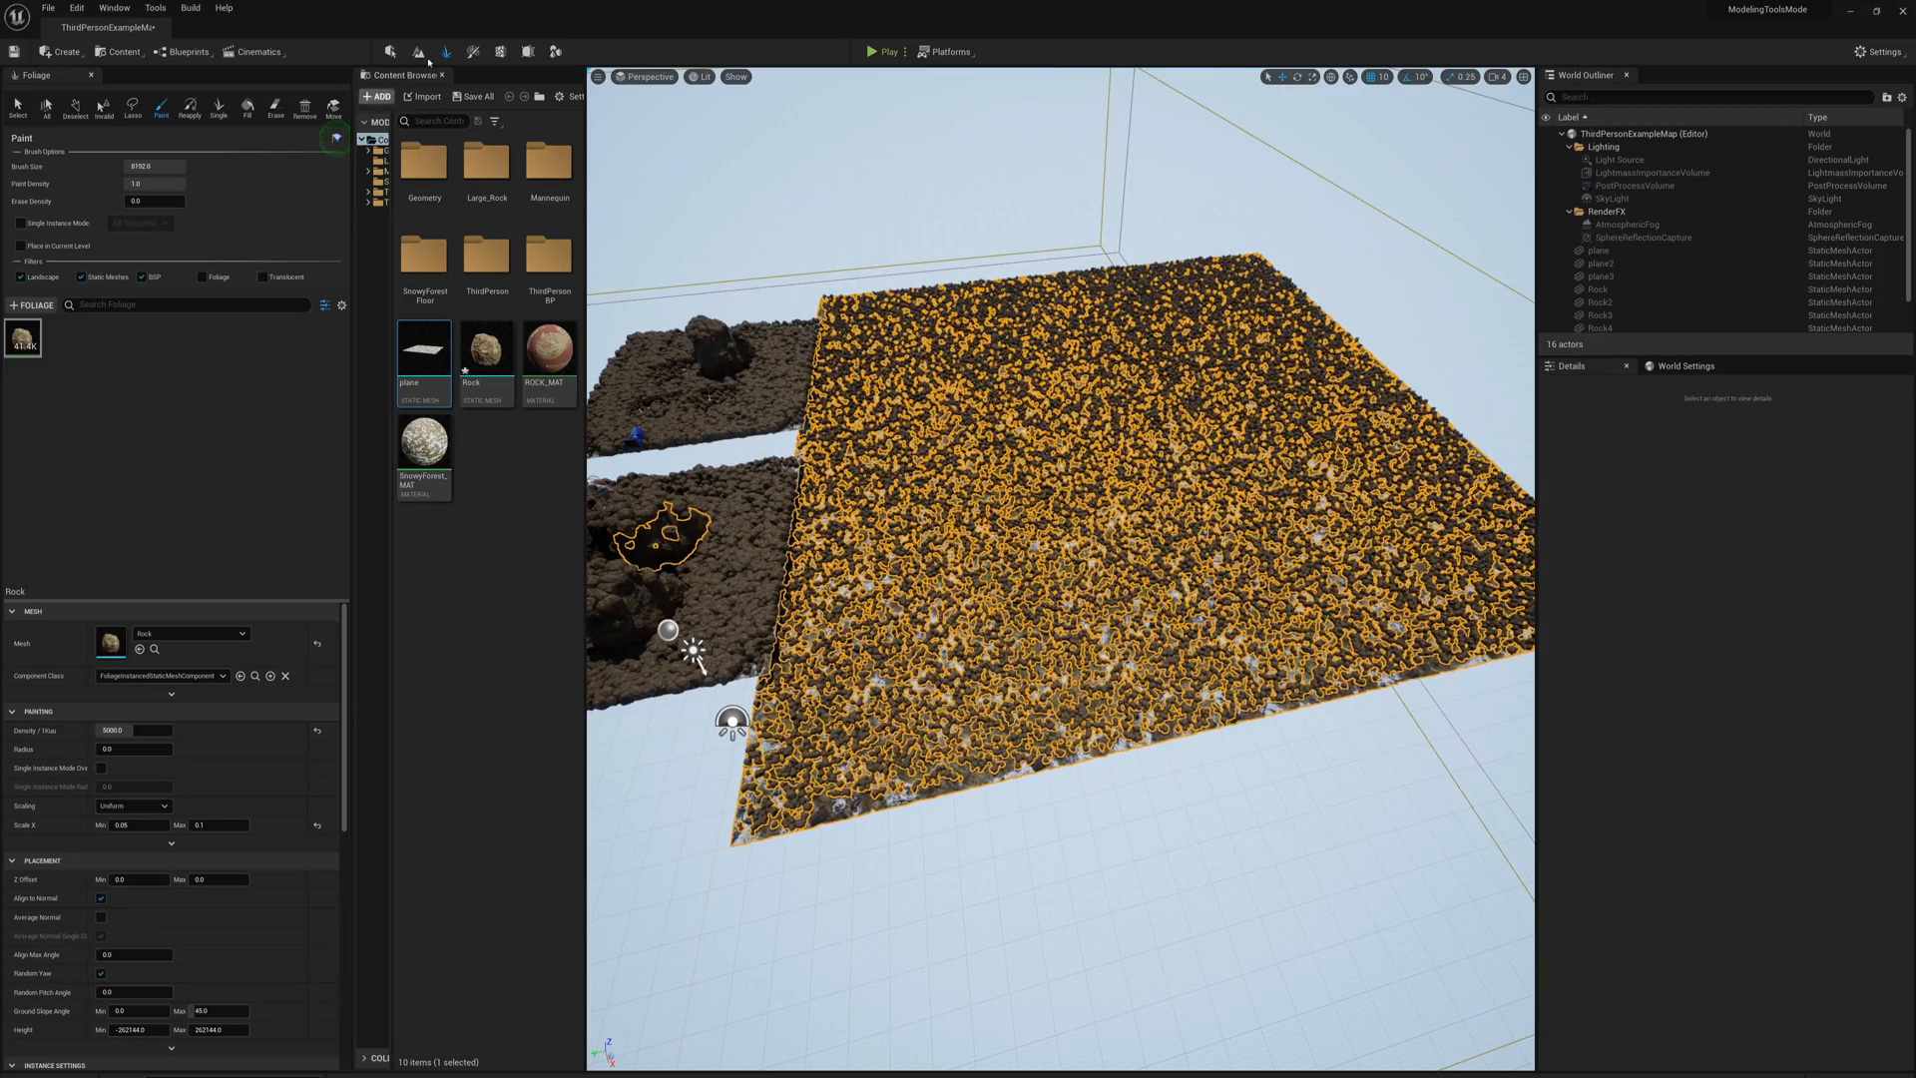
{"action": "mouse_move", "coordinate": [22, 342]}
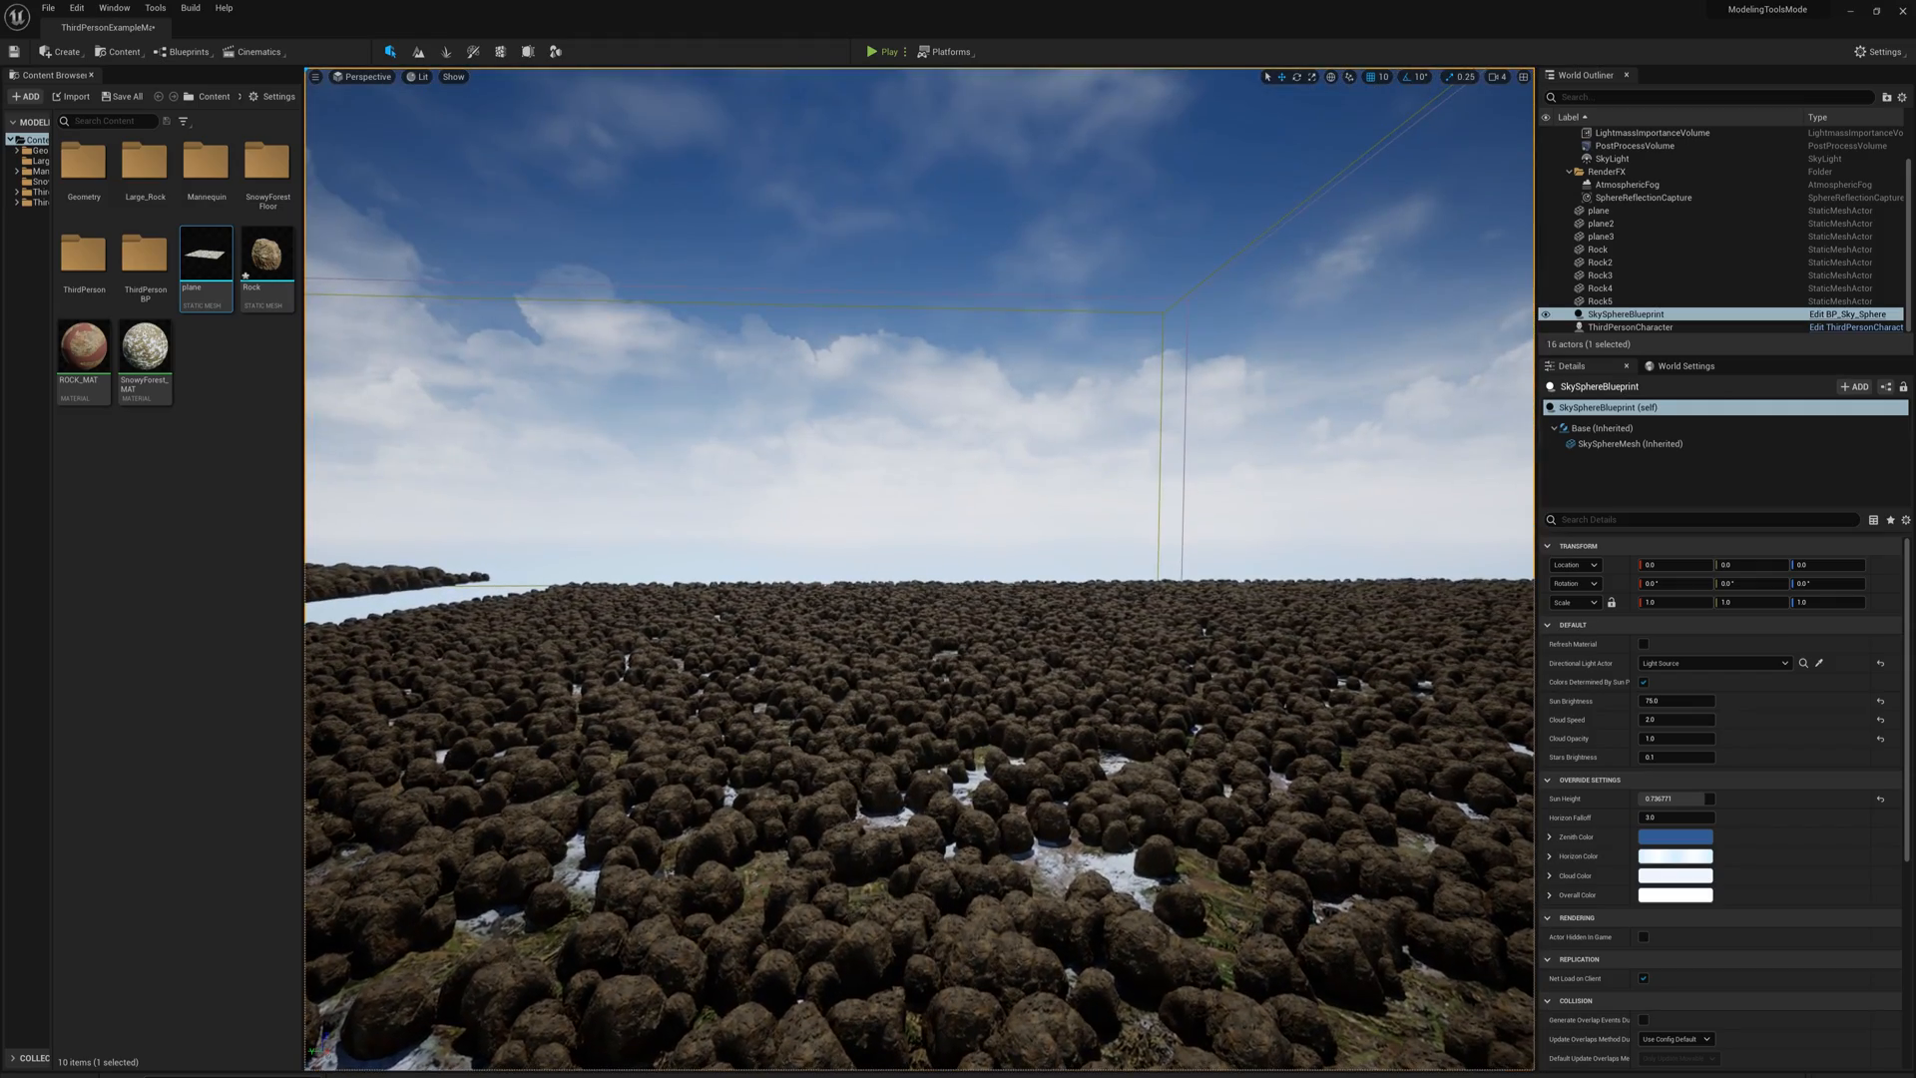
Start Play mode to walk the character across the boulder-covered large plane
{"action": "left_click", "coordinate": [875, 51]}
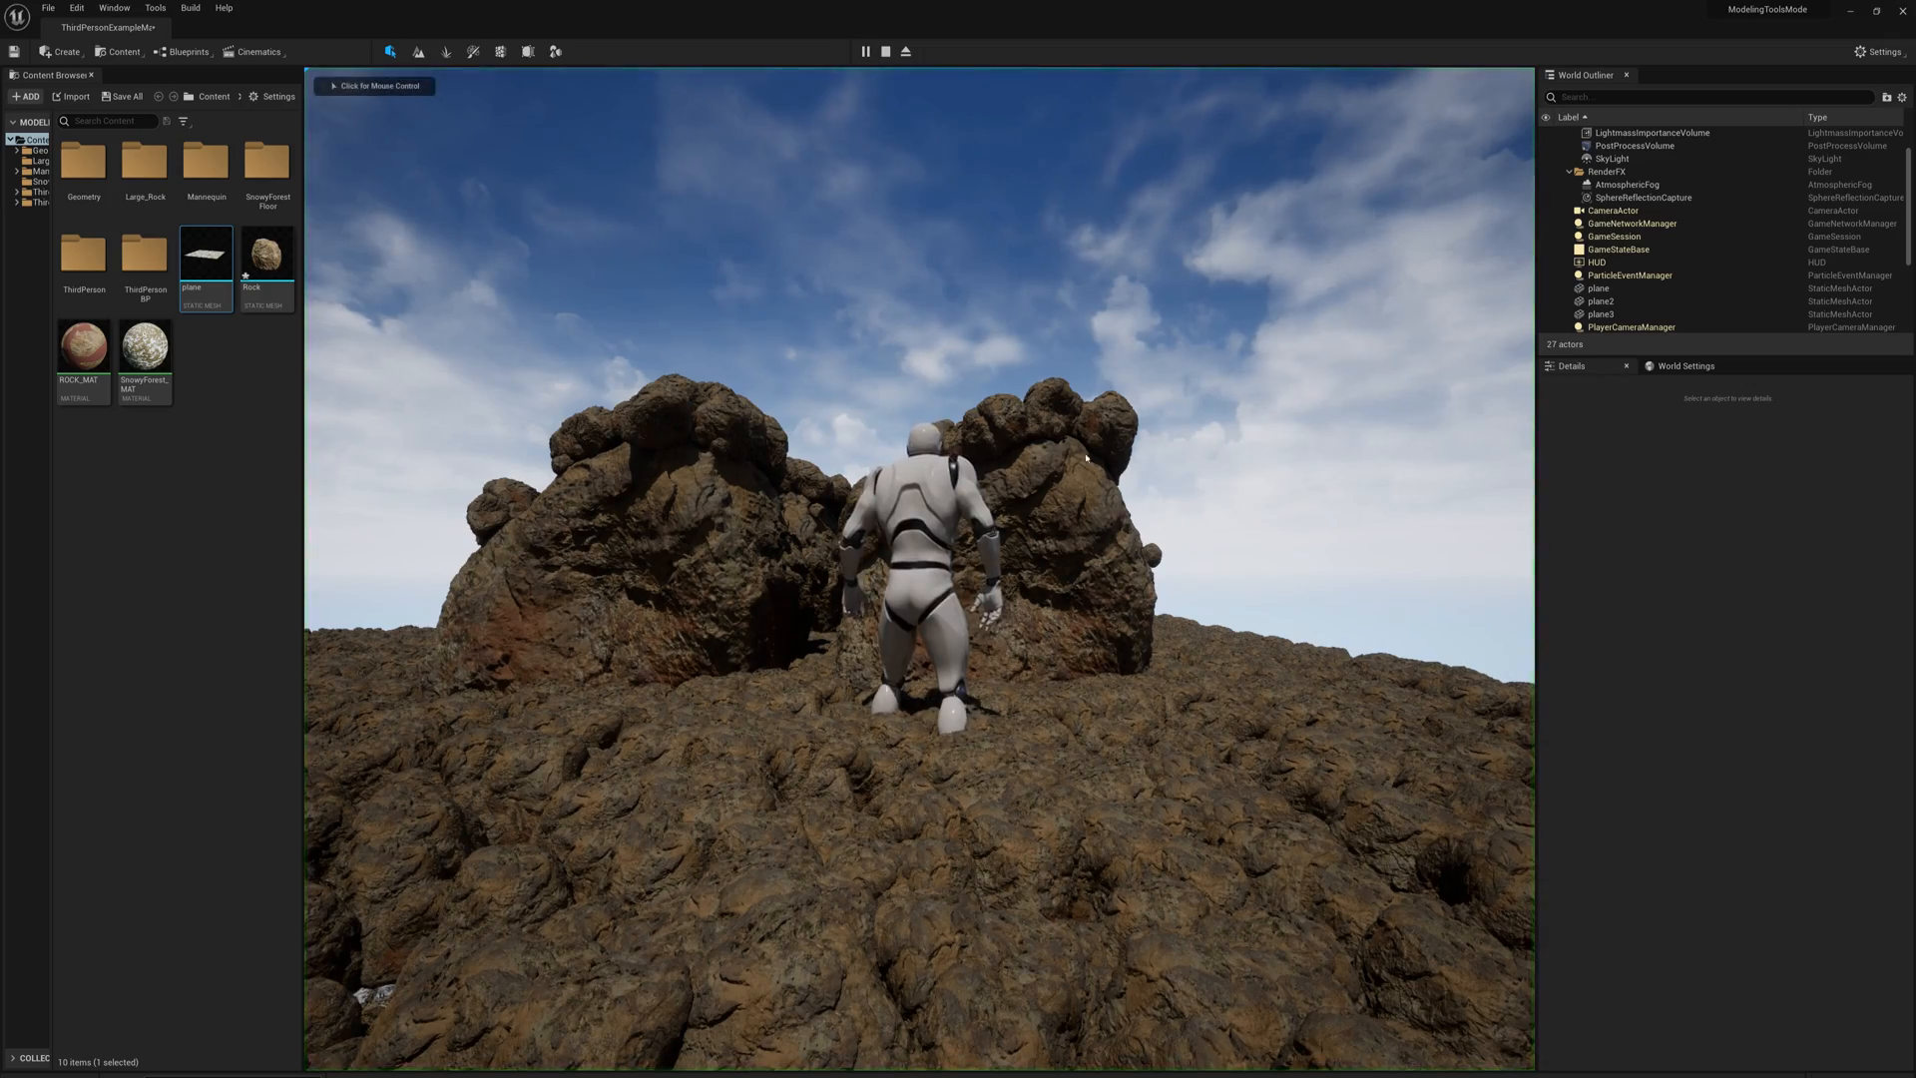